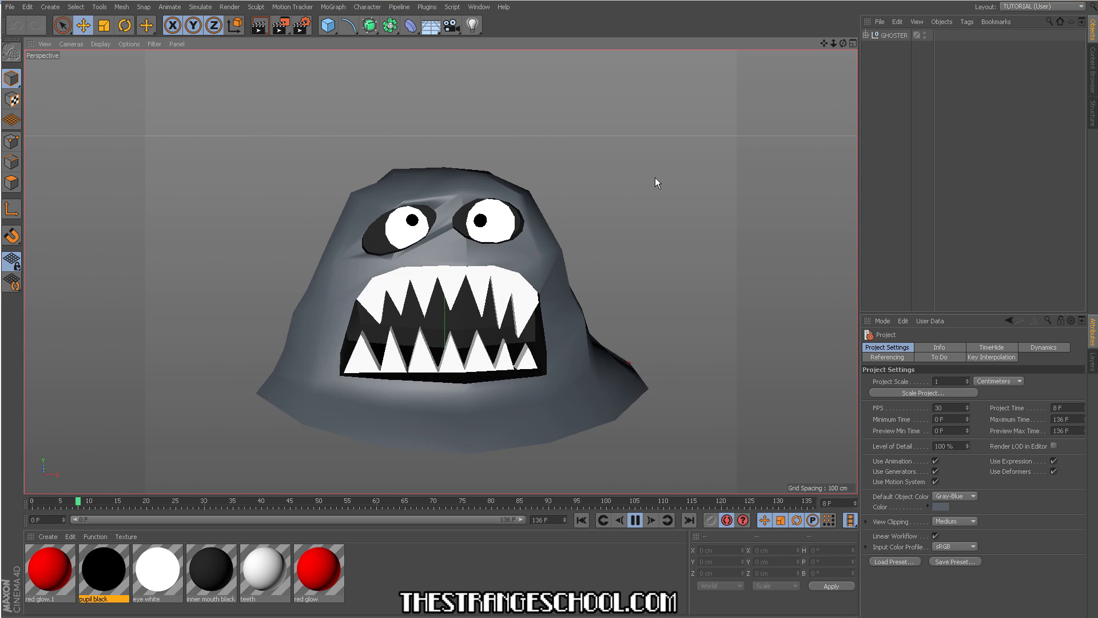
Step: Scrub and play the monster animation to find the frame where the mouth is wide open
{"action": "left_click_drag", "start_coordinate": [81, 500], "coordinate": [432, 500]}
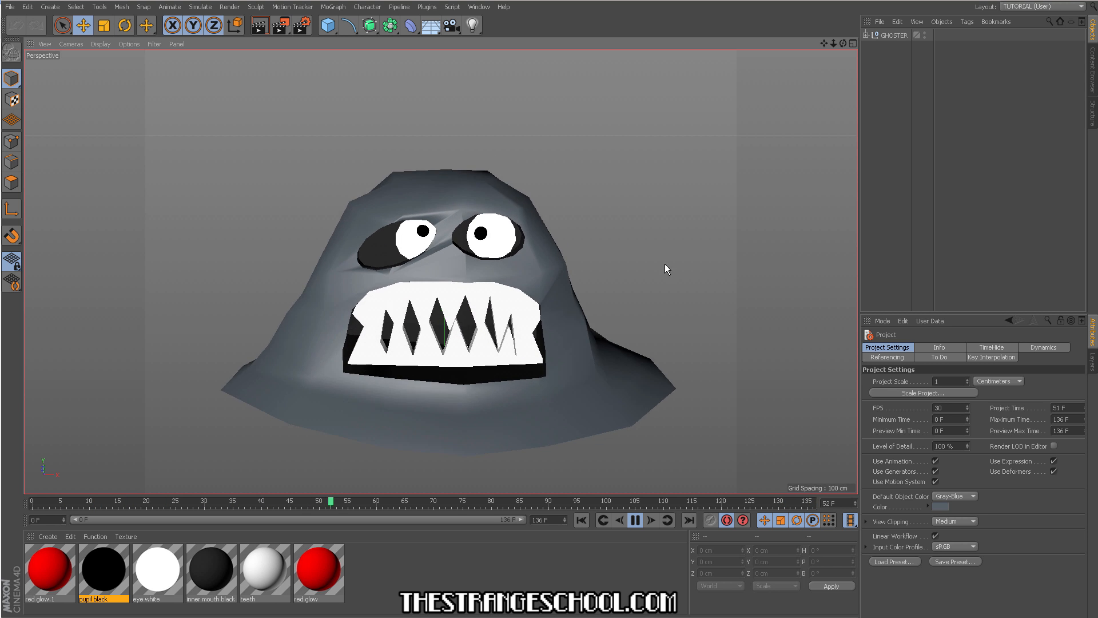
{"action": "left_click", "coordinate": [635, 519]}
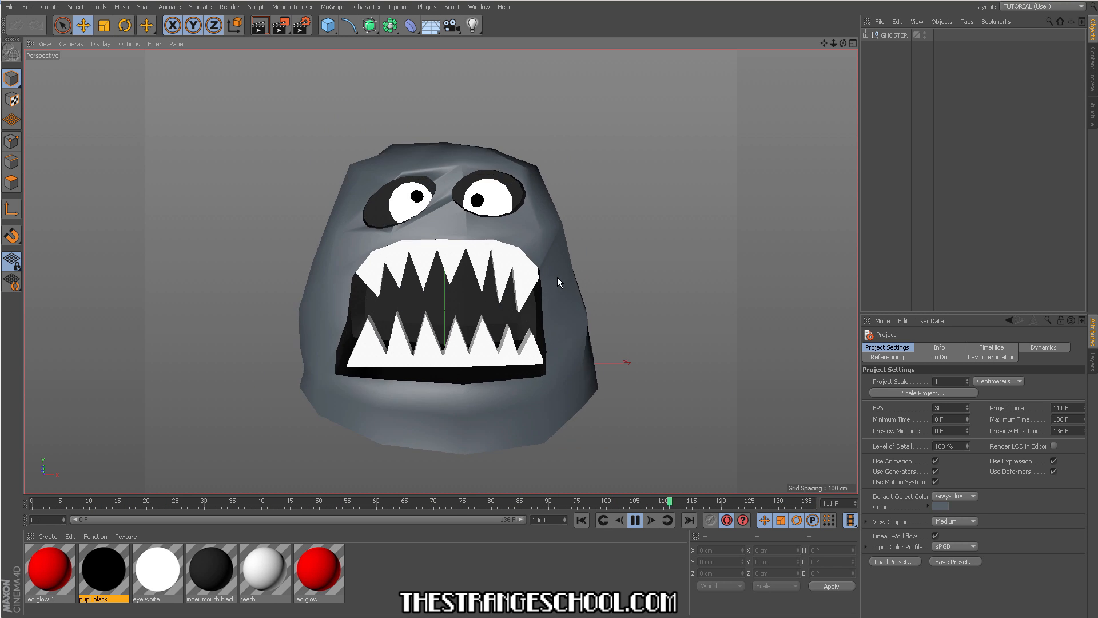
{"action": "left_click", "coordinate": [635, 519]}
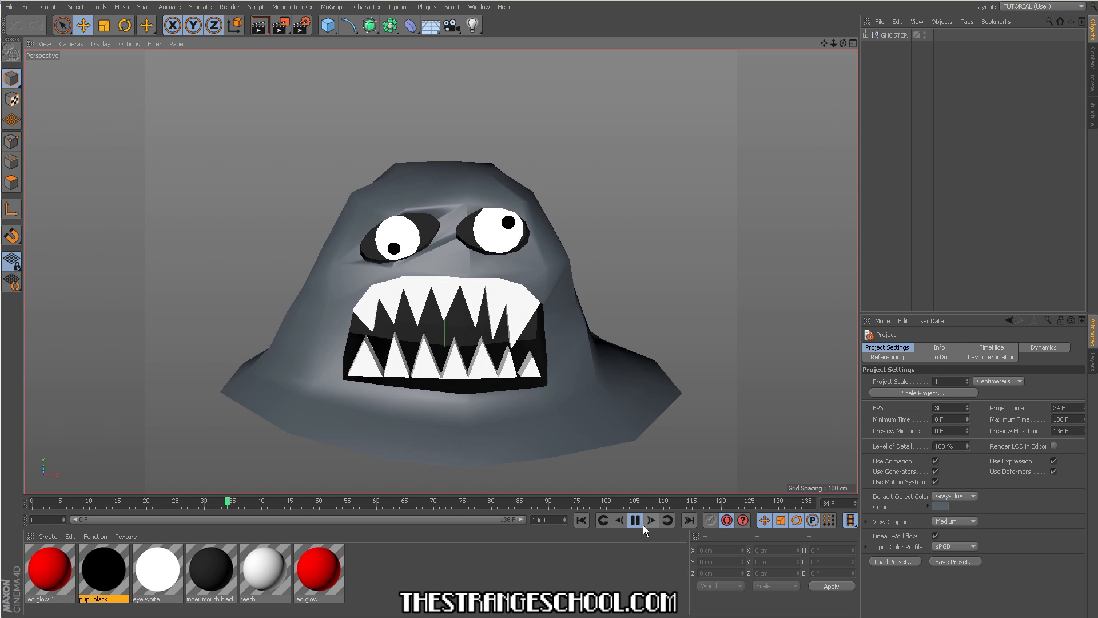
{"action": "left_click", "coordinate": [634, 519]}
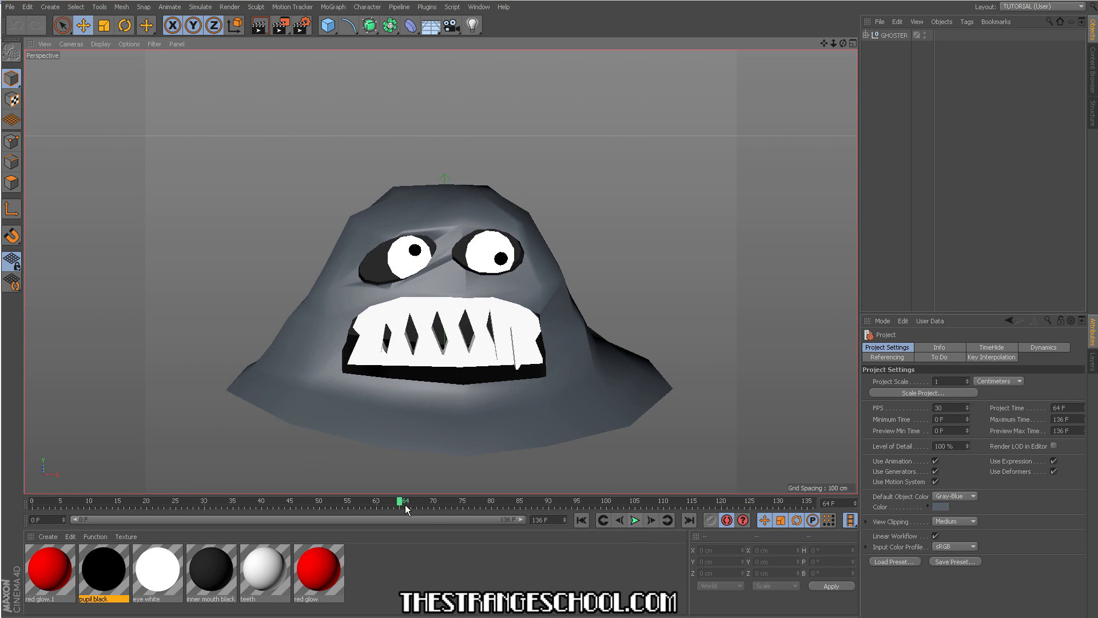
{"action": "left_click_drag", "start_coordinate": [401, 501], "coordinate": [557, 501]}
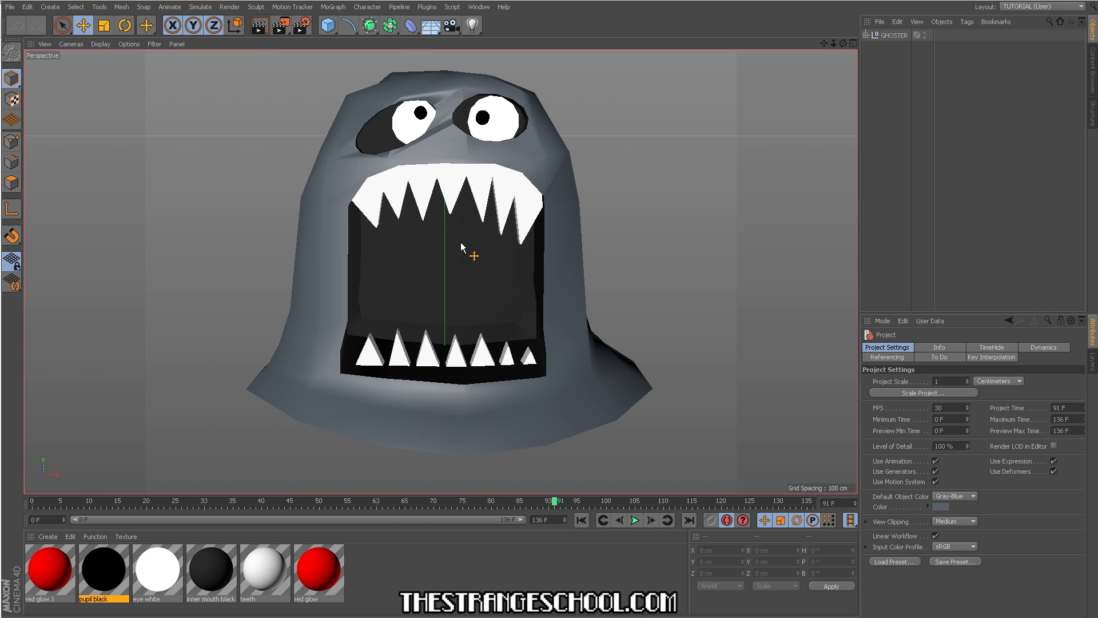
{"action": "mouse_move", "coordinate": [497, 408]}
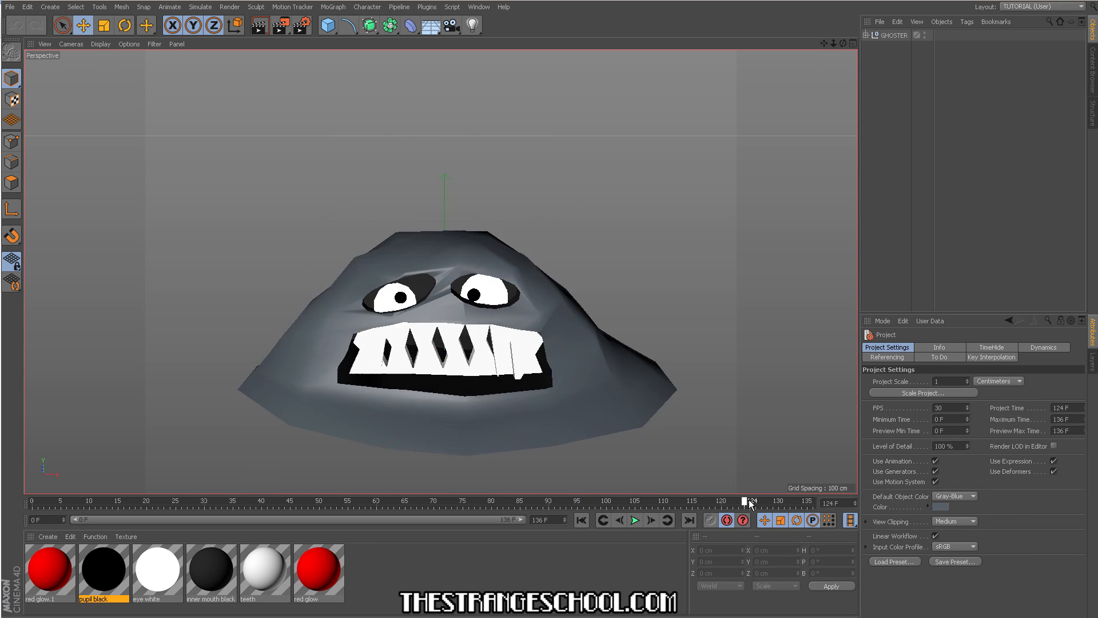
{"action": "left_click_drag", "start_coordinate": [749, 500], "coordinate": [568, 500]}
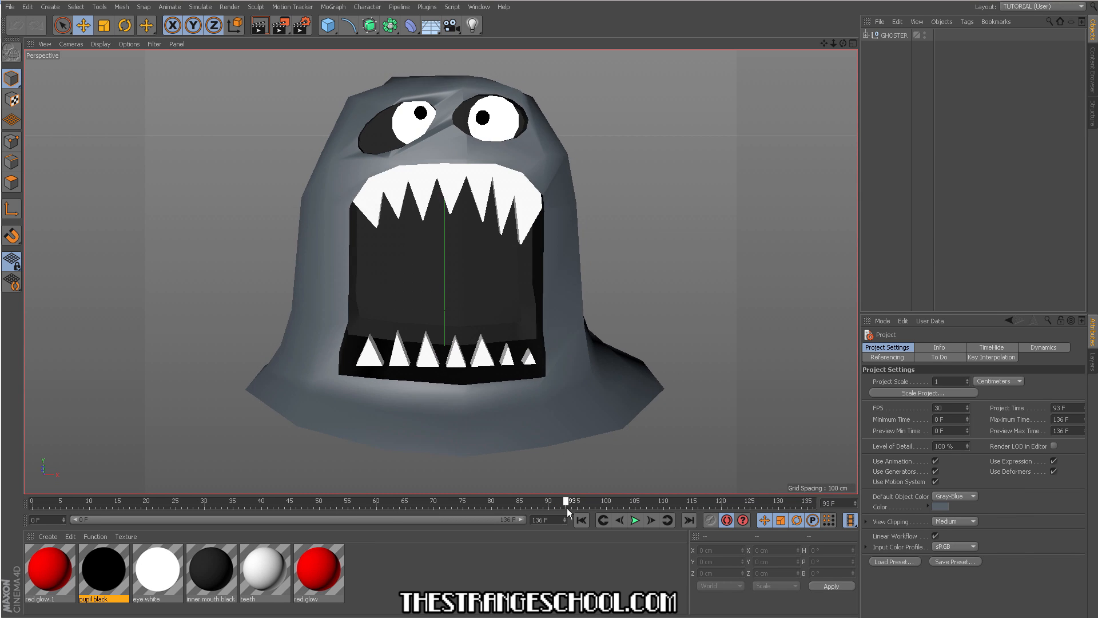
{"action": "left_click_drag", "start_coordinate": [567, 500], "coordinate": [524, 500]}
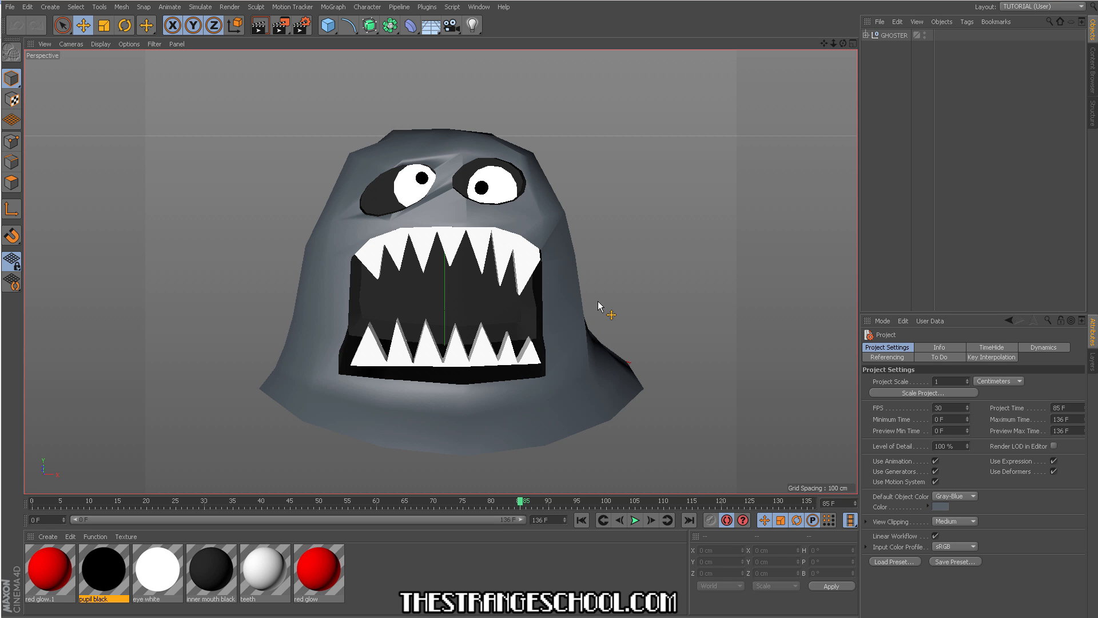
{"action": "mouse_move", "coordinate": [600, 302]}
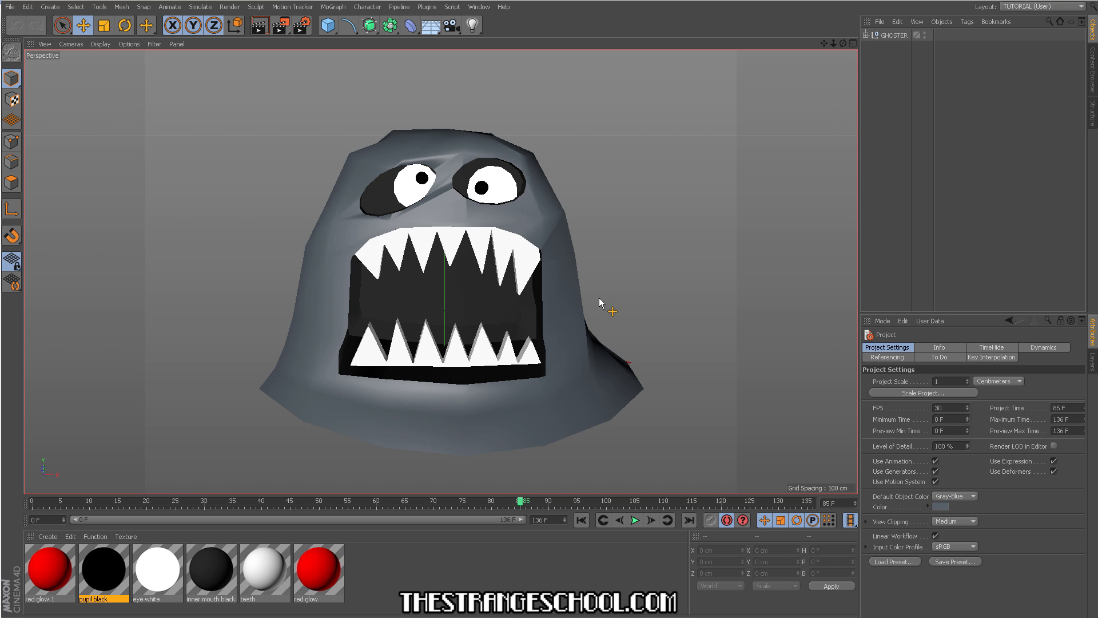
{"action": "mouse_move", "coordinate": [535, 498]}
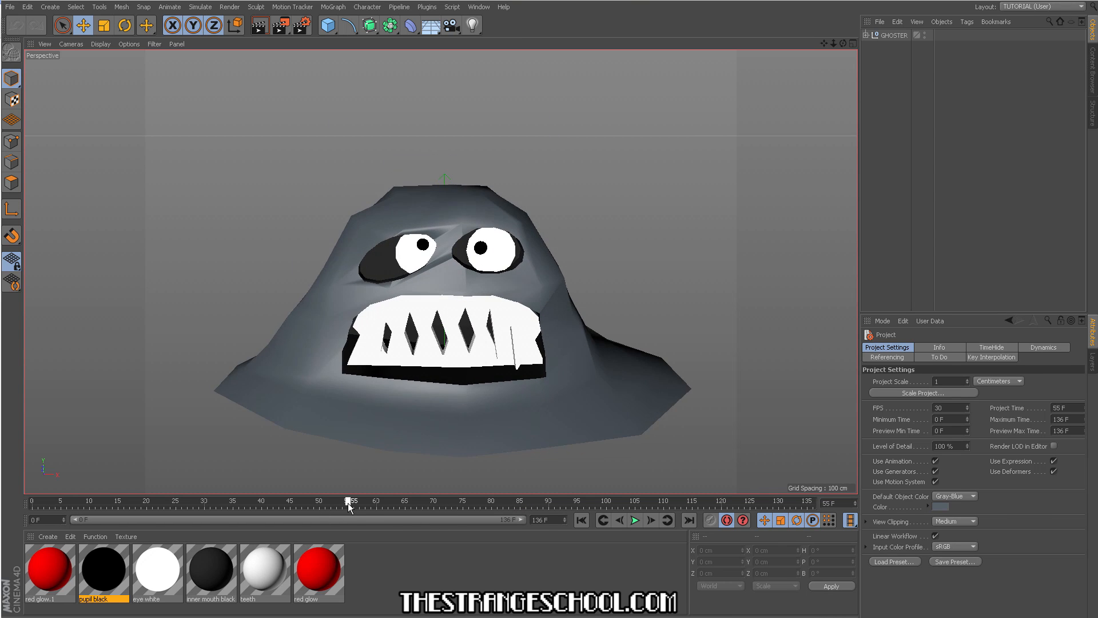
Step: Review the mouth-opening and spitting frames to note where each phase starts and ends
{"action": "left_click_drag", "start_coordinate": [348, 500], "coordinate": [552, 500]}
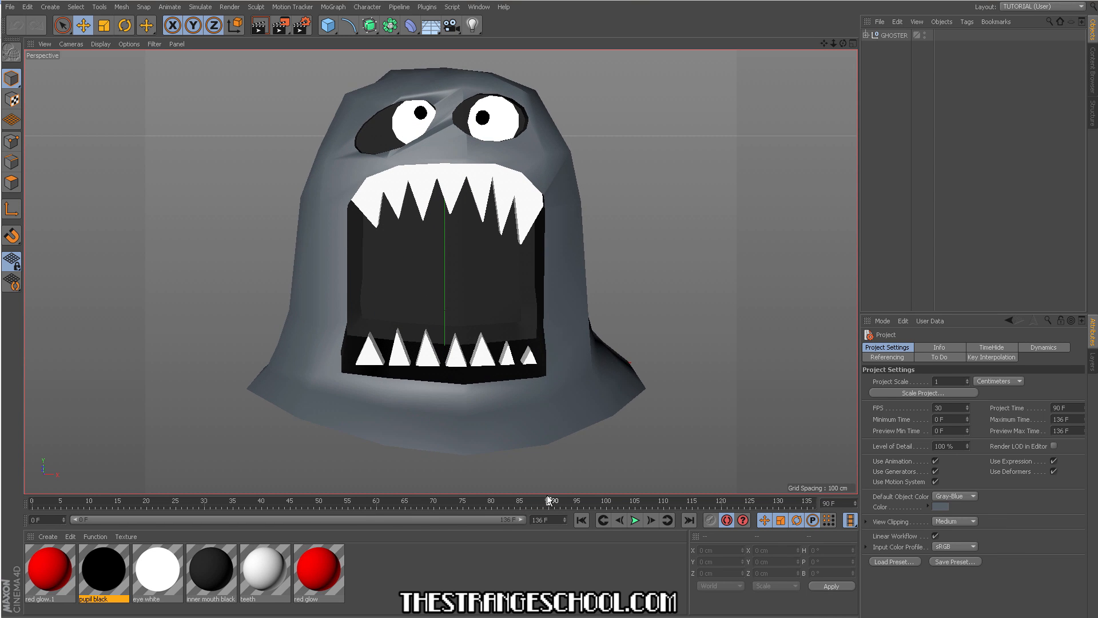
{"action": "left_click_drag", "start_coordinate": [552, 501], "coordinate": [564, 501]}
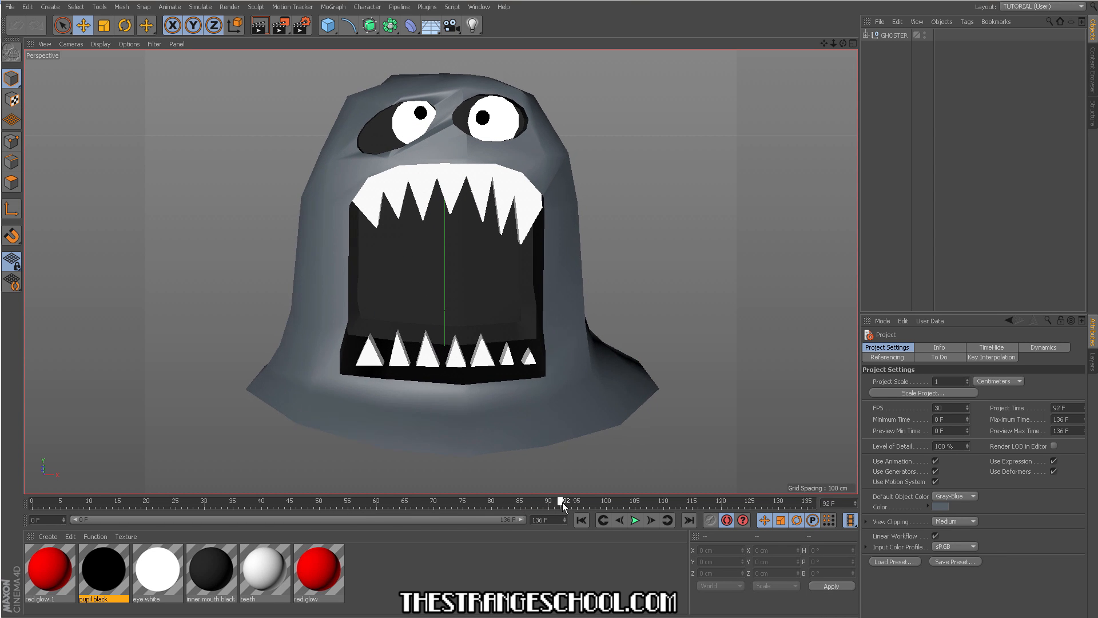
{"action": "left_click_drag", "start_coordinate": [547, 500], "coordinate": [518, 500]}
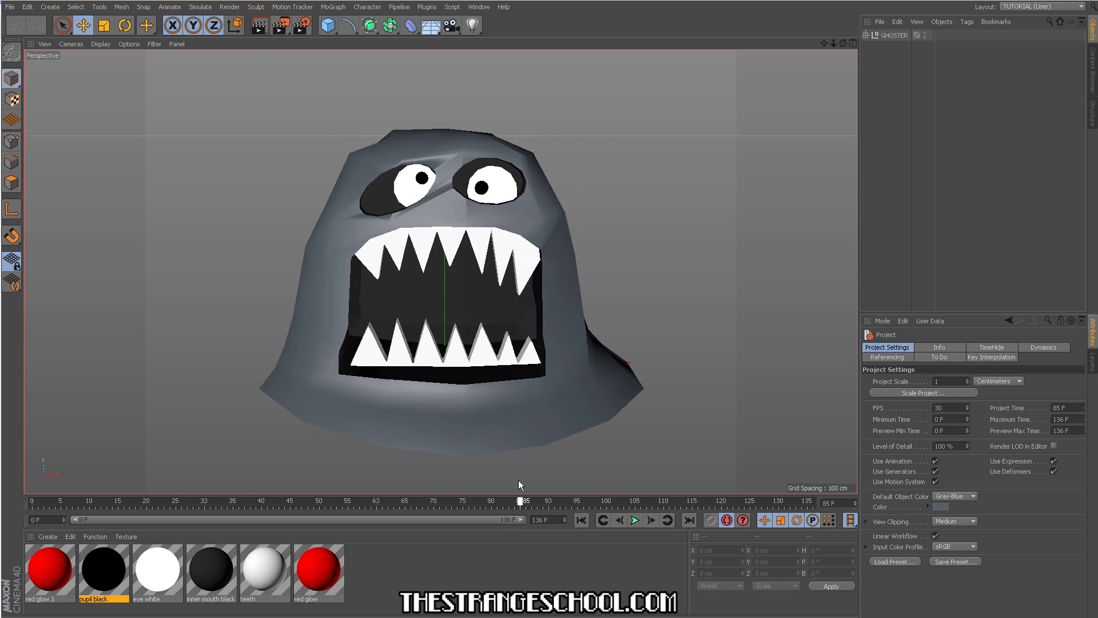
{"action": "left_click_drag", "start_coordinate": [522, 500], "coordinate": [663, 500]}
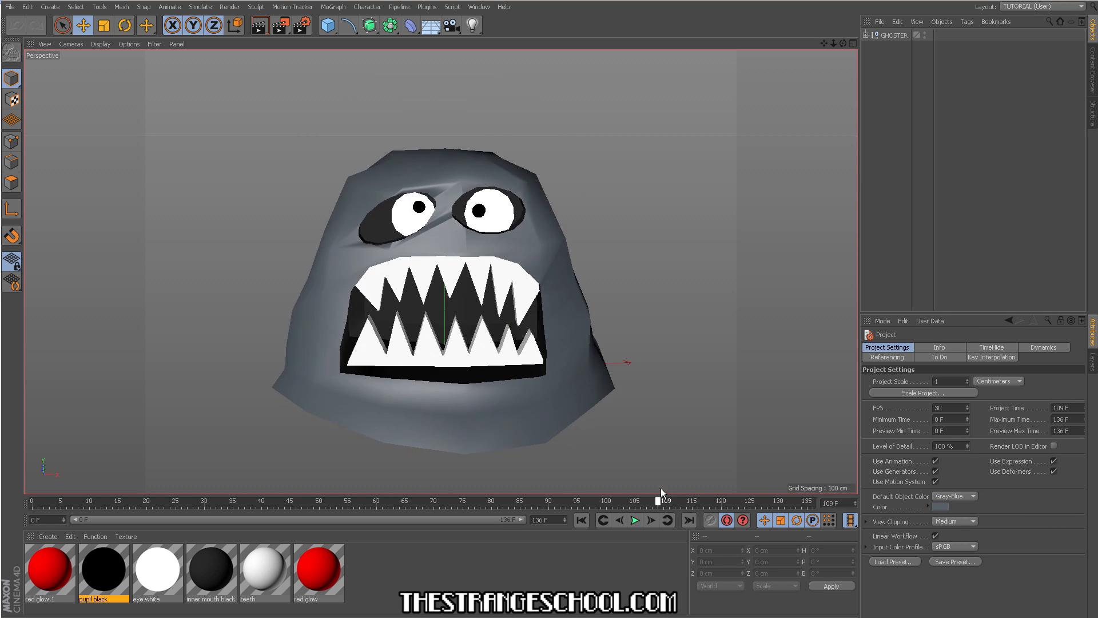
{"action": "left_click_drag", "start_coordinate": [659, 498], "coordinate": [567, 499]}
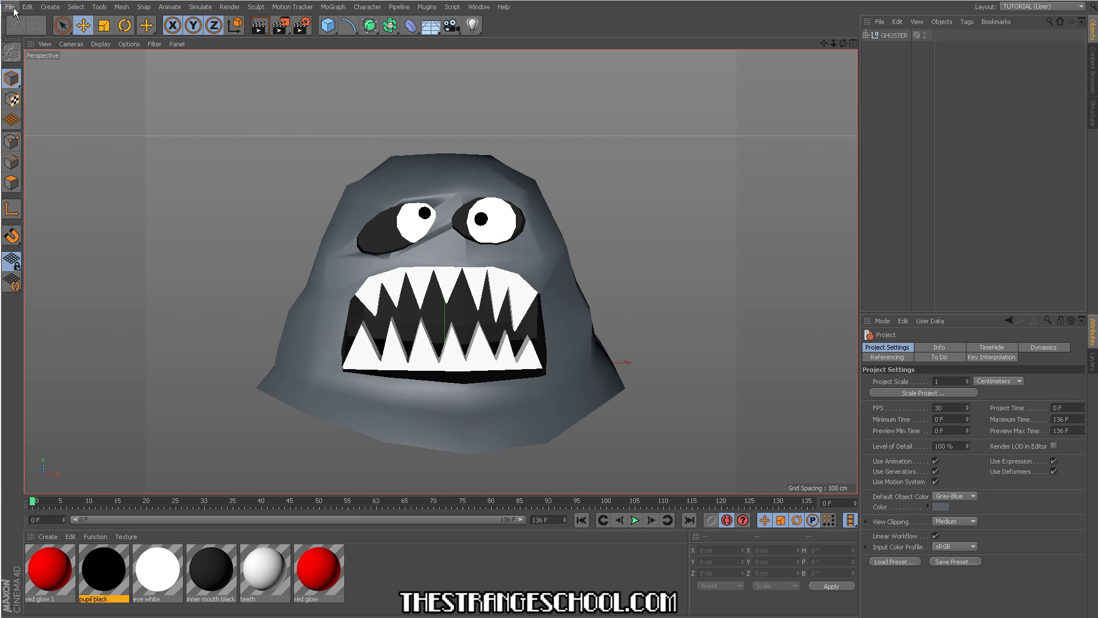
Step: Export the scene as Spitter FBX and import Spitter.fbx into Unity's Assets, showing its settings
{"action": "left_click", "coordinate": [10, 7]}
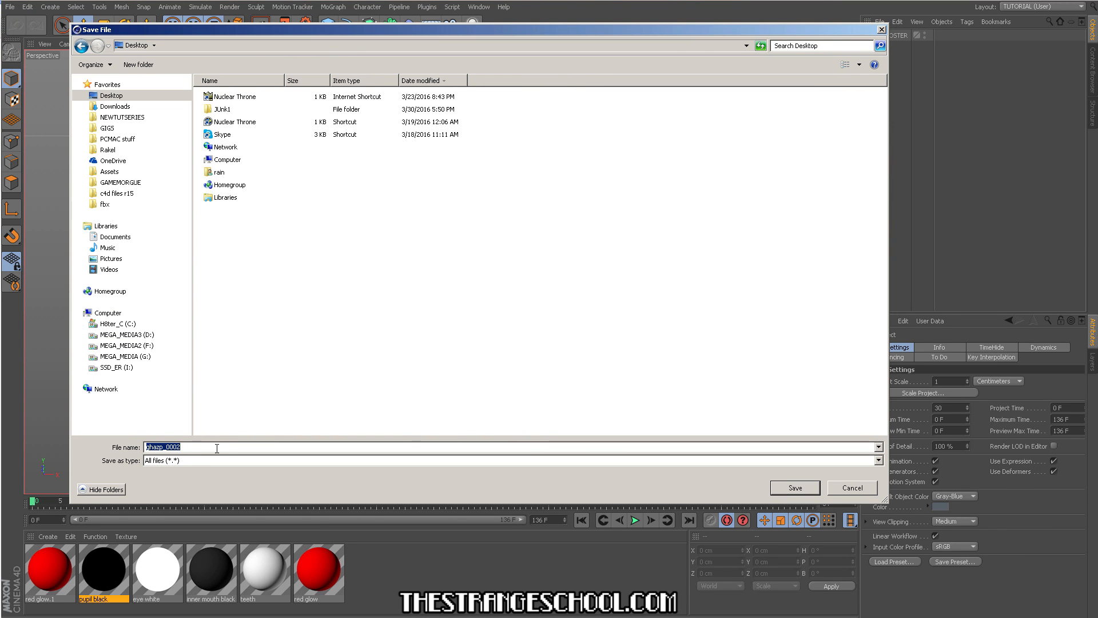
{"action": "type", "text": "Spitter"}
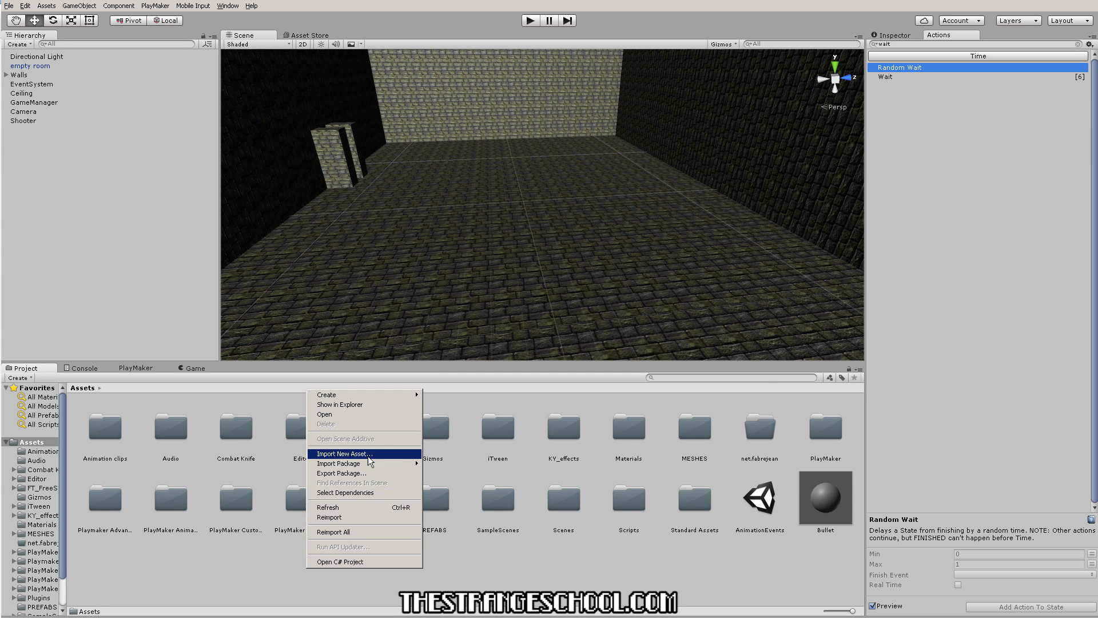
{"action": "left_click", "coordinate": [343, 454]}
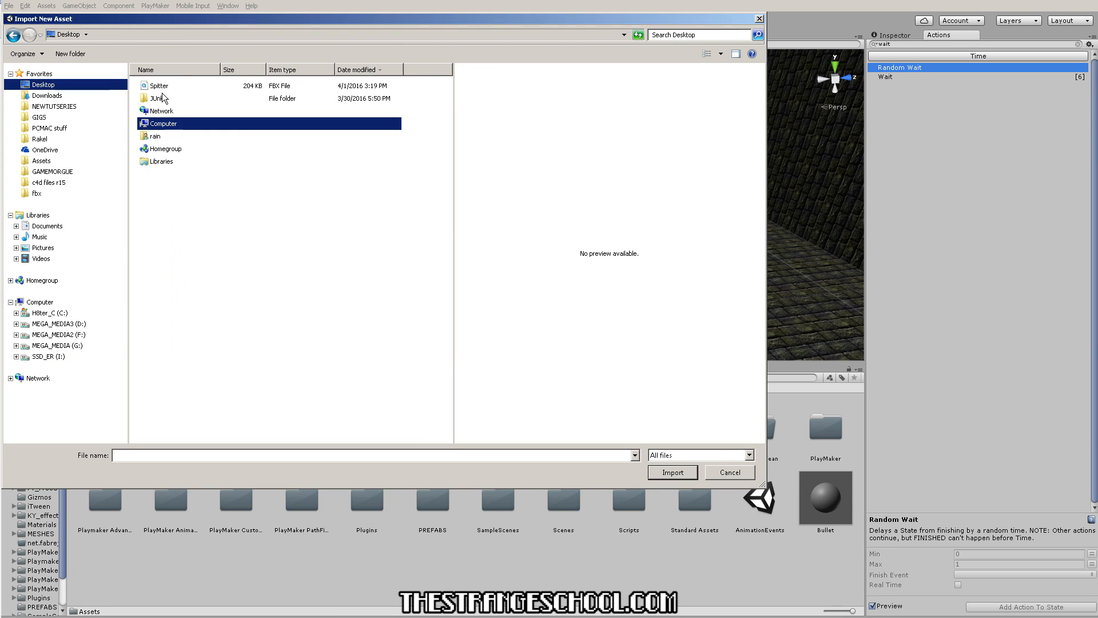
{"action": "left_click", "coordinate": [670, 471]}
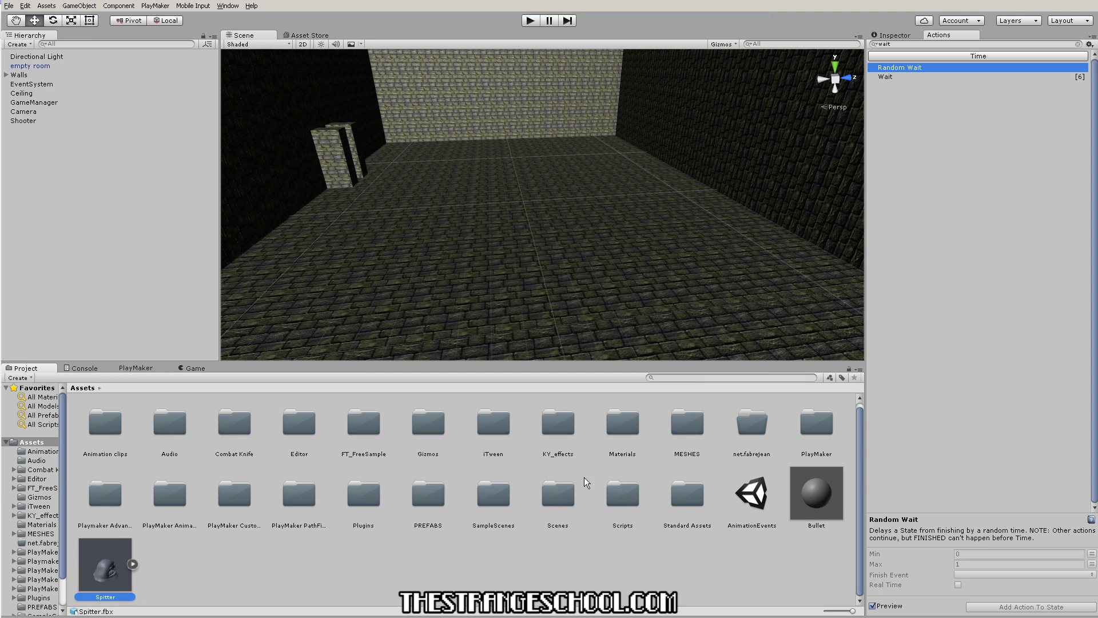
{"action": "left_click", "coordinate": [104, 565]}
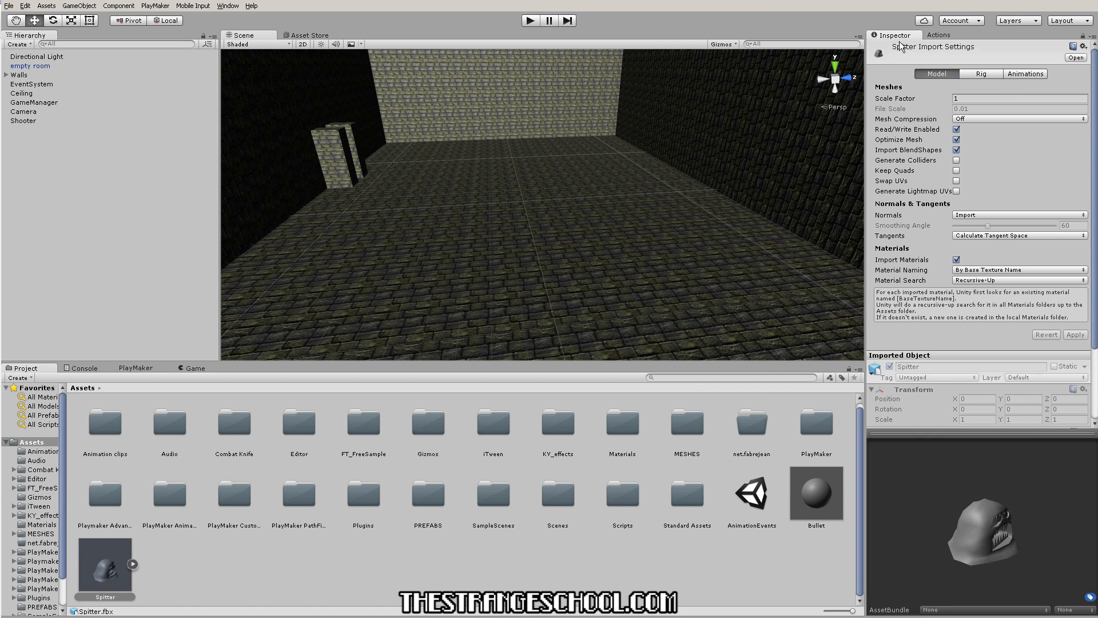
Step: Preview the Spitter animation and trim the clip to span frames 49 to 110
{"action": "left_click", "coordinate": [1025, 73]}
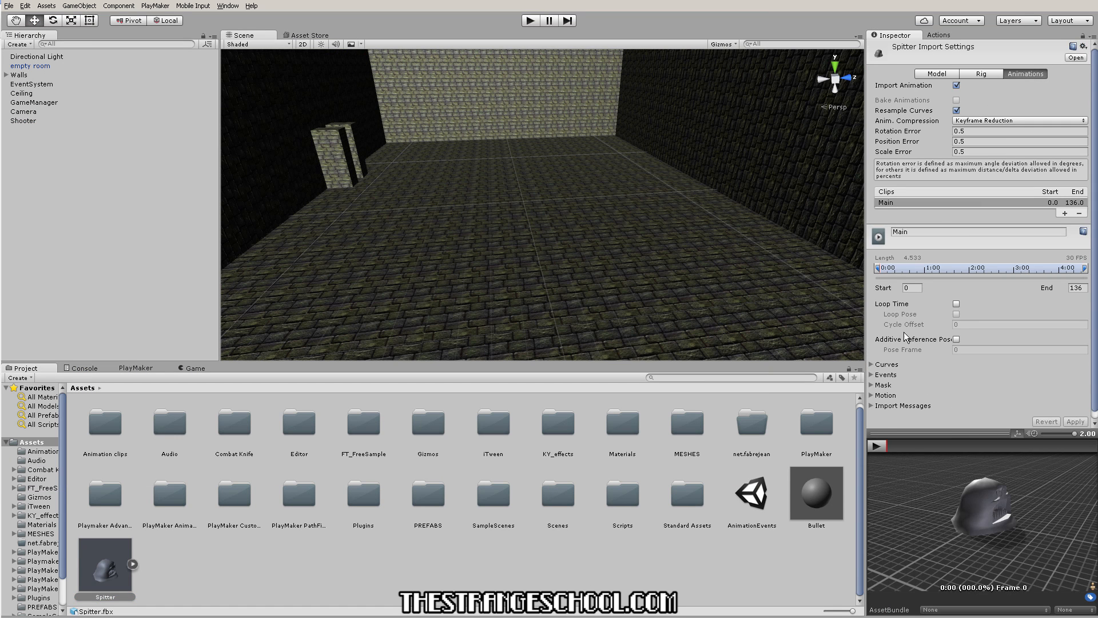
{"action": "left_click", "coordinate": [877, 445]}
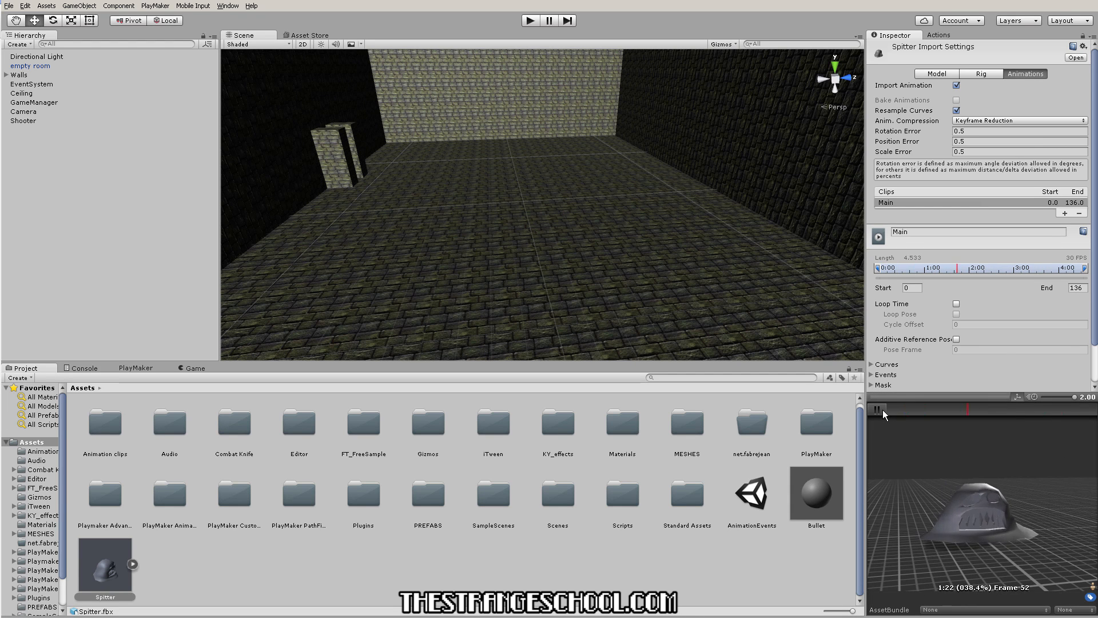
{"action": "left_click", "coordinate": [877, 408]}
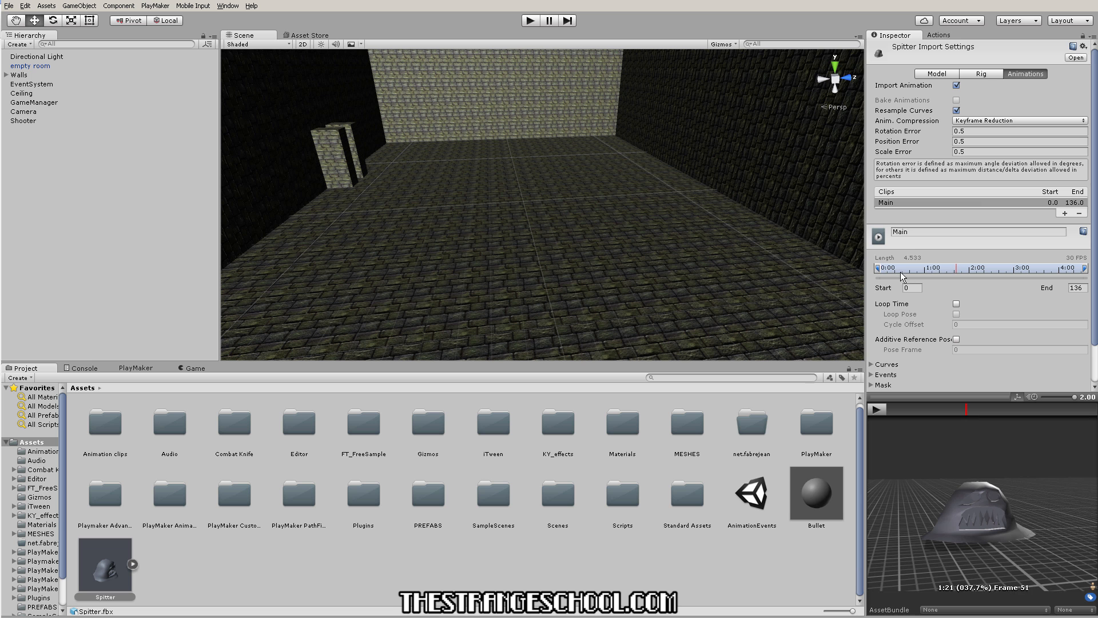
{"action": "left_click_drag", "start_coordinate": [884, 267], "coordinate": [963, 267]}
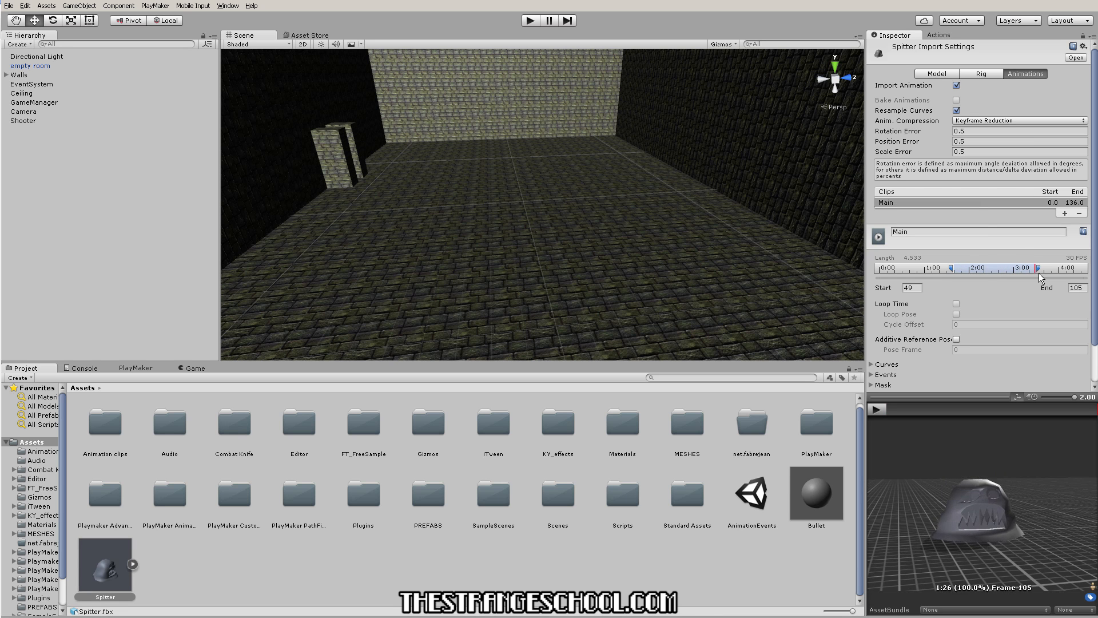
{"action": "left_click_drag", "start_coordinate": [1038, 267], "coordinate": [1046, 268]}
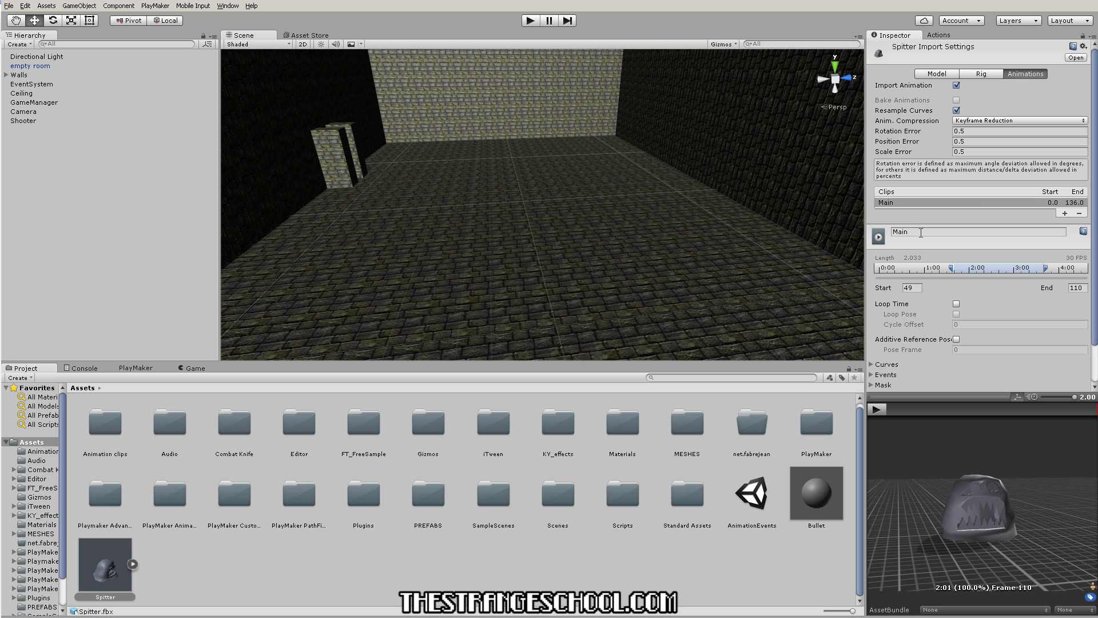
Step: Rename the clip from Main to FireBall, apply it, and preview the FireBall clip
{"action": "double_click", "coordinate": [903, 232]}
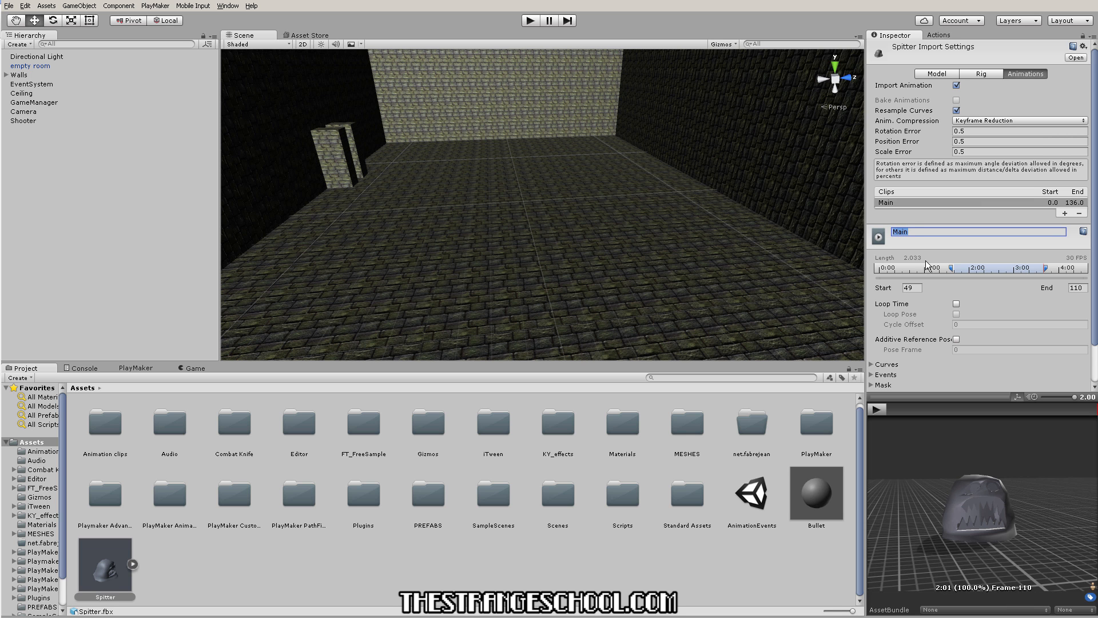
{"action": "type", "text": "FireBall"}
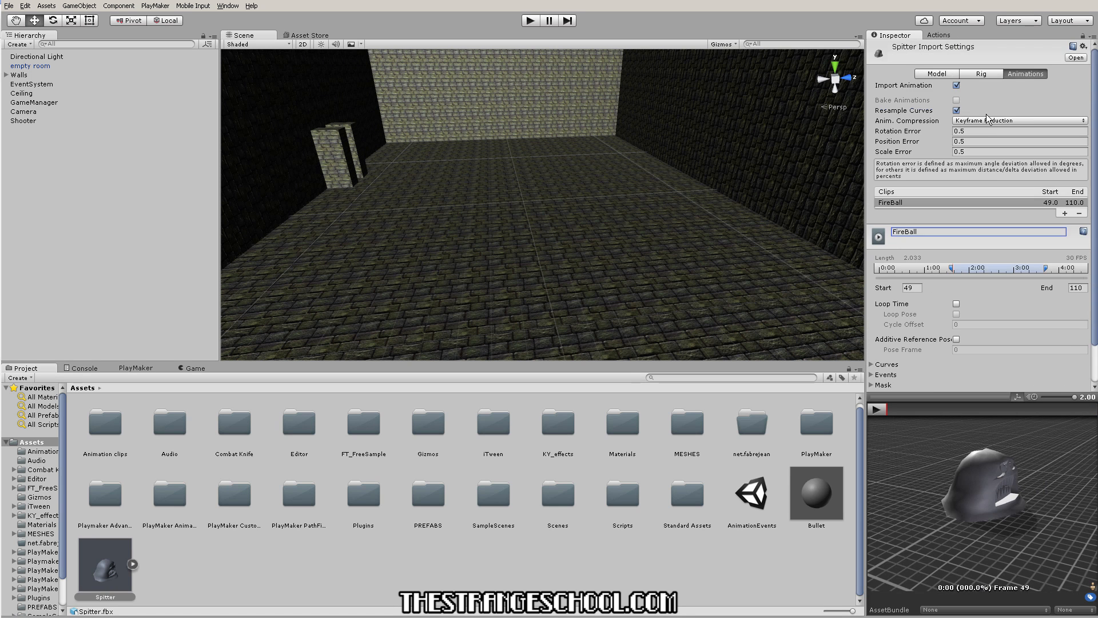
{"action": "left_click", "coordinate": [1019, 120]}
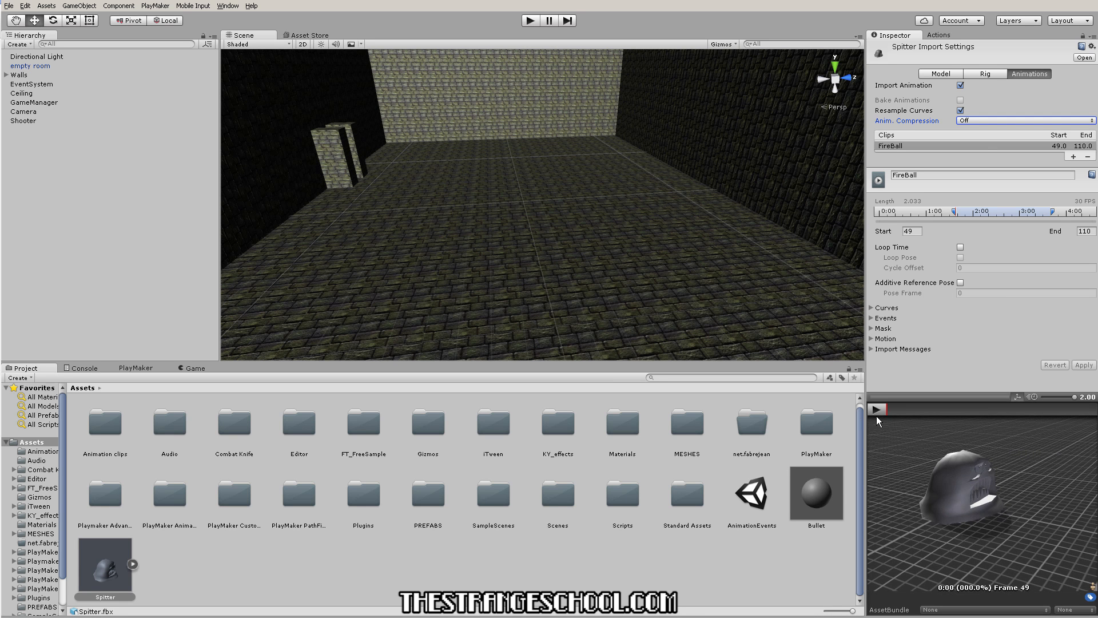
{"action": "left_click", "coordinate": [876, 409]}
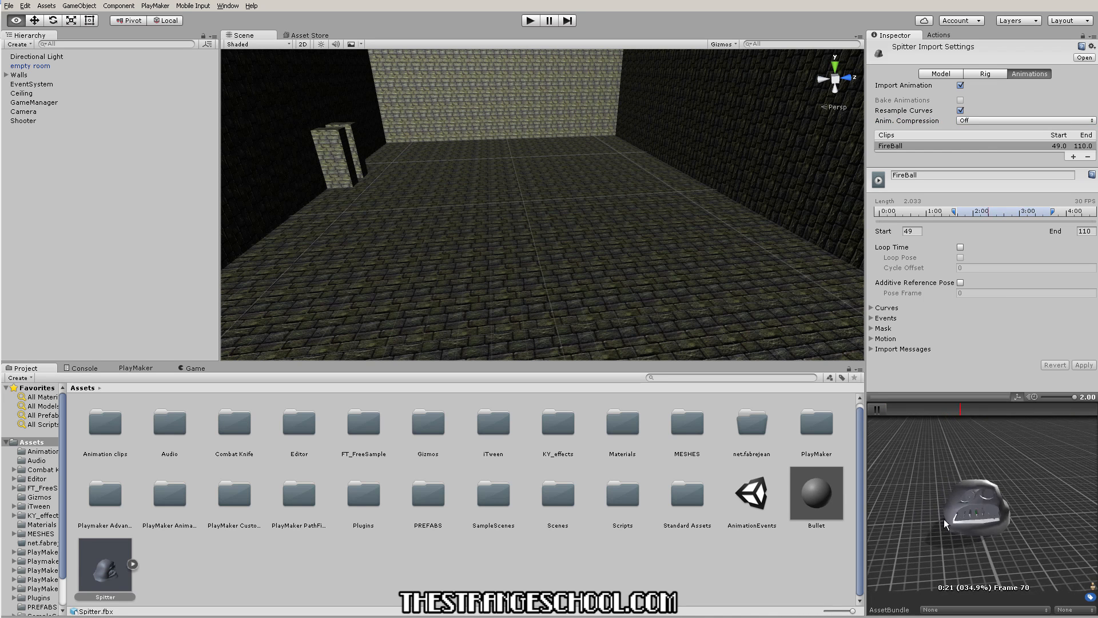
{"action": "left_click", "coordinate": [877, 410]}
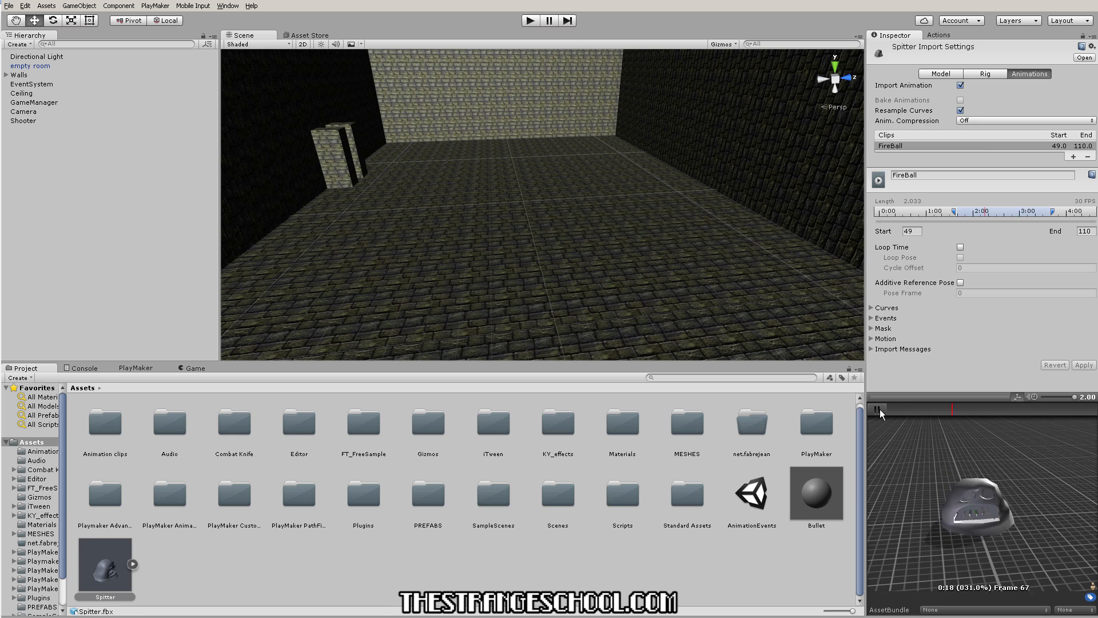
{"action": "left_click", "coordinate": [876, 410]}
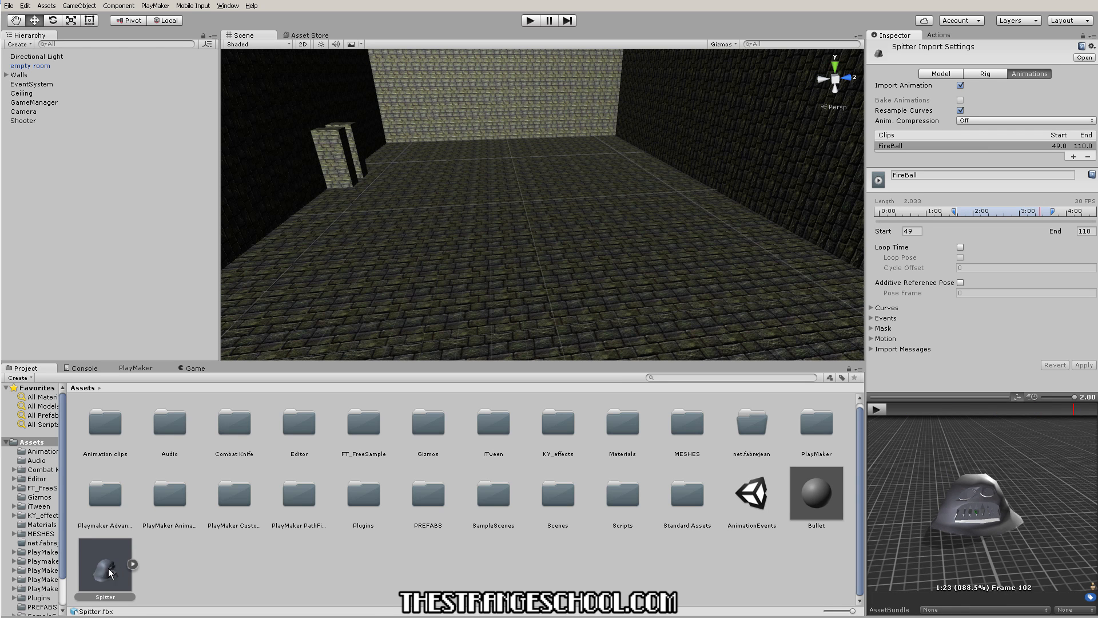
Step: Drag the Spitter asset into the walled room in the scene and deselect it
{"action": "left_click_drag", "start_coordinate": [105, 564], "coordinate": [491, 211]}
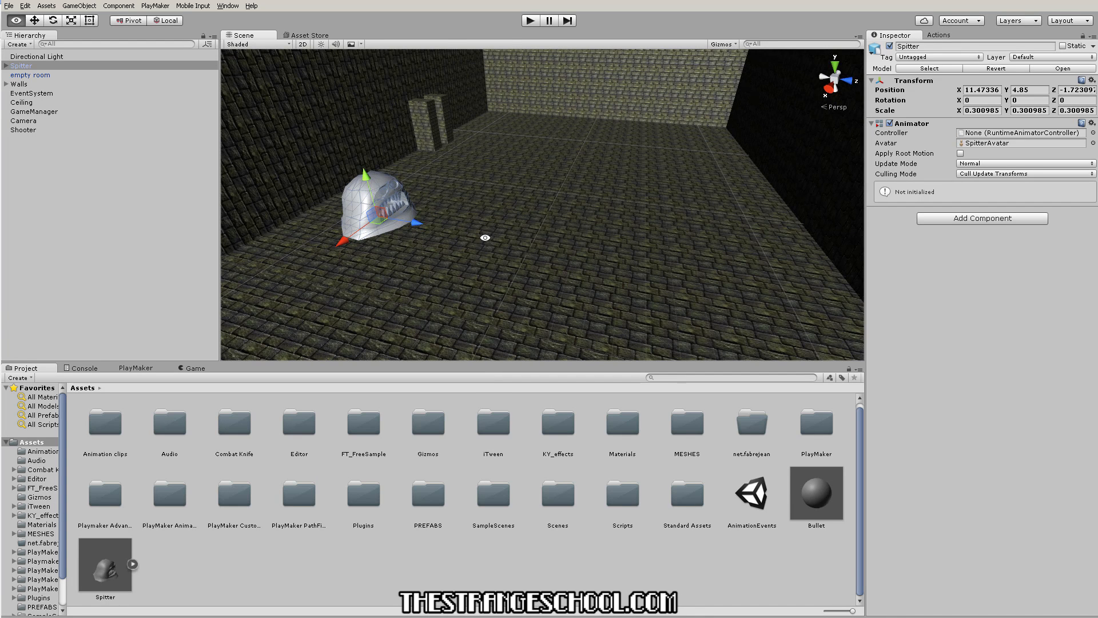
{"action": "left_click", "coordinate": [1027, 89]}
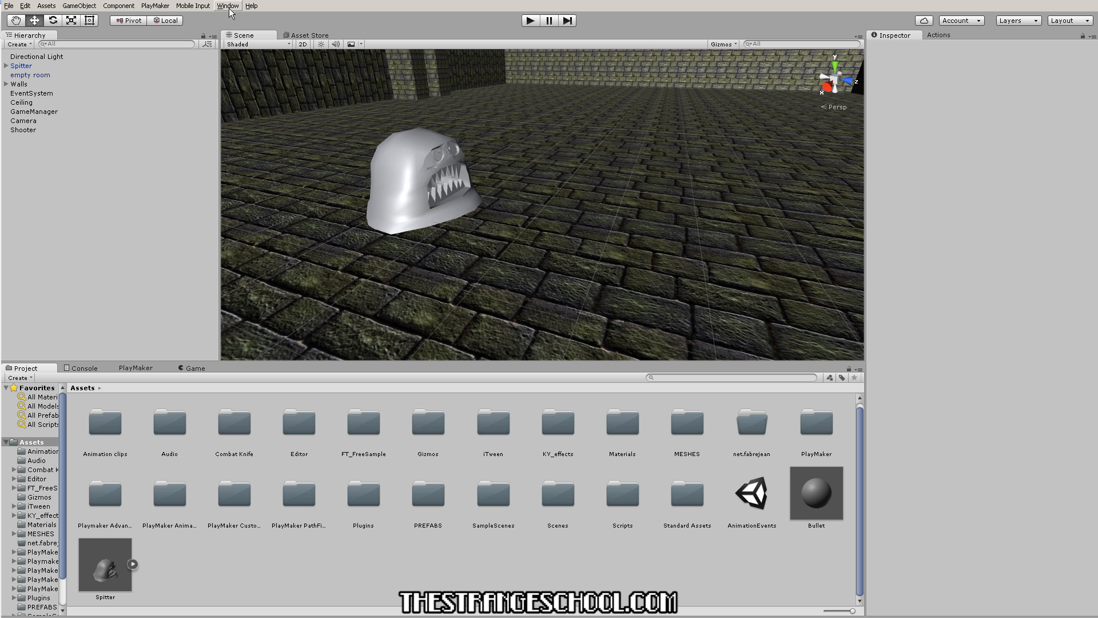
Step: Add the Animator editor window, return to the Scene view, and start creating a new asset
{"action": "left_click", "coordinate": [226, 6]}
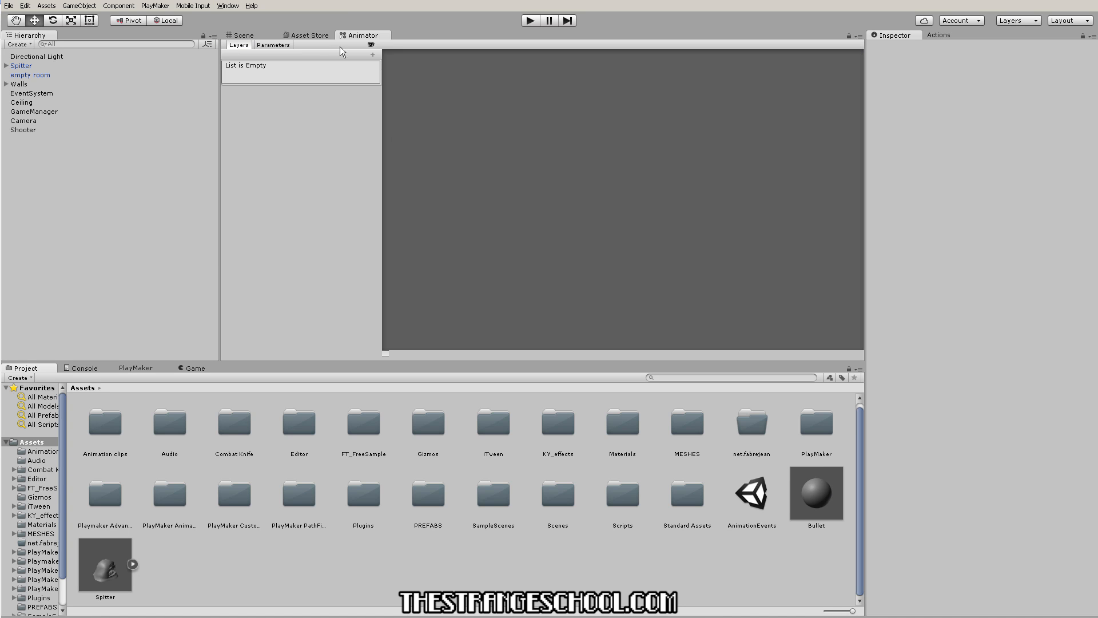
{"action": "left_click", "coordinate": [243, 36]}
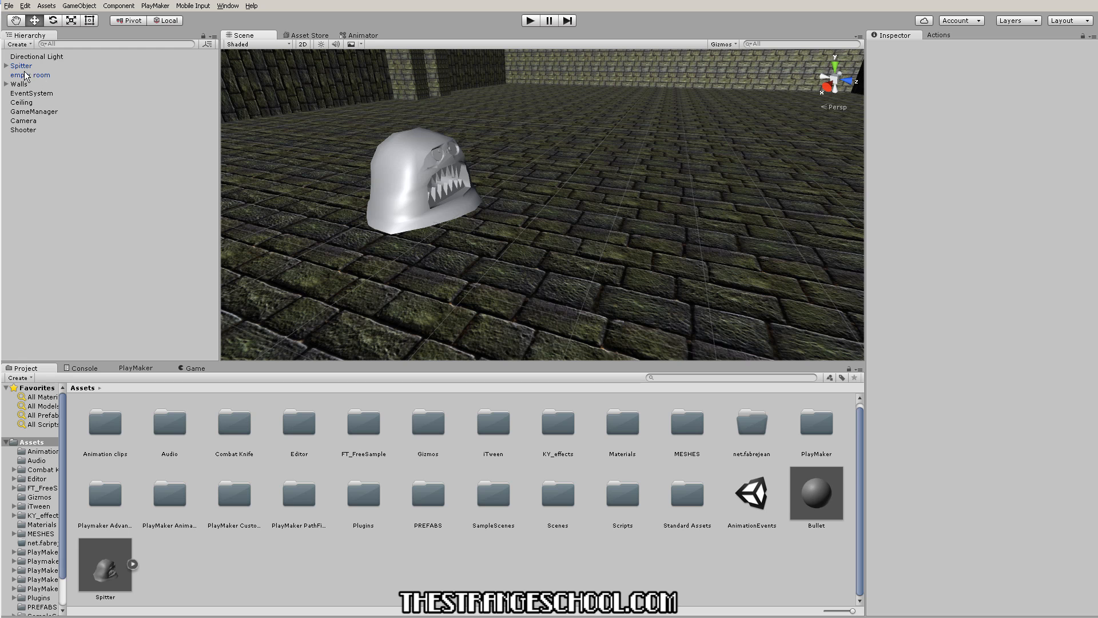
{"action": "left_click", "coordinate": [21, 65]}
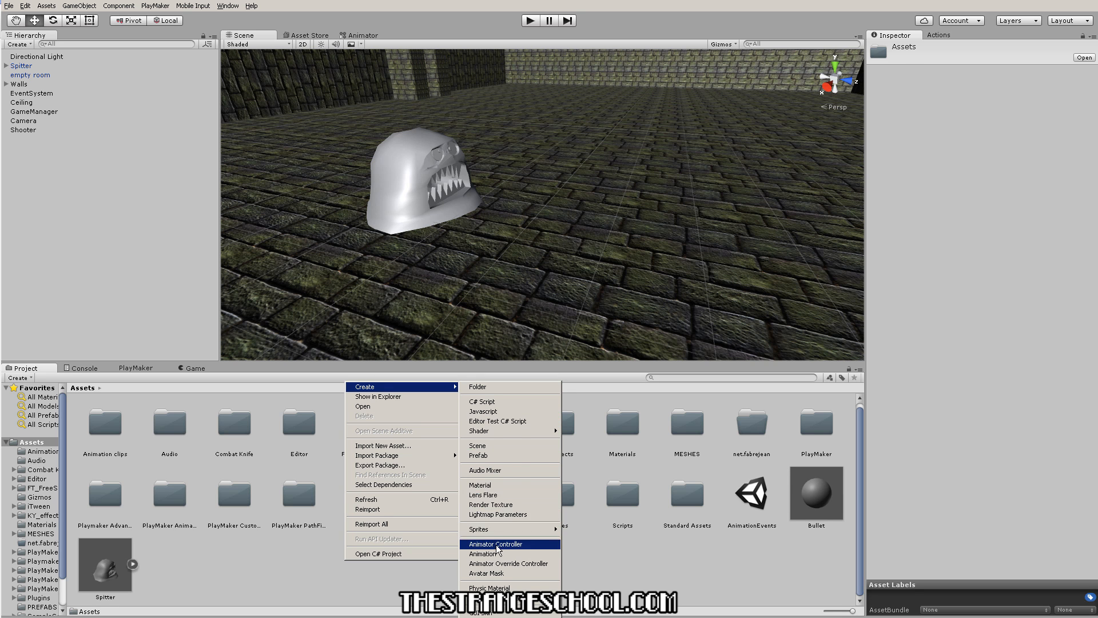
Step: Create an Animator Controller named Spitter and select the Spitter object to assign it
{"action": "left_click", "coordinate": [494, 543]}
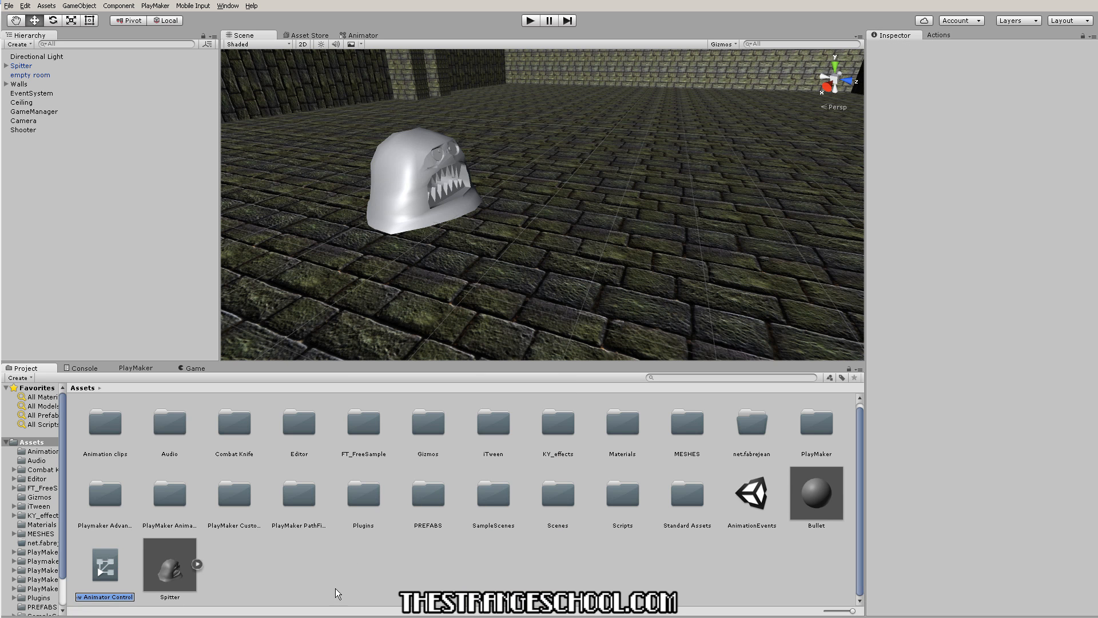
{"action": "left_click", "coordinate": [169, 564]}
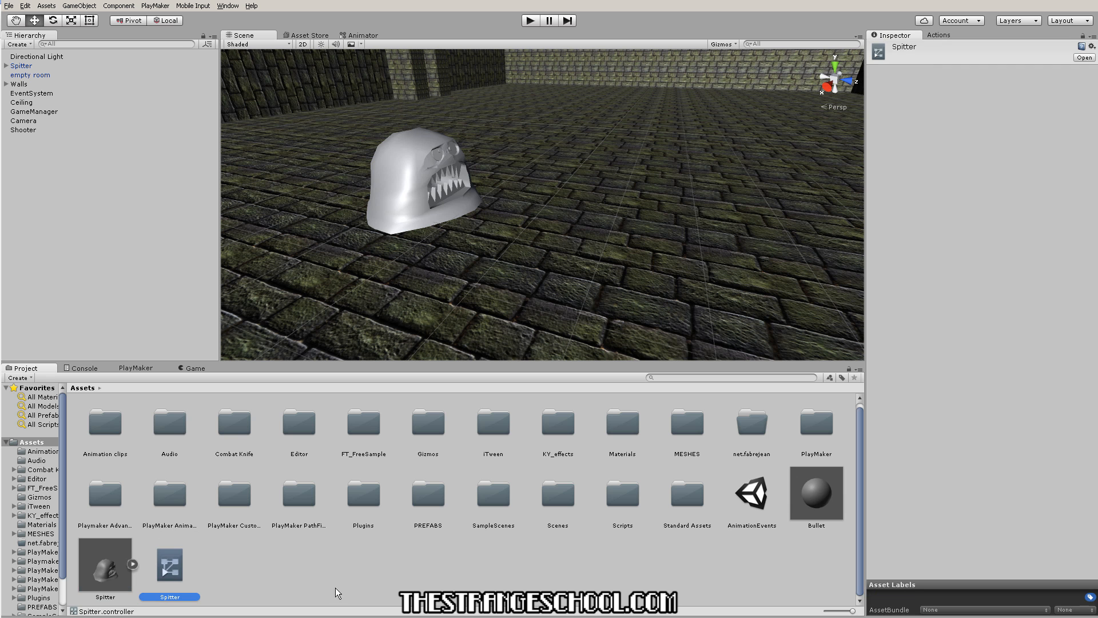
{"action": "left_click", "coordinate": [21, 65]}
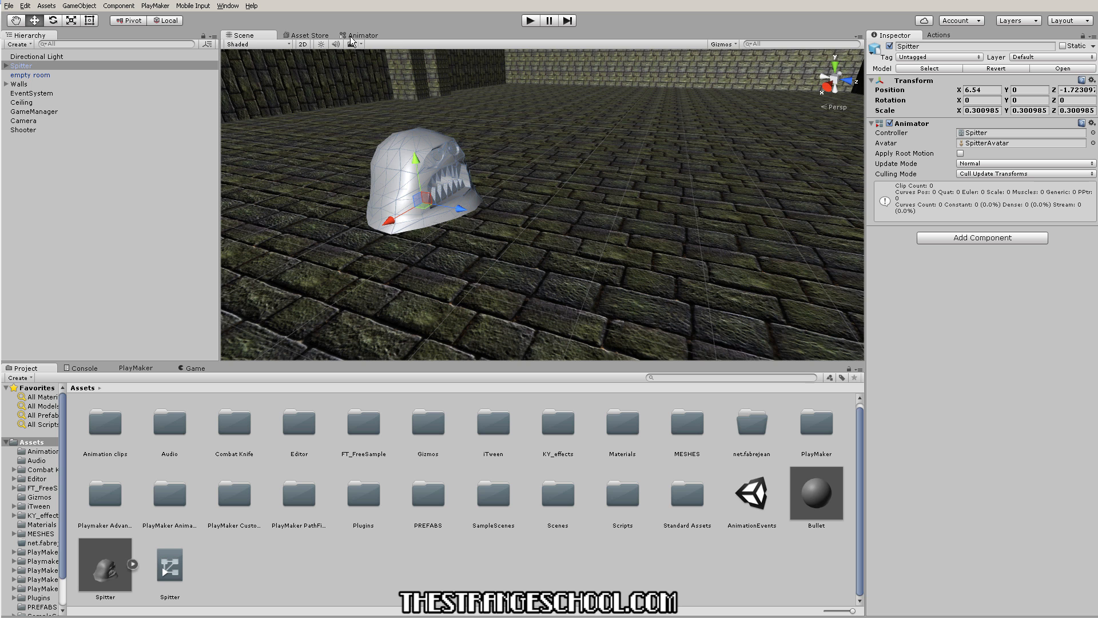
Step: Add an empty state named spit in the Spitter controller and position it beside Any State
{"action": "left_click", "coordinate": [361, 36]}
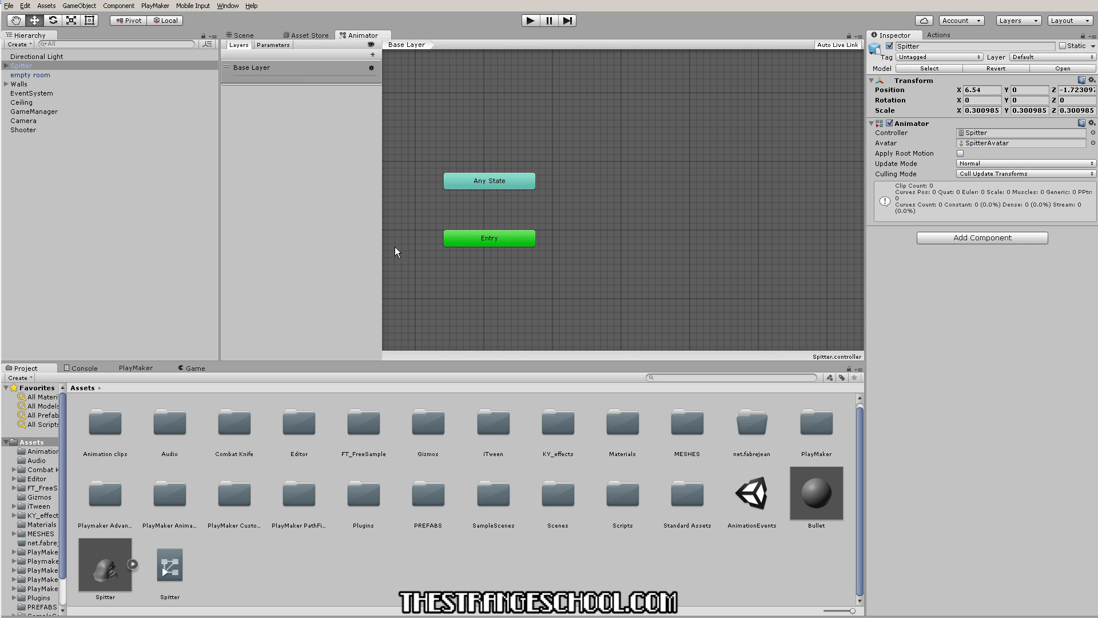
{"action": "mouse_move", "coordinate": [619, 193]}
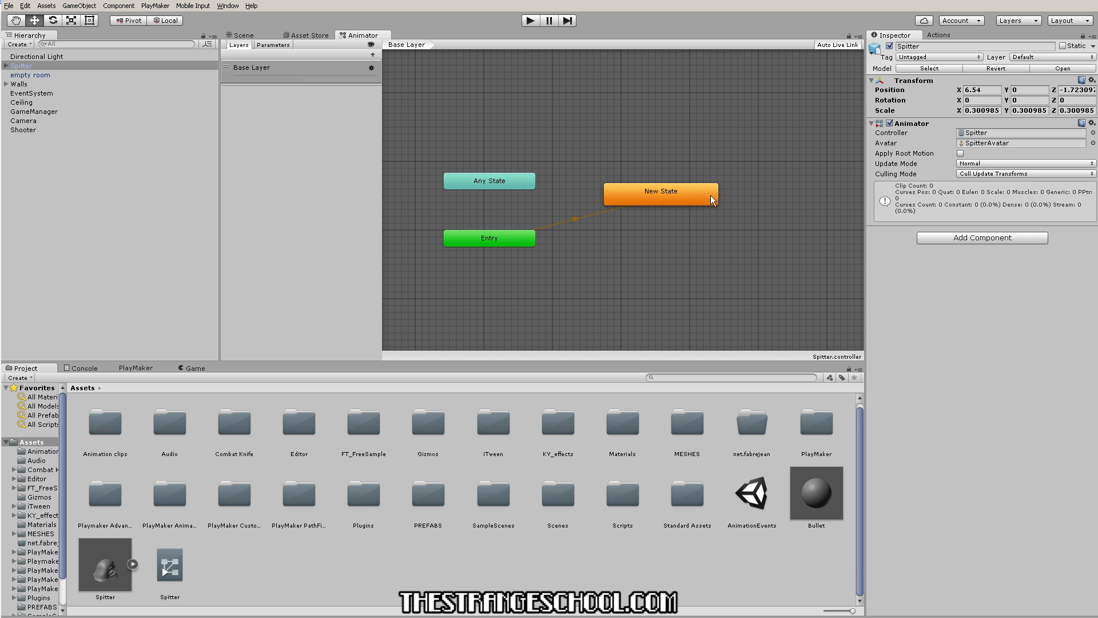
{"action": "left_click", "coordinate": [657, 191]}
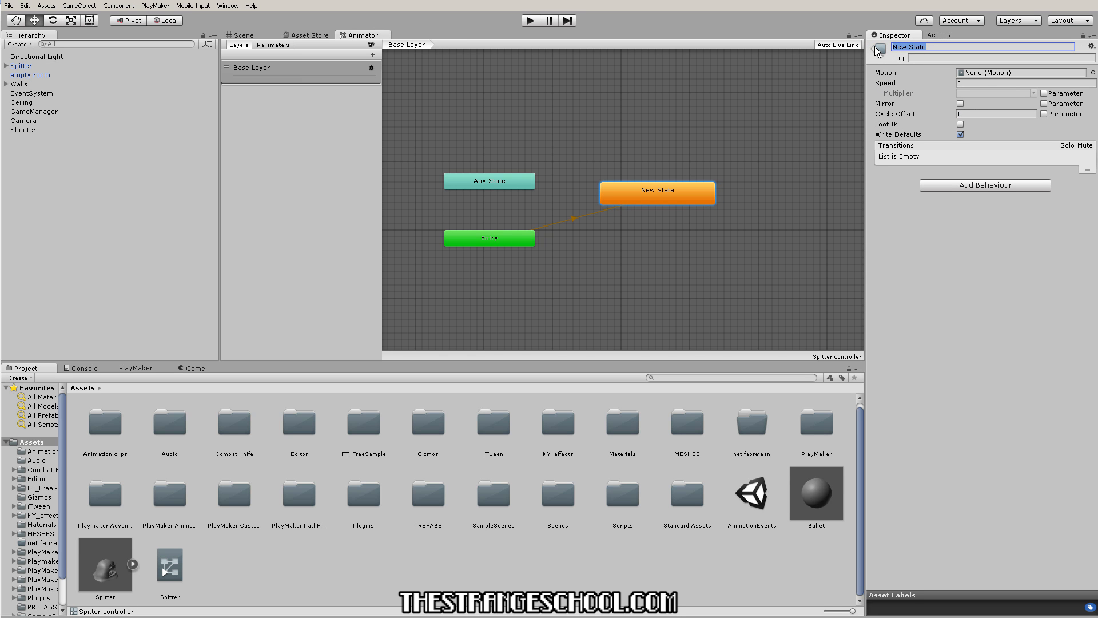
{"action": "type", "text": "spit"}
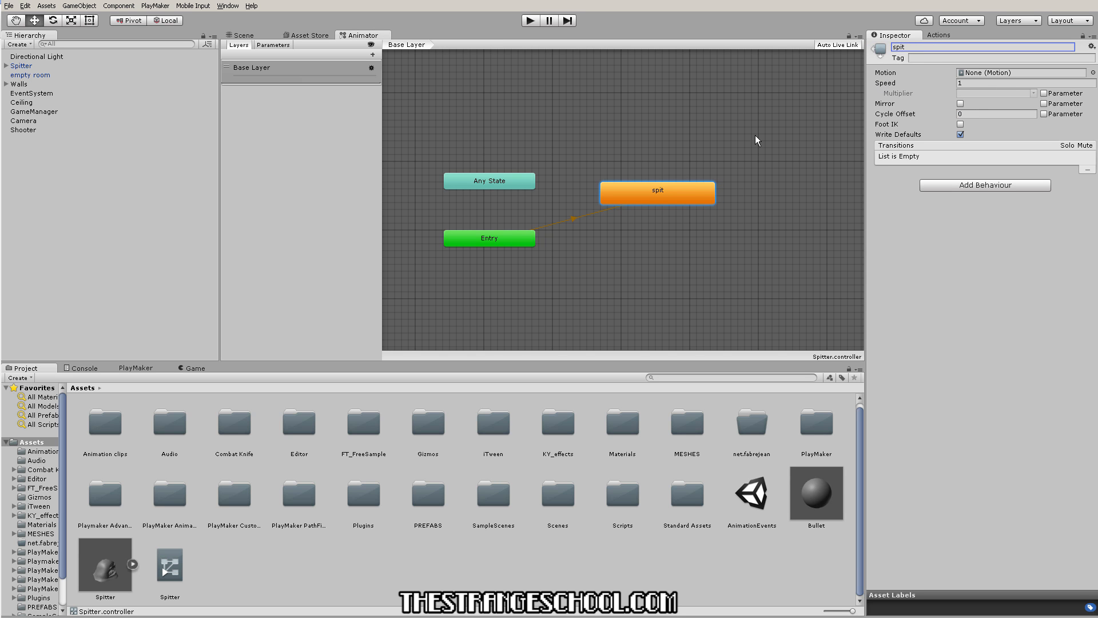
{"action": "left_click_drag", "start_coordinate": [657, 192], "coordinate": [656, 171]}
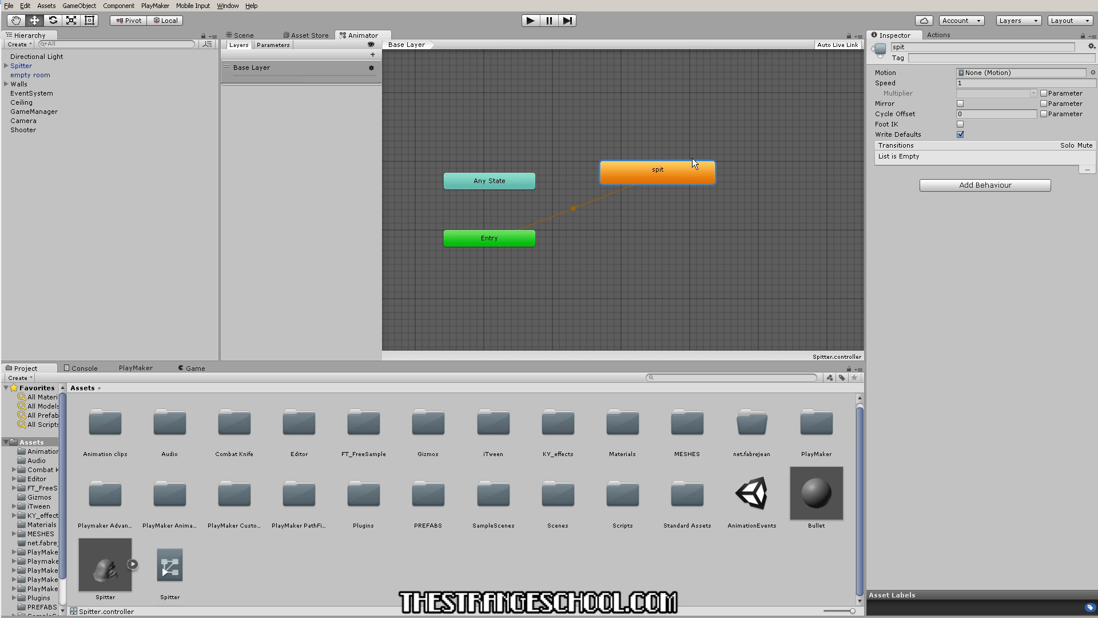
{"action": "left_click_drag", "start_coordinate": [656, 169], "coordinate": [663, 165]}
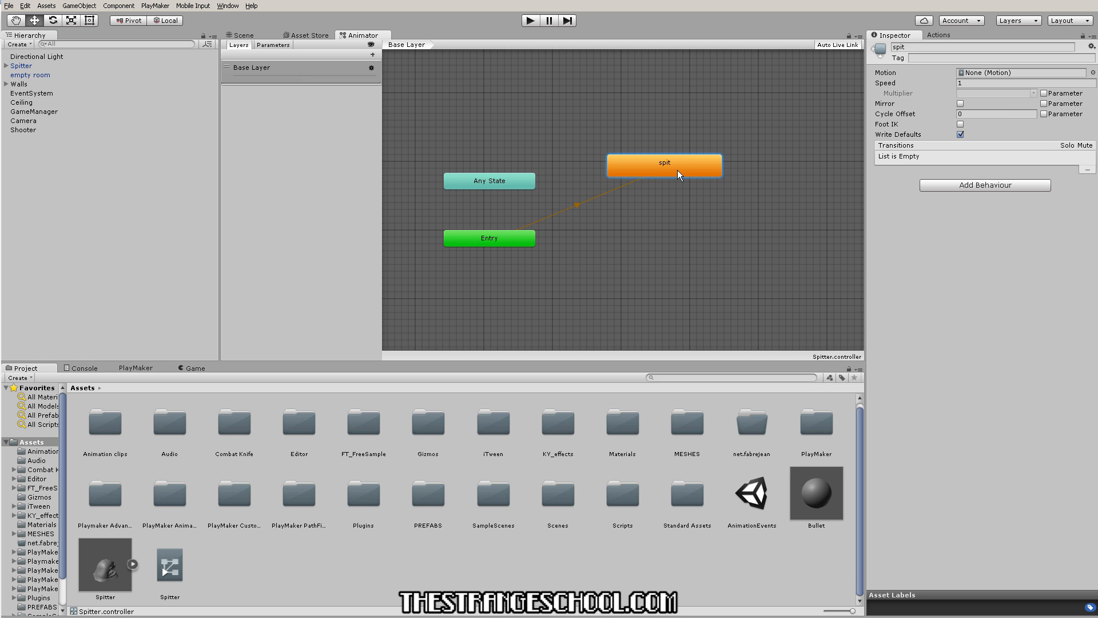
{"action": "left_click_drag", "start_coordinate": [664, 164], "coordinate": [657, 178]}
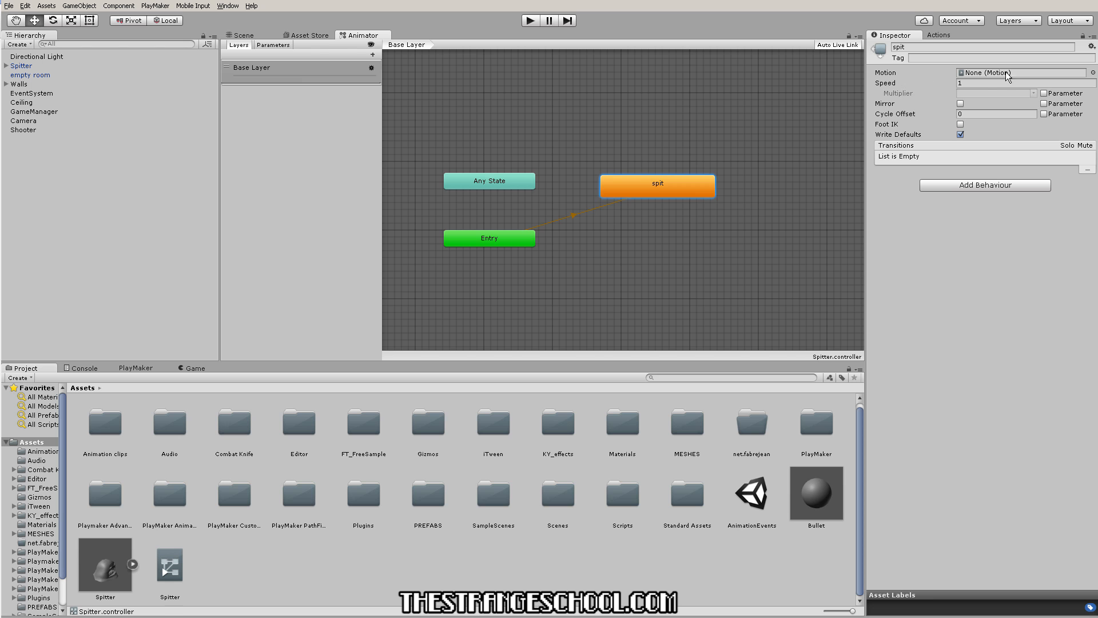
Step: Search the Motion picker for fire and assign the FireBall clip to the spit state
{"action": "left_click", "coordinate": [1091, 72]}
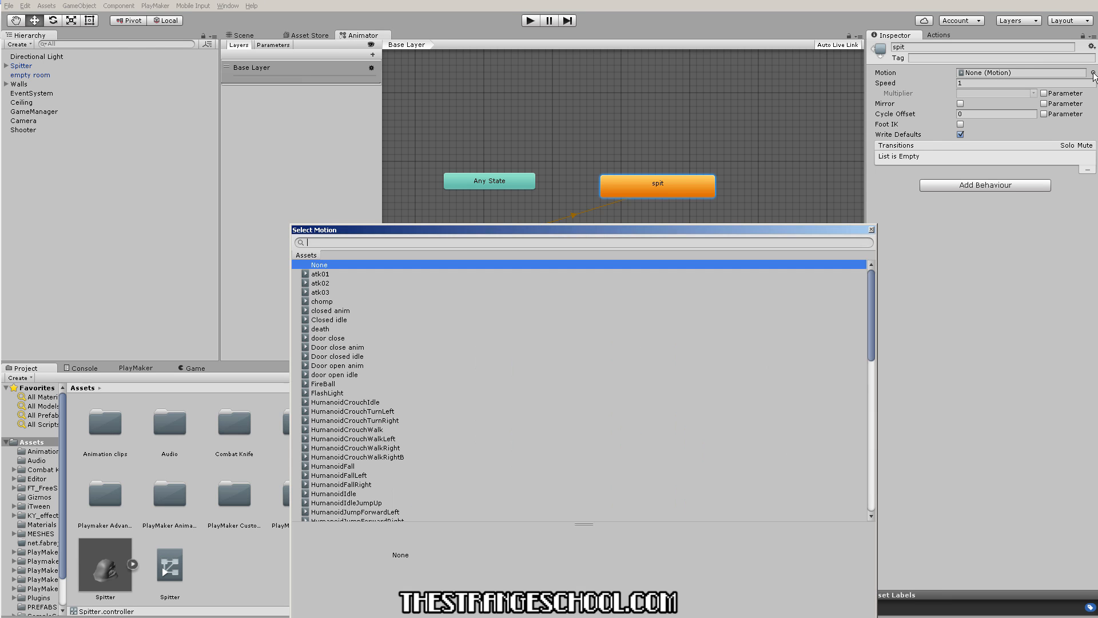
{"action": "type", "text": "spi"}
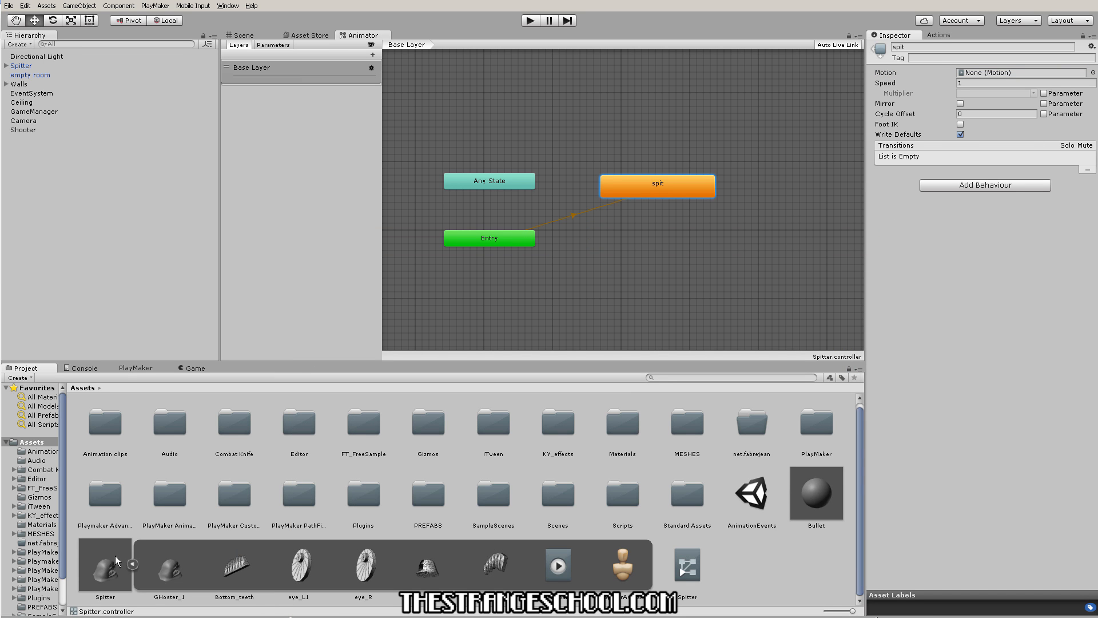
{"action": "mouse_move", "coordinate": [557, 563]}
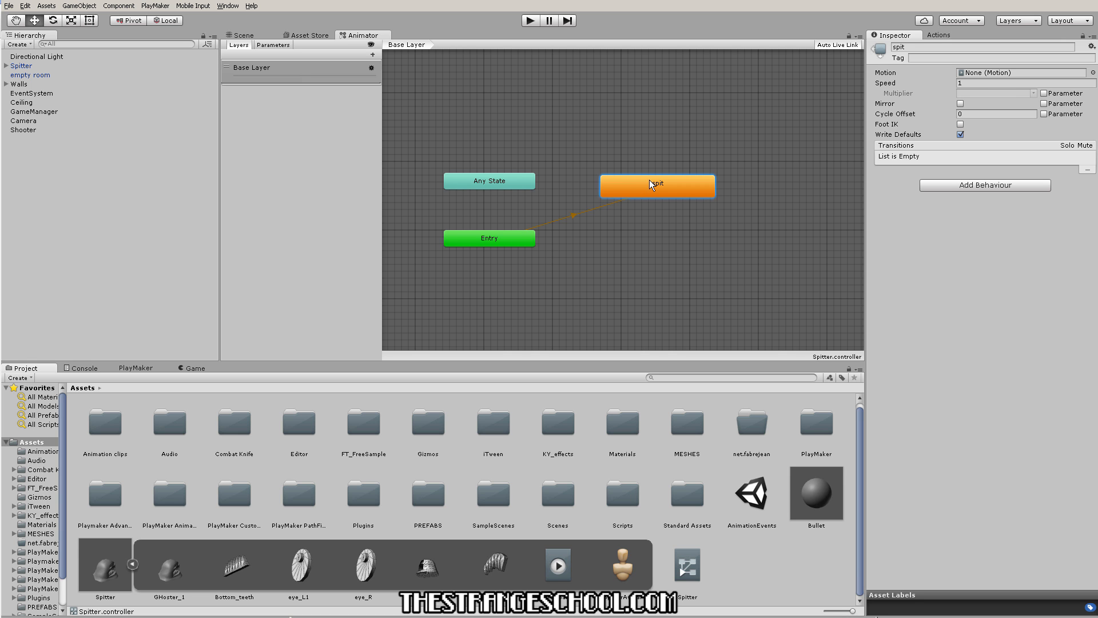
{"action": "left_click", "coordinate": [1020, 72]}
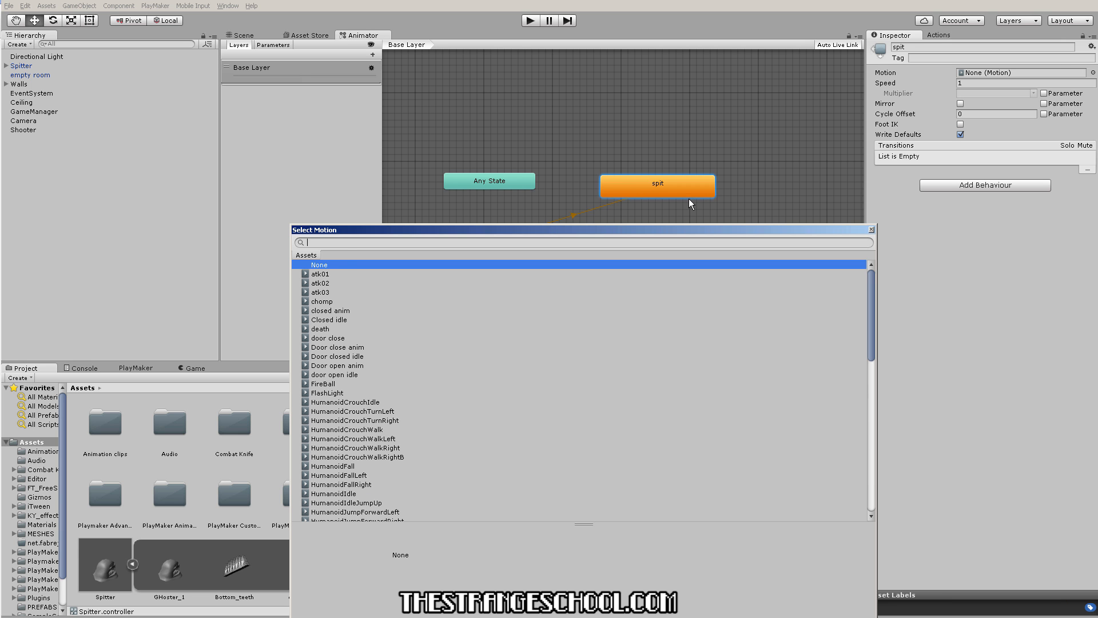
{"action": "type", "text": "fire"}
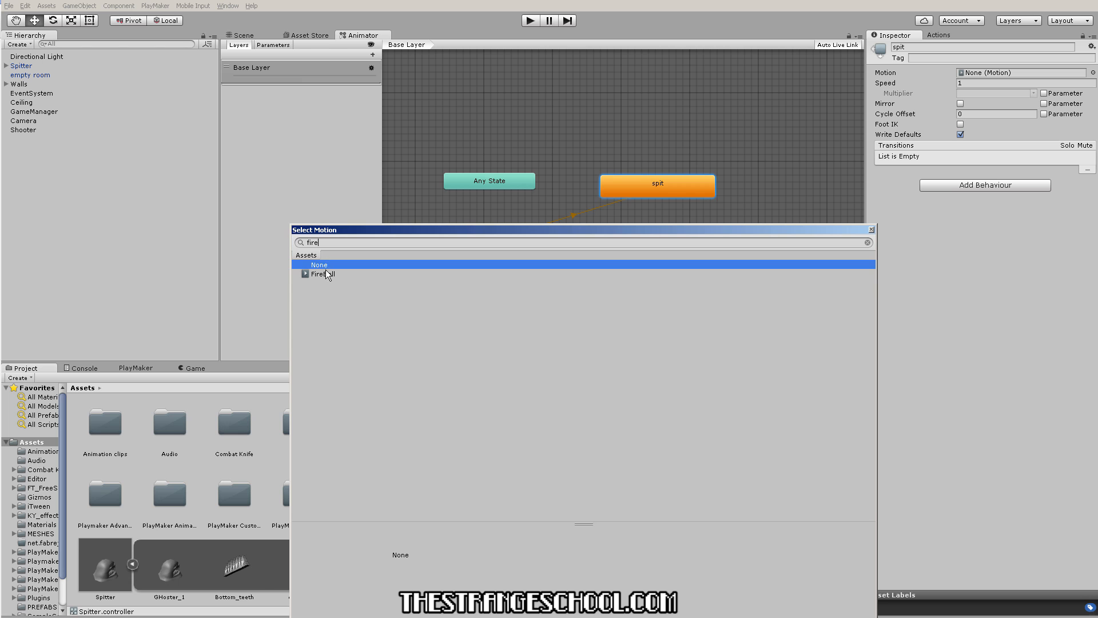
{"action": "left_click", "coordinate": [320, 274]}
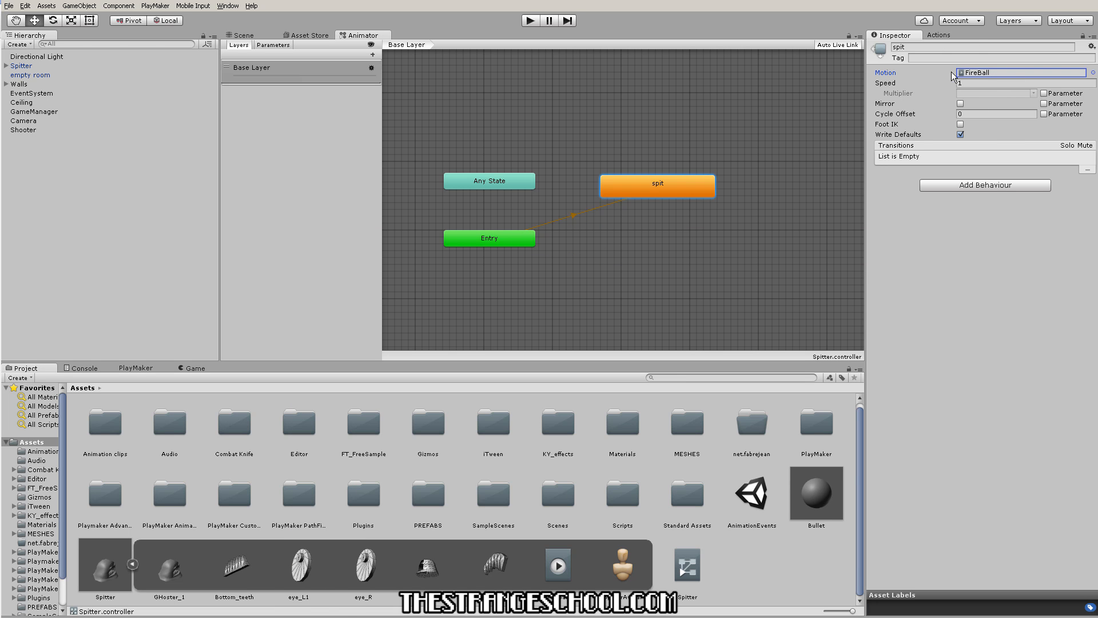
{"action": "mouse_move", "coordinate": [690, 204]}
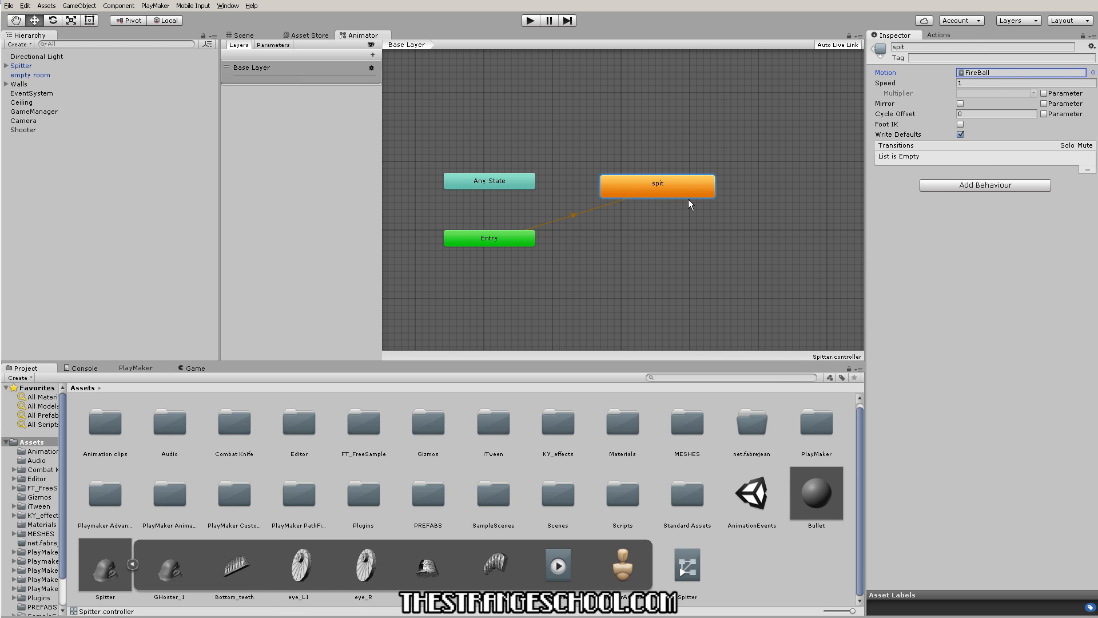
{"action": "mouse_move", "coordinate": [401, 212]}
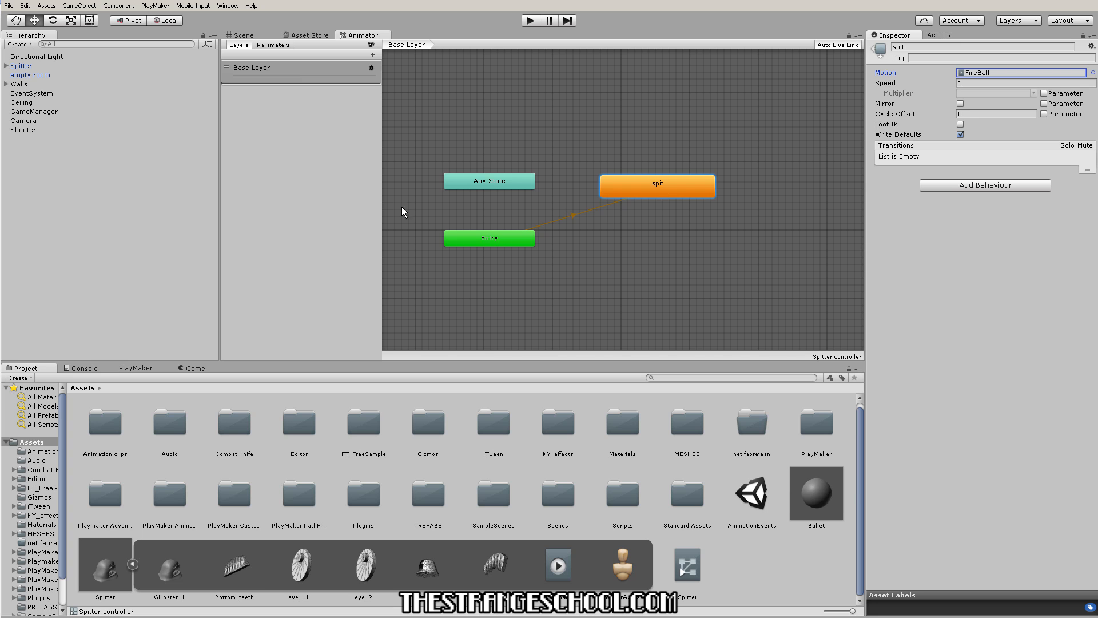
Step: Expand the FireBall clip's Events in the Spitter import settings and scrub to about 0.18 s, frame 67
{"action": "left_click", "coordinate": [104, 565]}
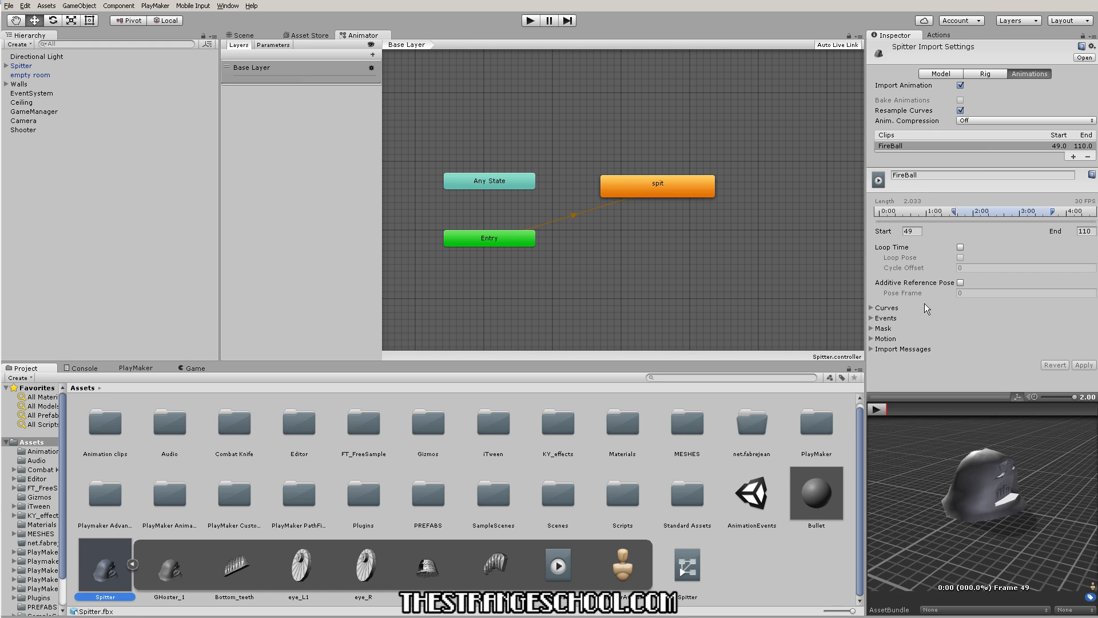
{"action": "left_click", "coordinate": [884, 317]}
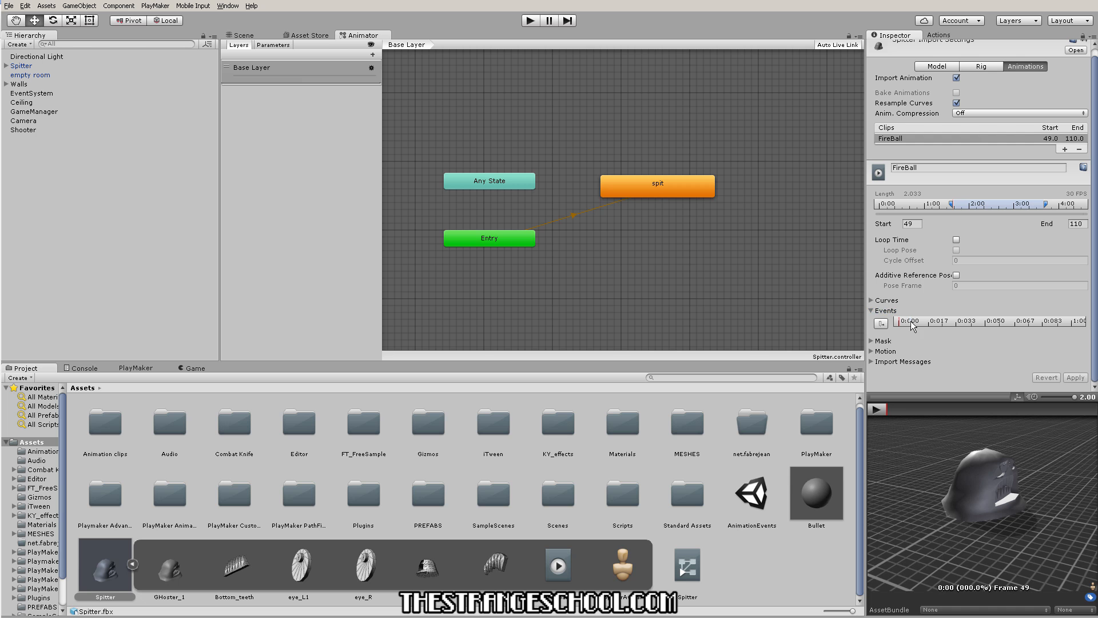
{"action": "left_click", "coordinate": [878, 409]}
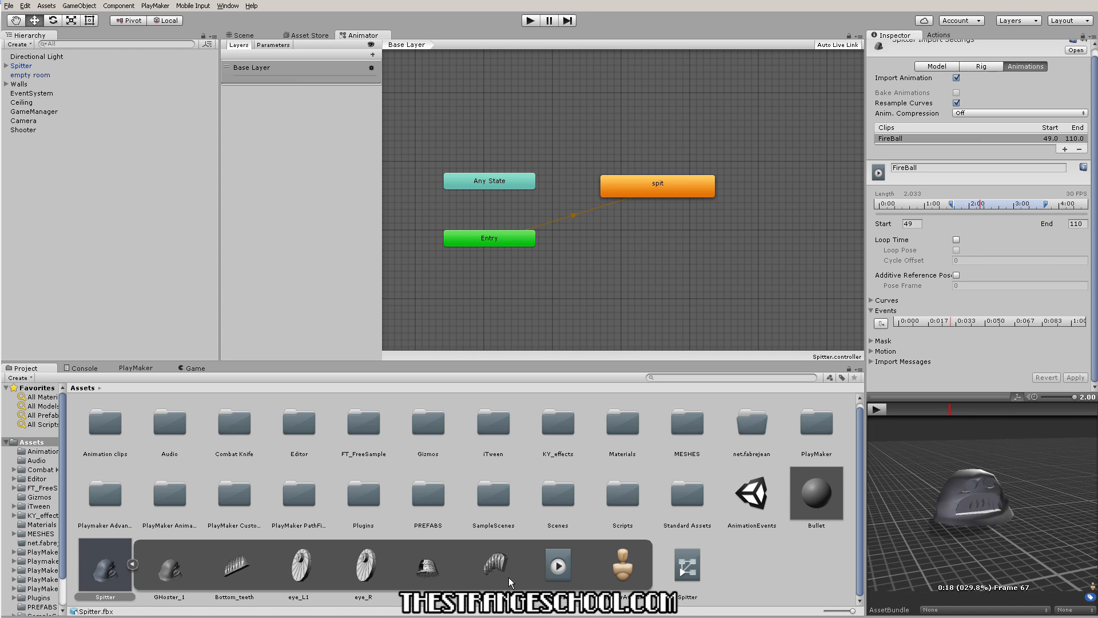
{"action": "mouse_move", "coordinate": [118, 559]}
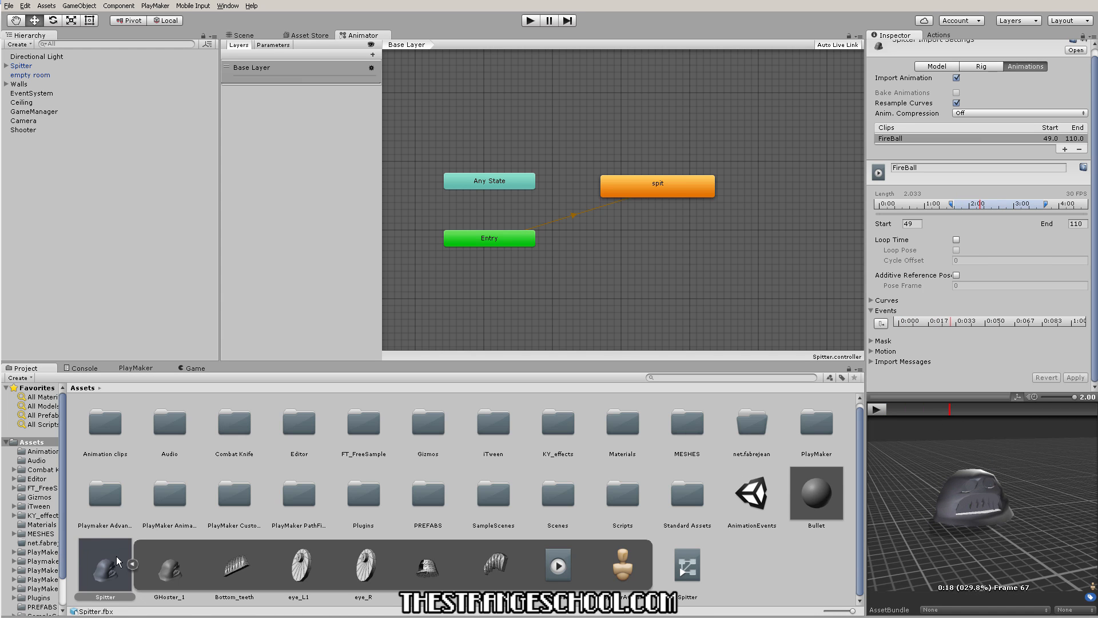
{"action": "mouse_move", "coordinate": [490, 584]}
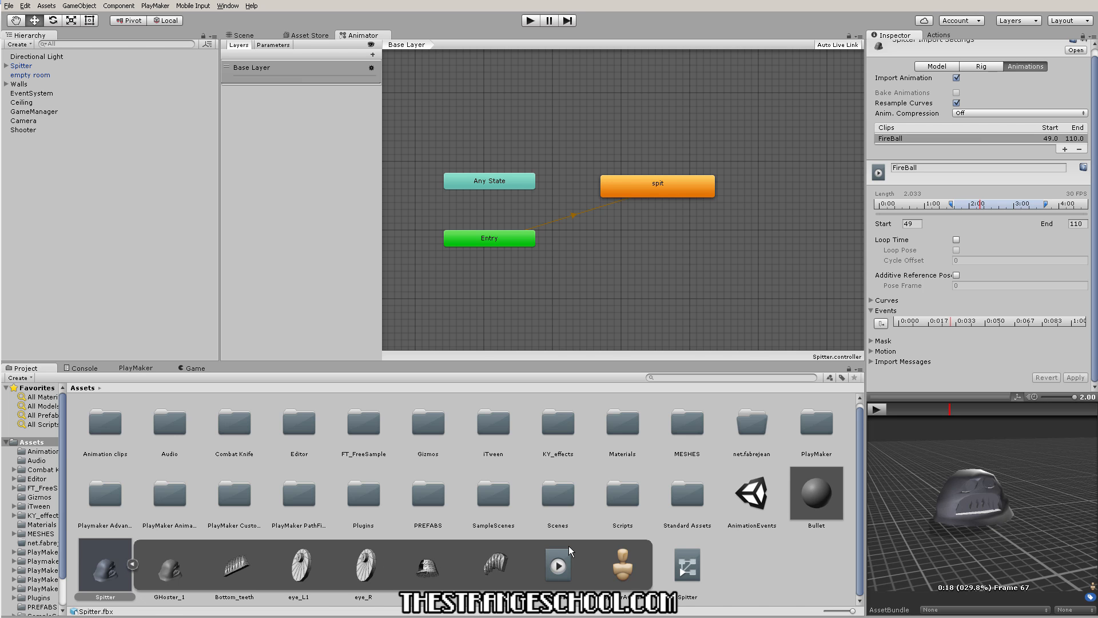
{"action": "mouse_move", "coordinate": [539, 449]}
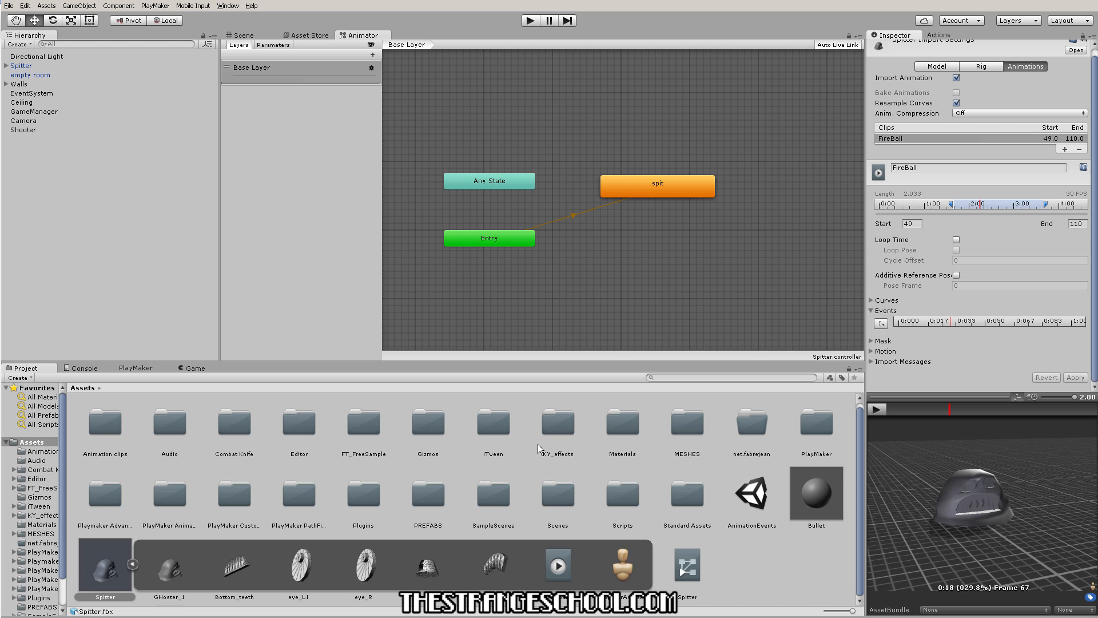
{"action": "mouse_move", "coordinate": [541, 437]}
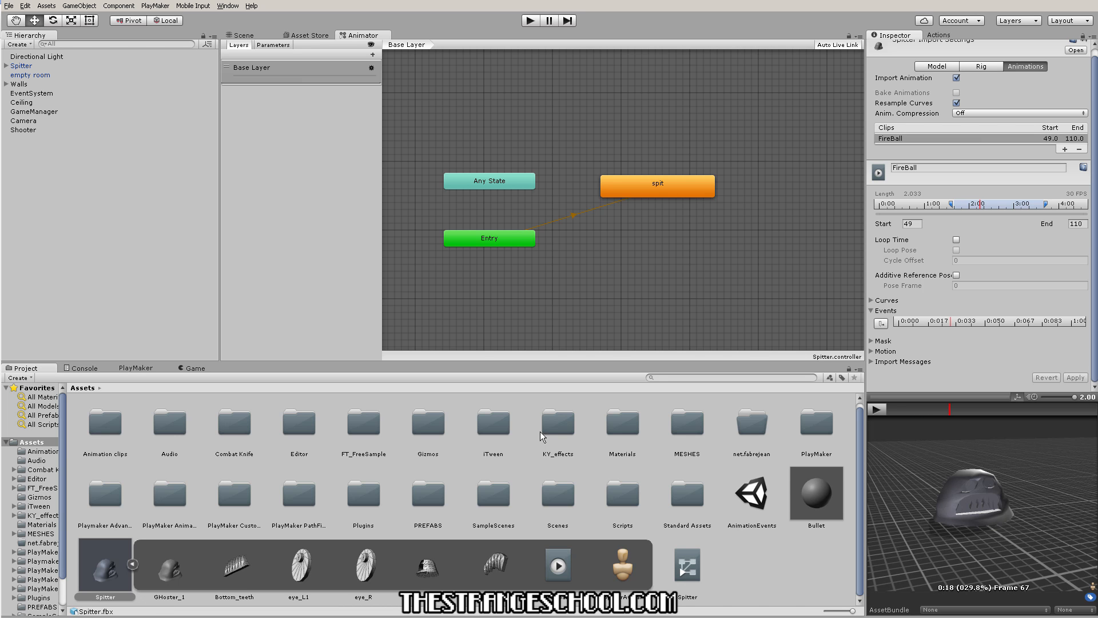
{"action": "mouse_move", "coordinate": [596, 509]}
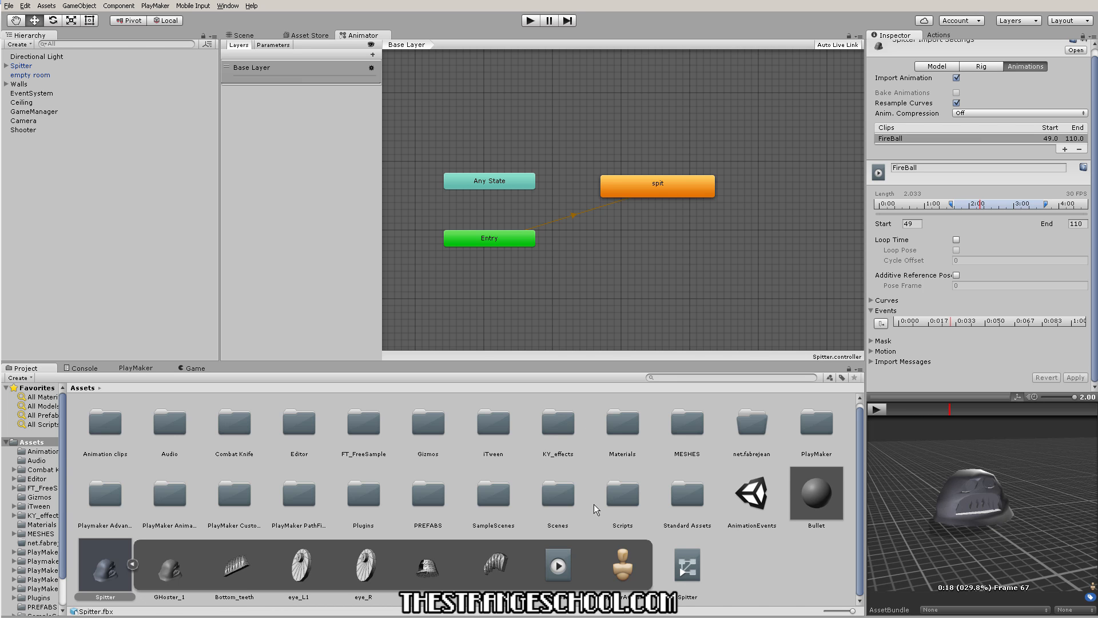
{"action": "mouse_move", "coordinate": [597, 510]}
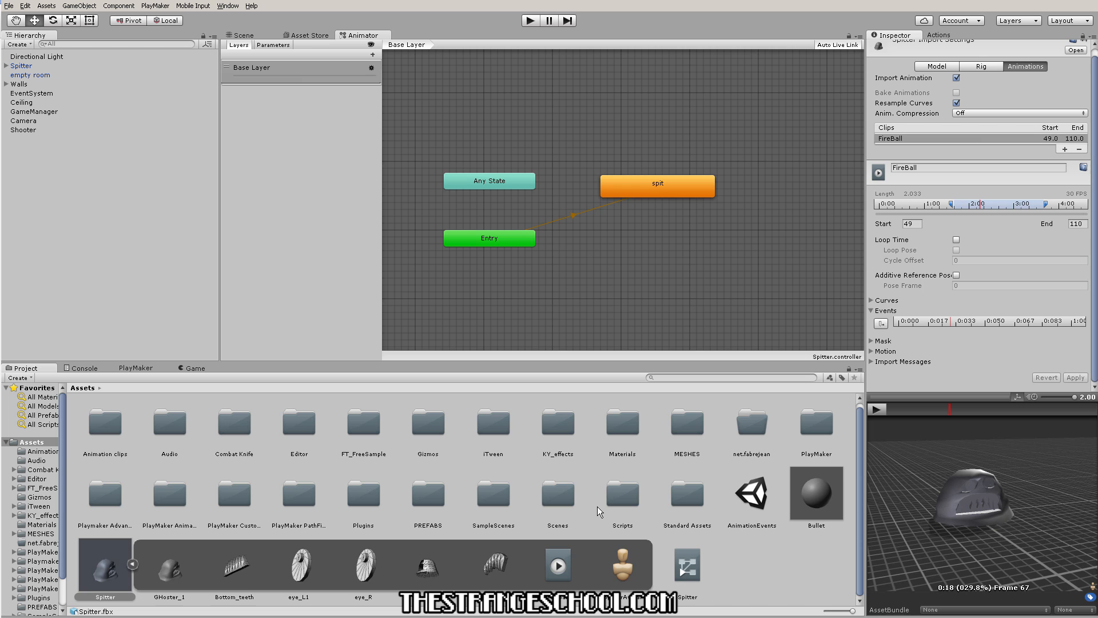
{"action": "mouse_move", "coordinate": [603, 509]}
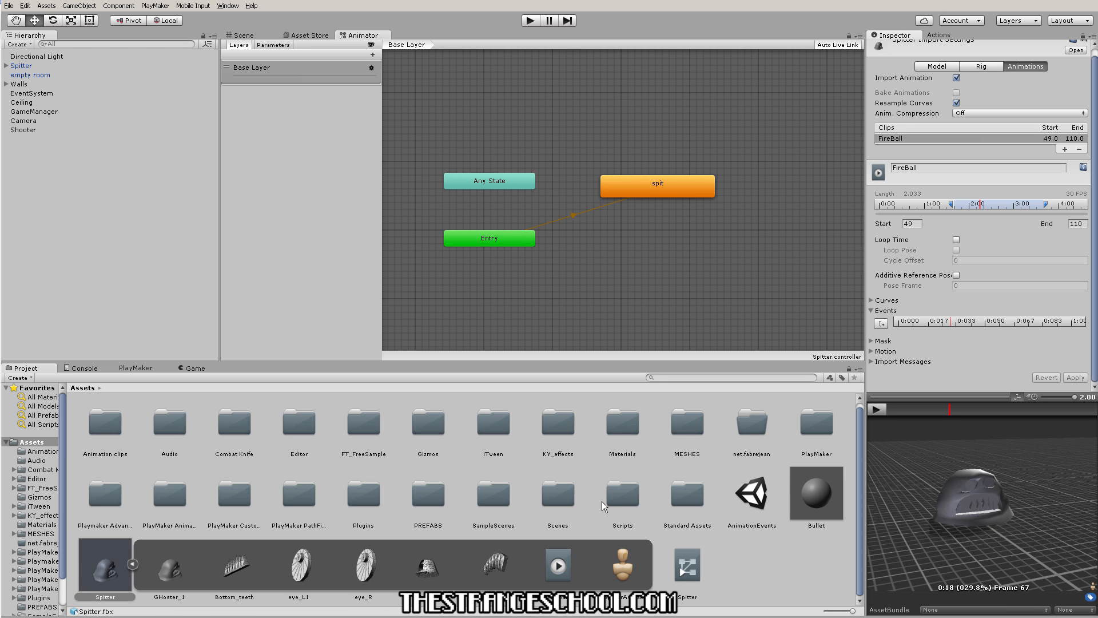
{"action": "mouse_move", "coordinate": [606, 537]}
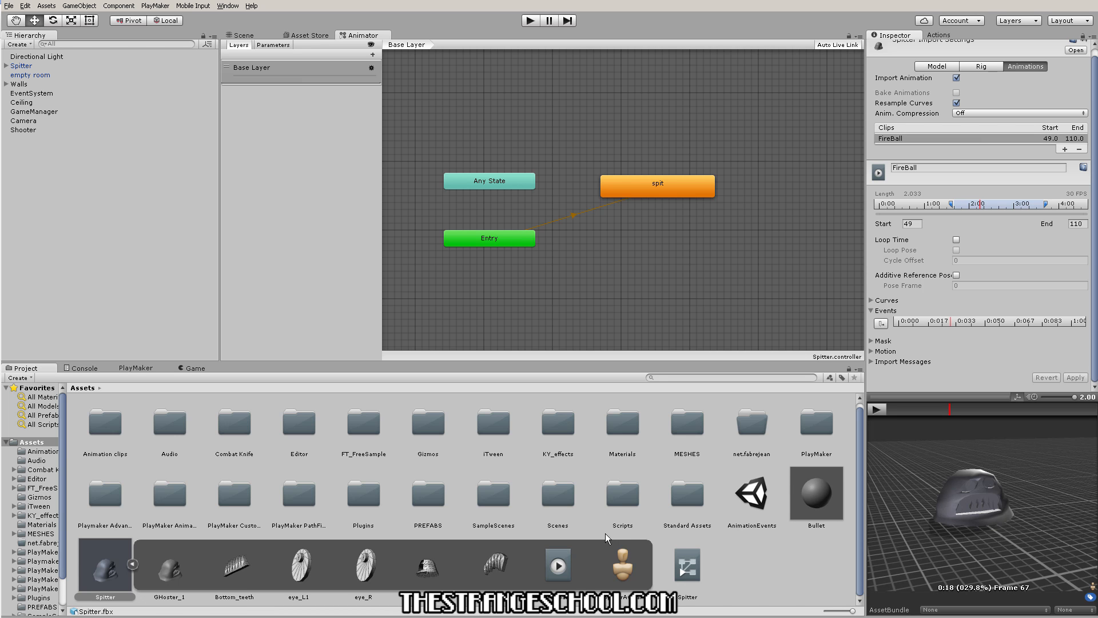
{"action": "mouse_move", "coordinate": [716, 451]}
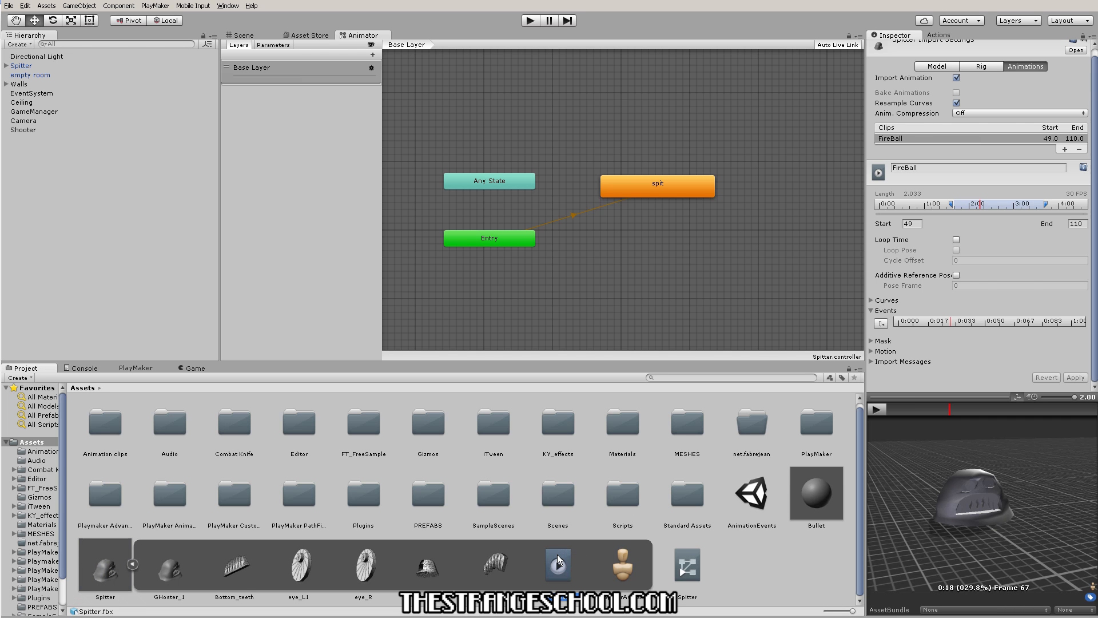
Step: Duplicate the FireBall clip as FireBall_edit and inspect the spit state's settings
{"action": "left_click", "coordinate": [557, 564]}
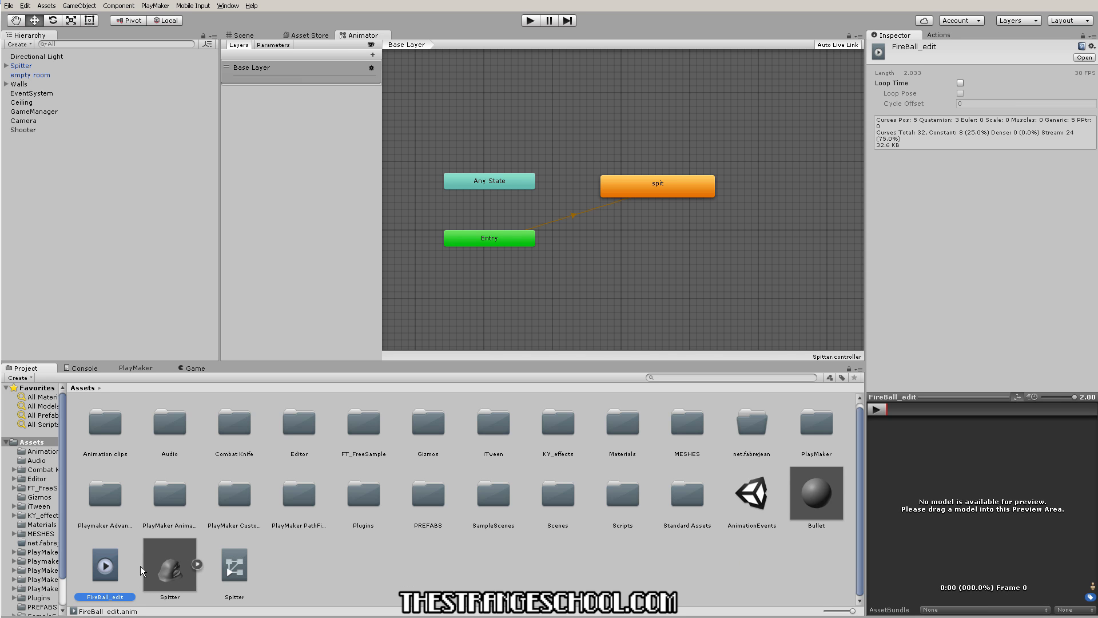
{"action": "mouse_move", "coordinate": [158, 568]}
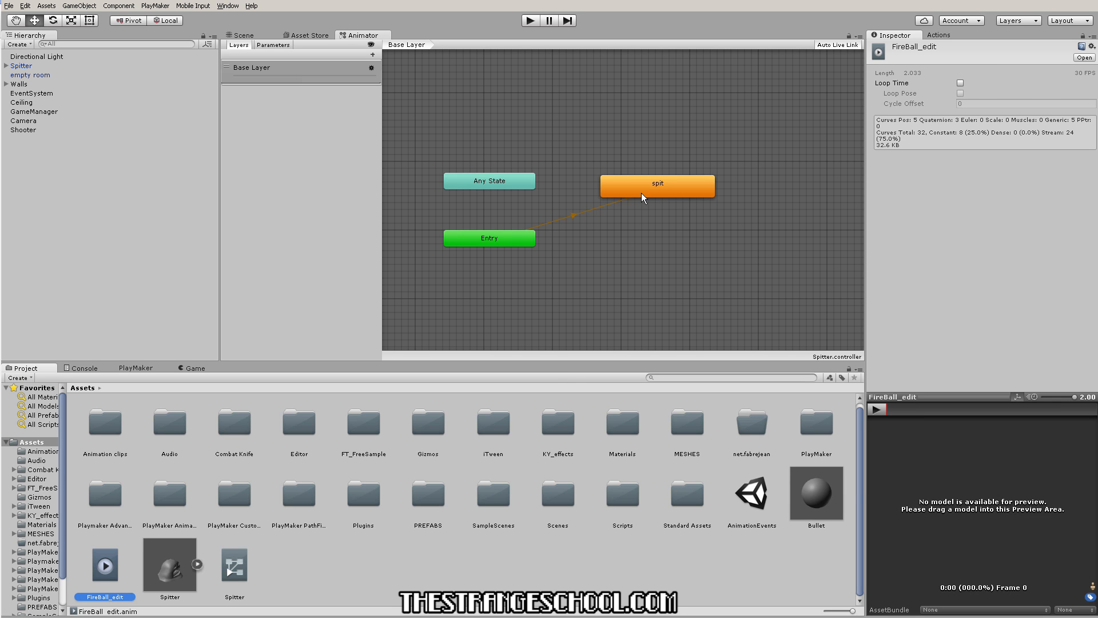
{"action": "left_click", "coordinate": [657, 183]}
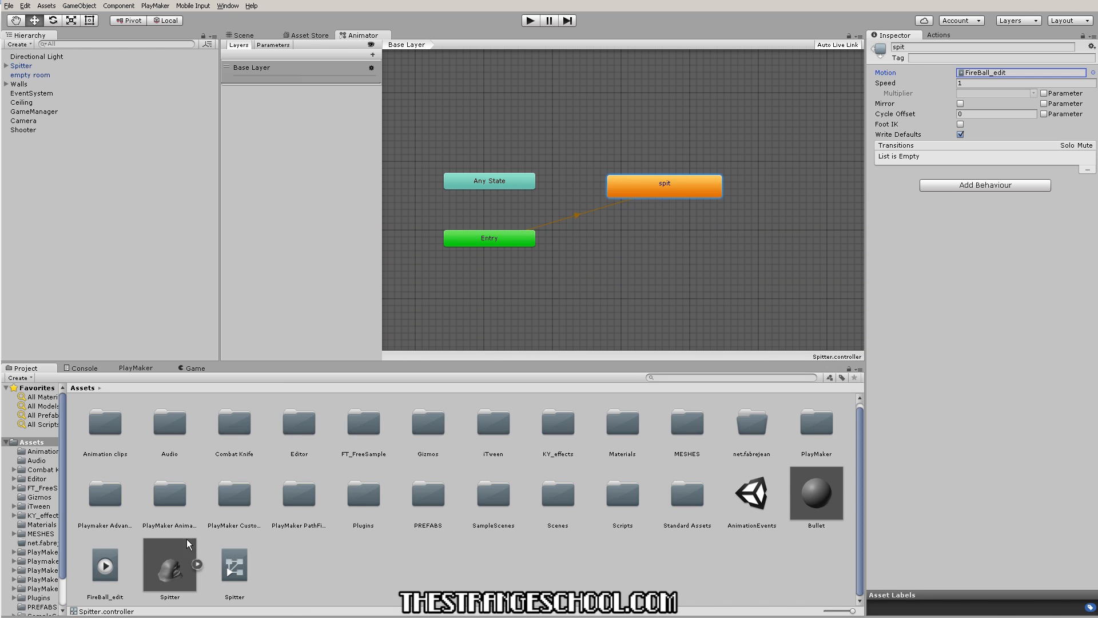
Step: Check the FireBall_edit clip, return to the Spitter import Animations settings, and go back to the scene
{"action": "left_click", "coordinate": [169, 564]}
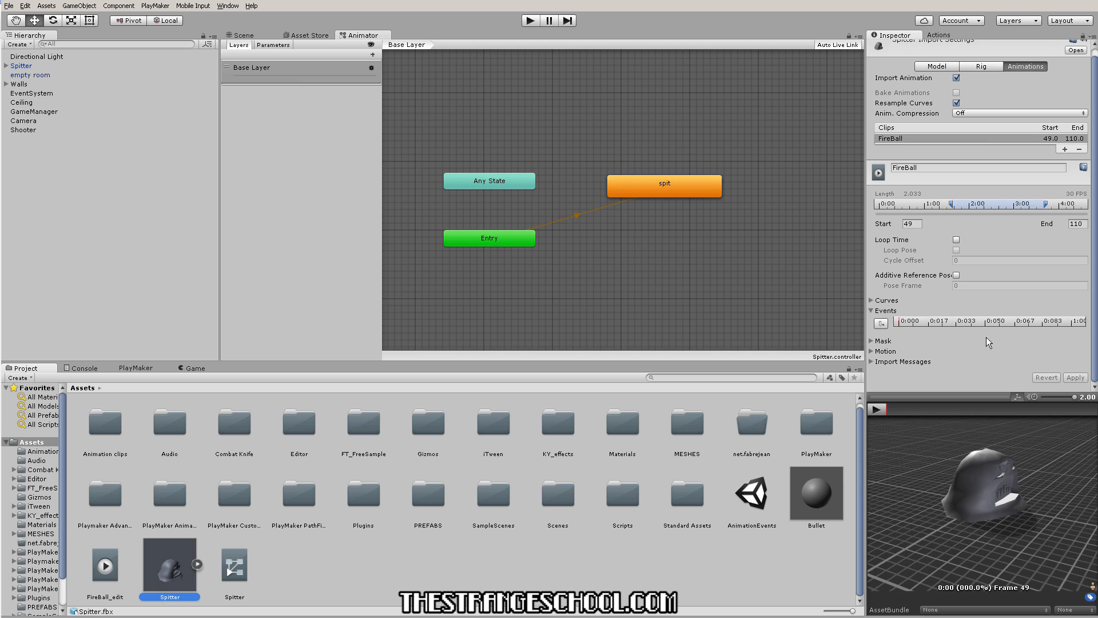
{"action": "mouse_move", "coordinate": [914, 246]}
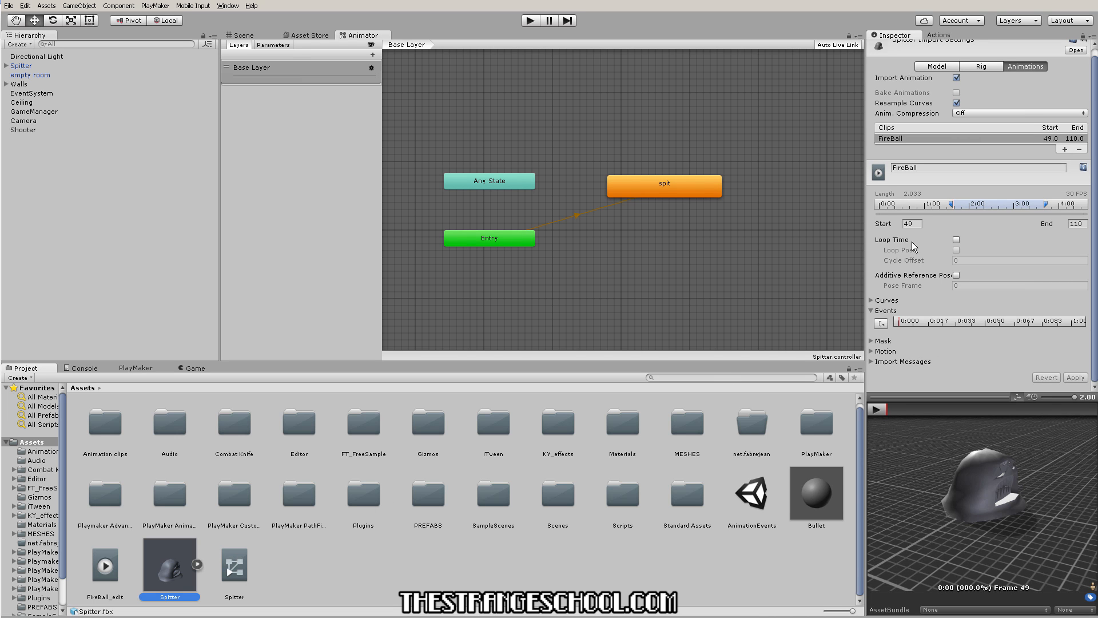
{"action": "mouse_move", "coordinate": [1081, 322]}
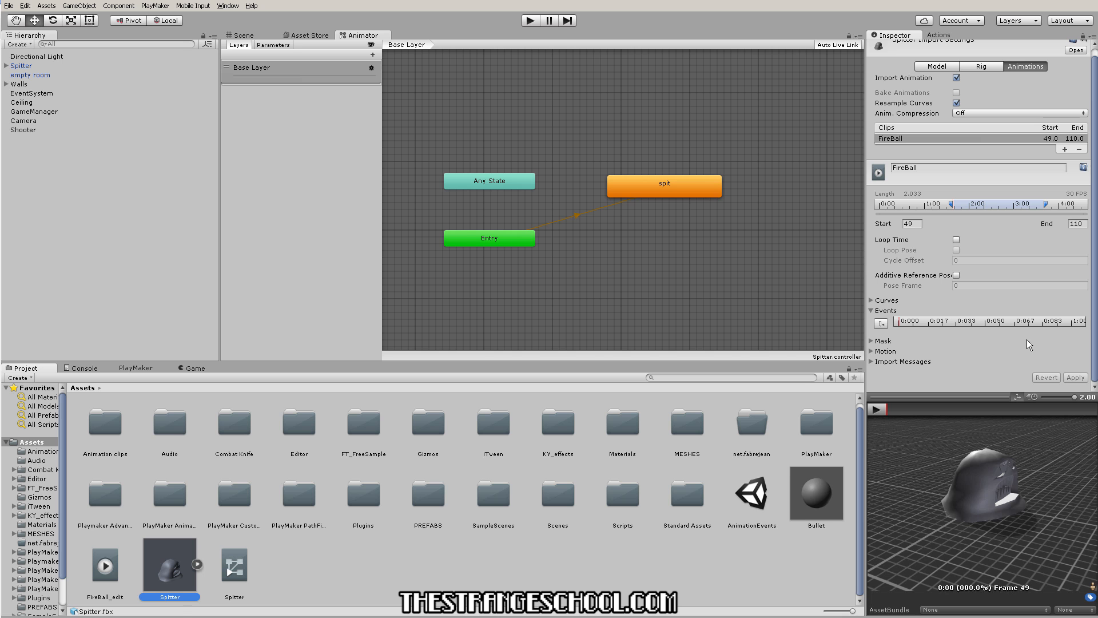
{"action": "mouse_move", "coordinate": [343, 562]}
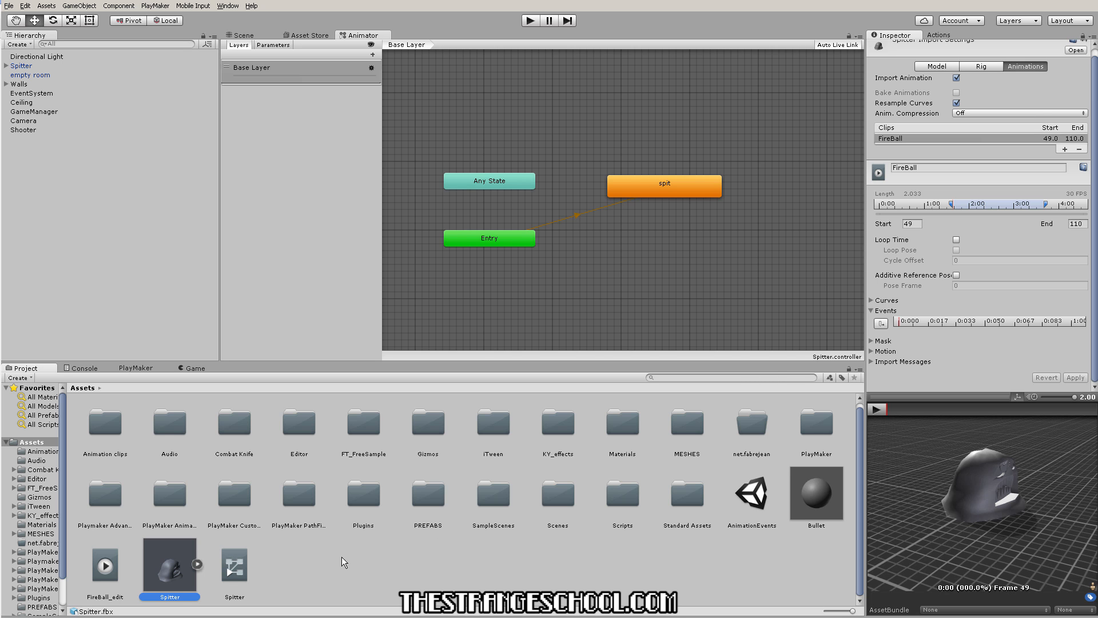
{"action": "mouse_move", "coordinate": [114, 564]}
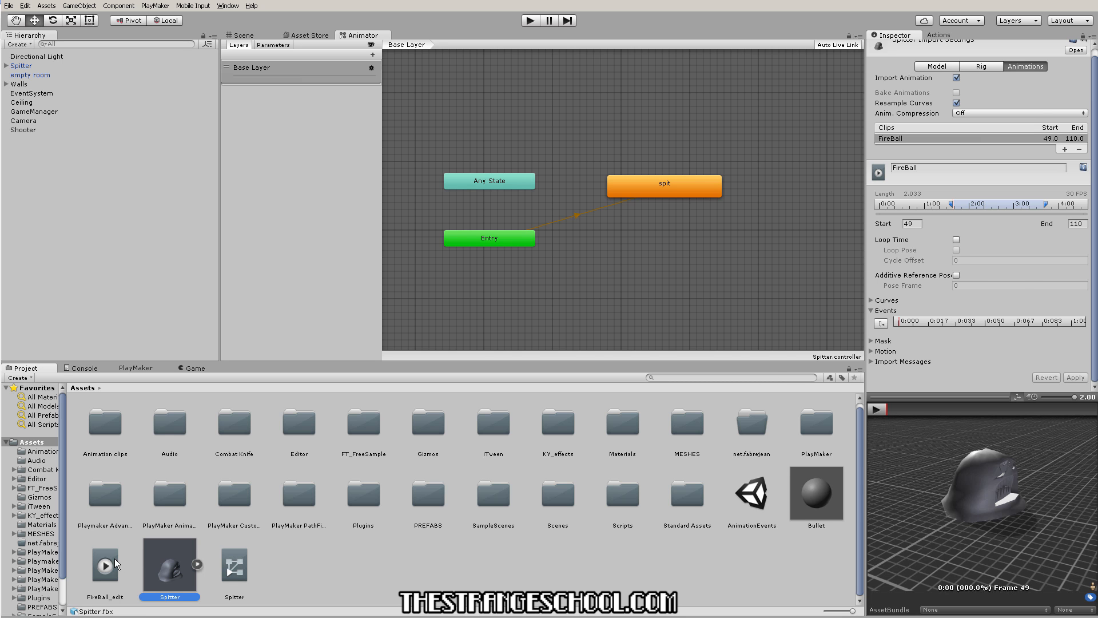
{"action": "left_click", "coordinate": [104, 562]}
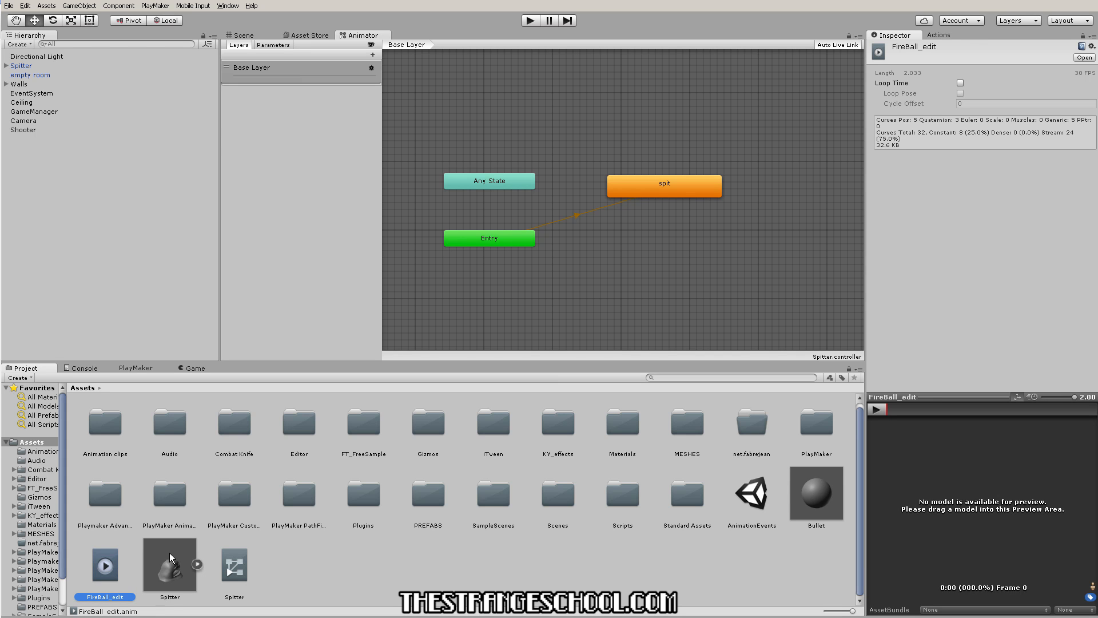
{"action": "left_click", "coordinate": [169, 564]}
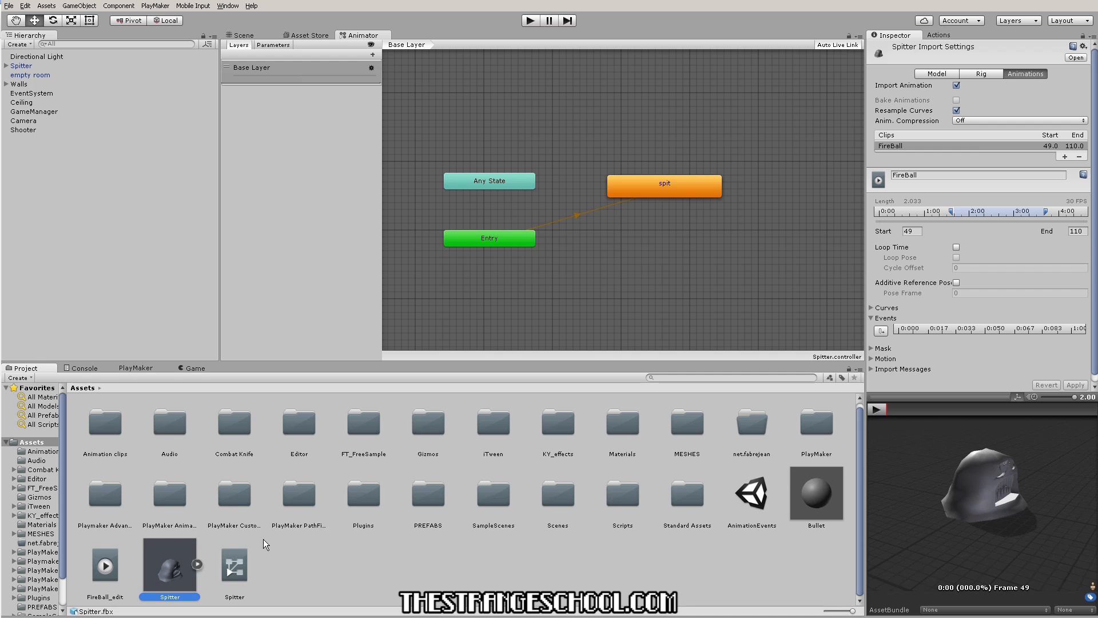
{"action": "mouse_move", "coordinate": [195, 571]}
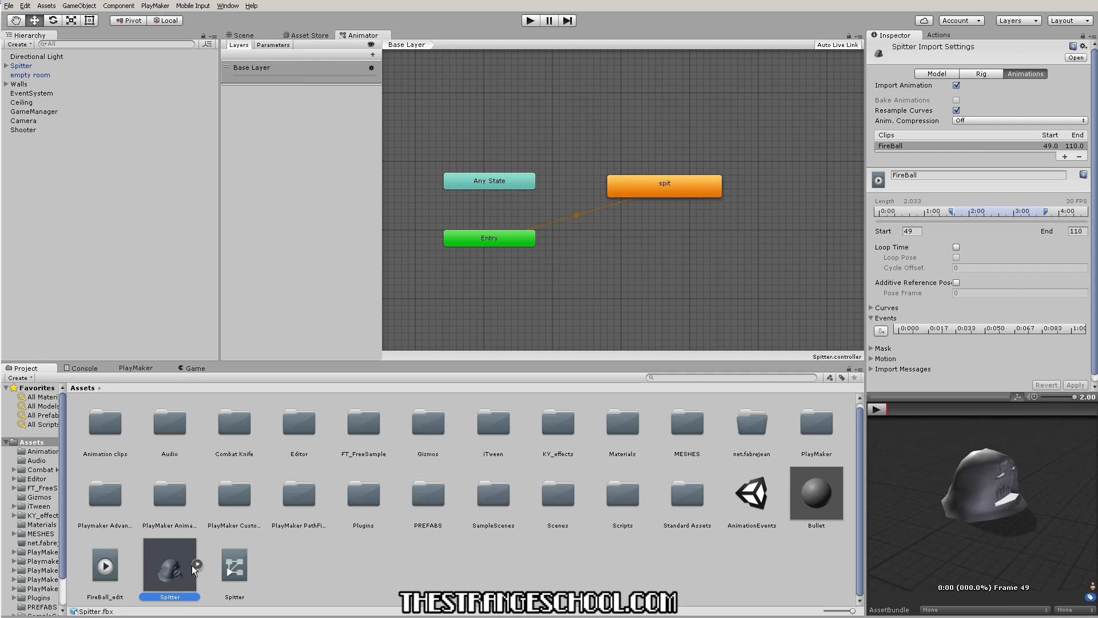
{"action": "left_click", "coordinate": [242, 35]}
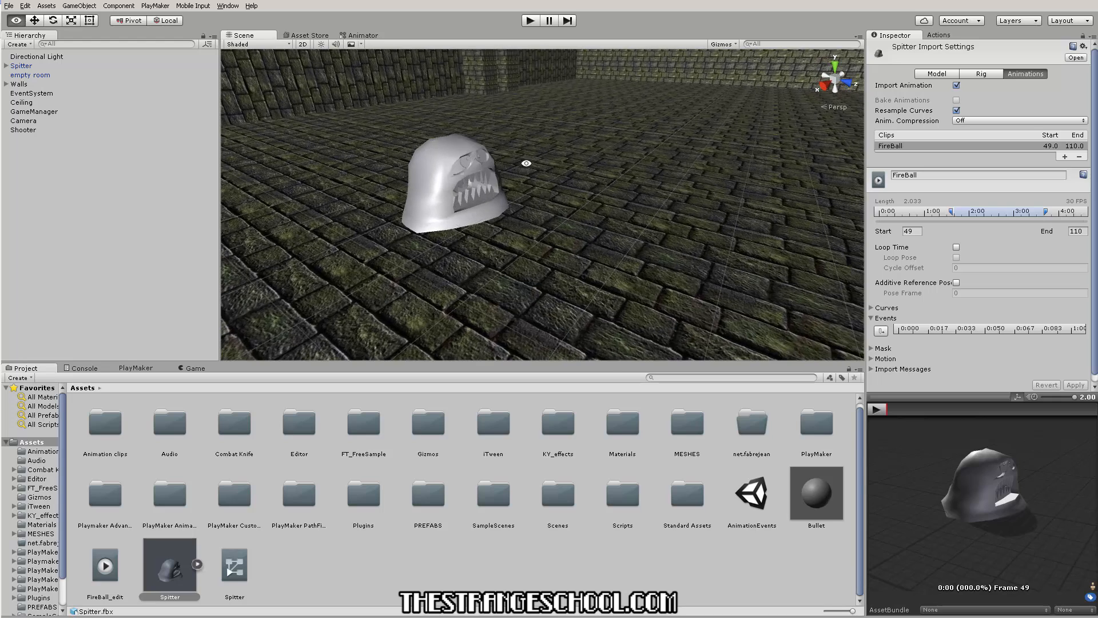
Step: Collapse the Events section and select the FireBall_edit clip (2.033 s, 30 FPS, non-looping)
{"action": "left_click", "coordinate": [529, 20]}
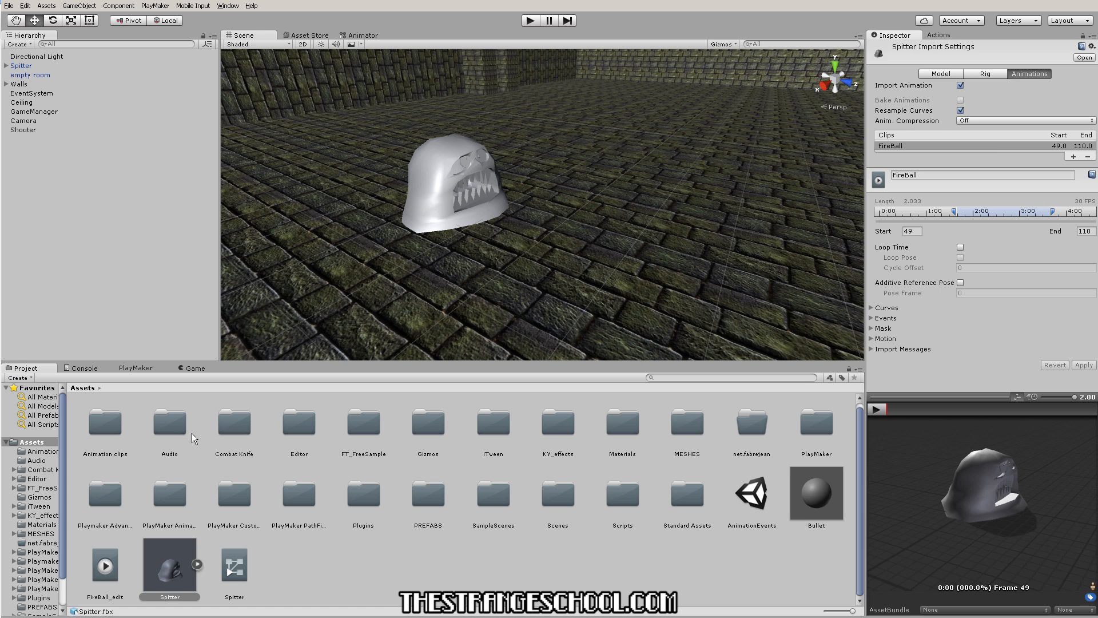
{"action": "left_click", "coordinate": [104, 560]}
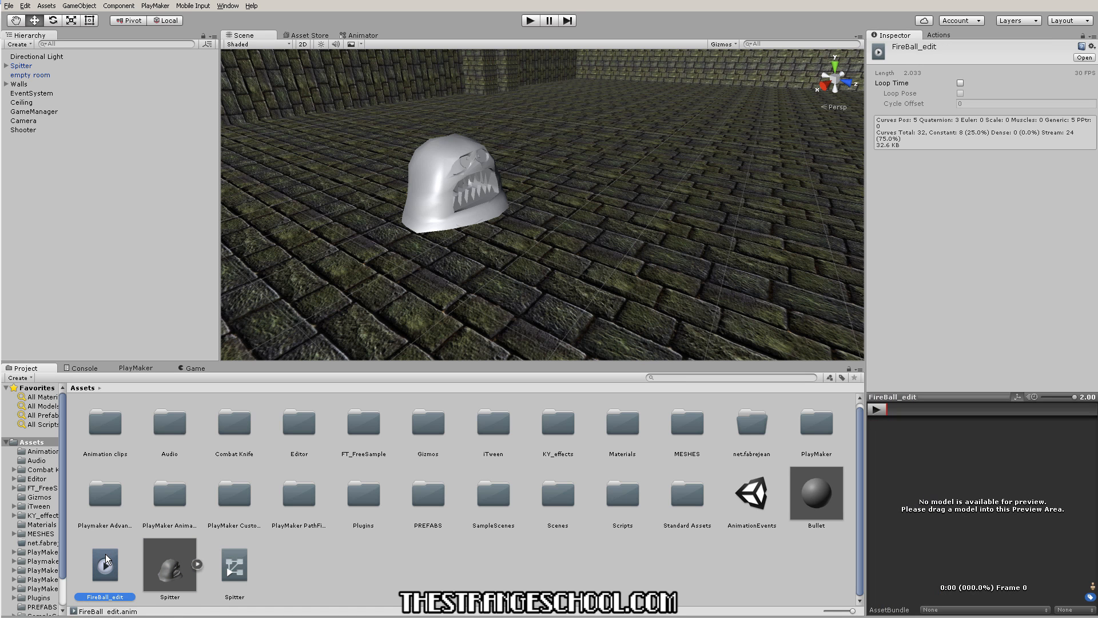
Step: Enable Loop Time on the FireBall_edit clip
{"action": "left_click", "coordinate": [960, 83]}
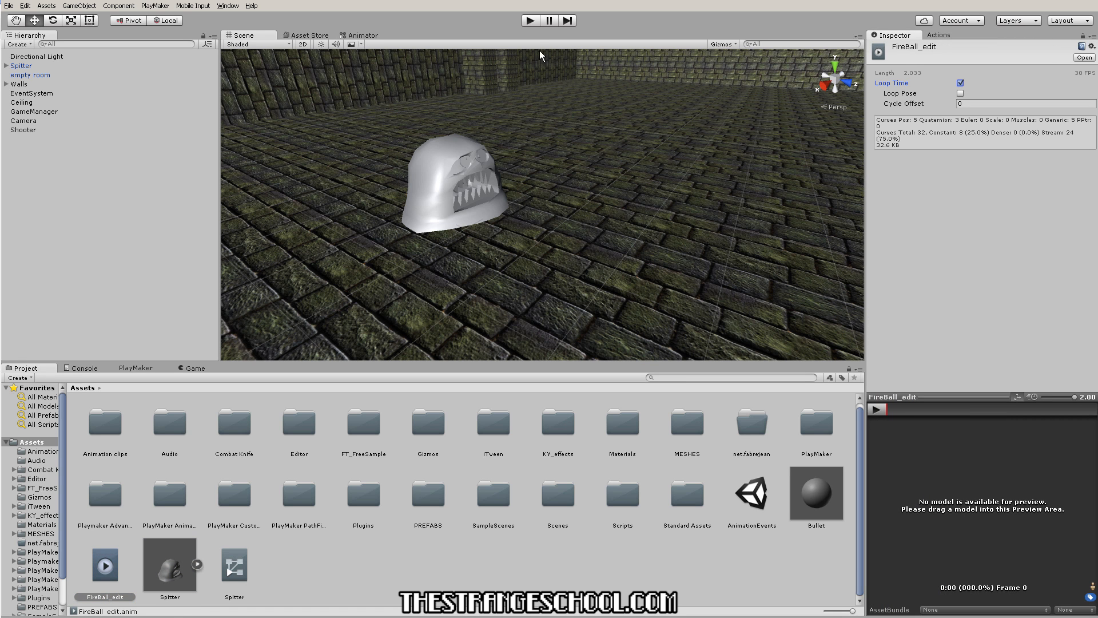
{"action": "left_click", "coordinate": [530, 20]}
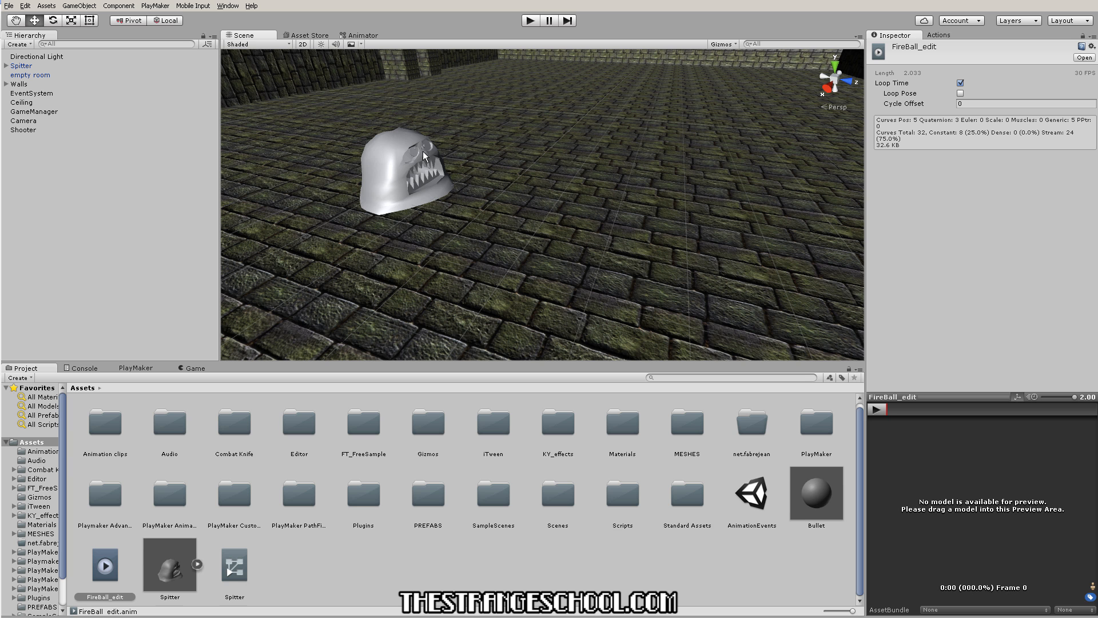
{"action": "mouse_move", "coordinate": [439, 565]}
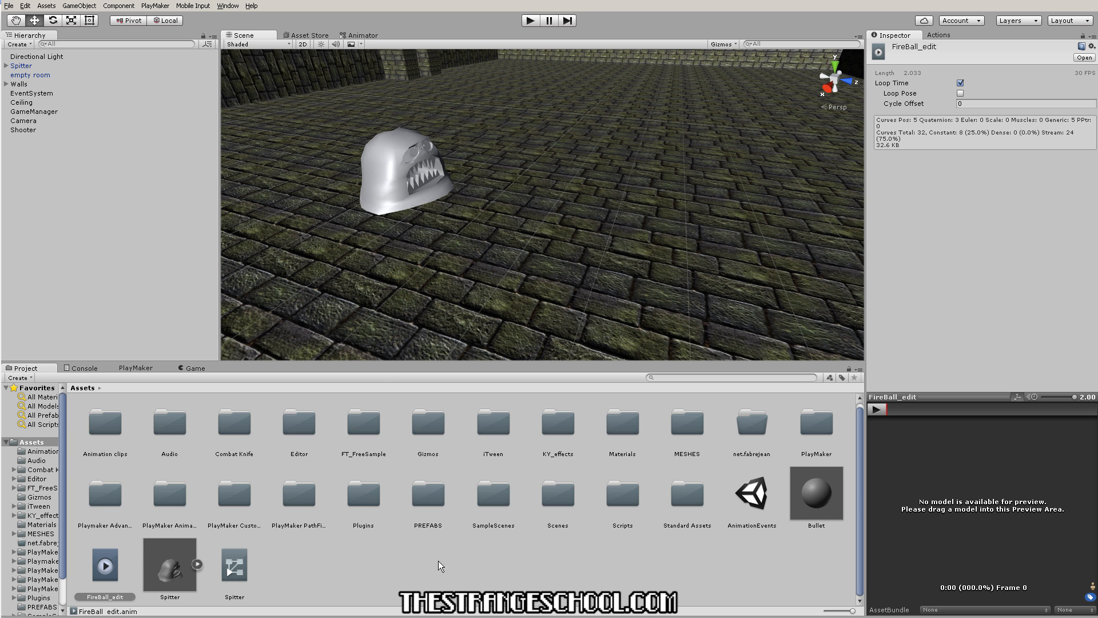
{"action": "mouse_move", "coordinate": [526, 512]}
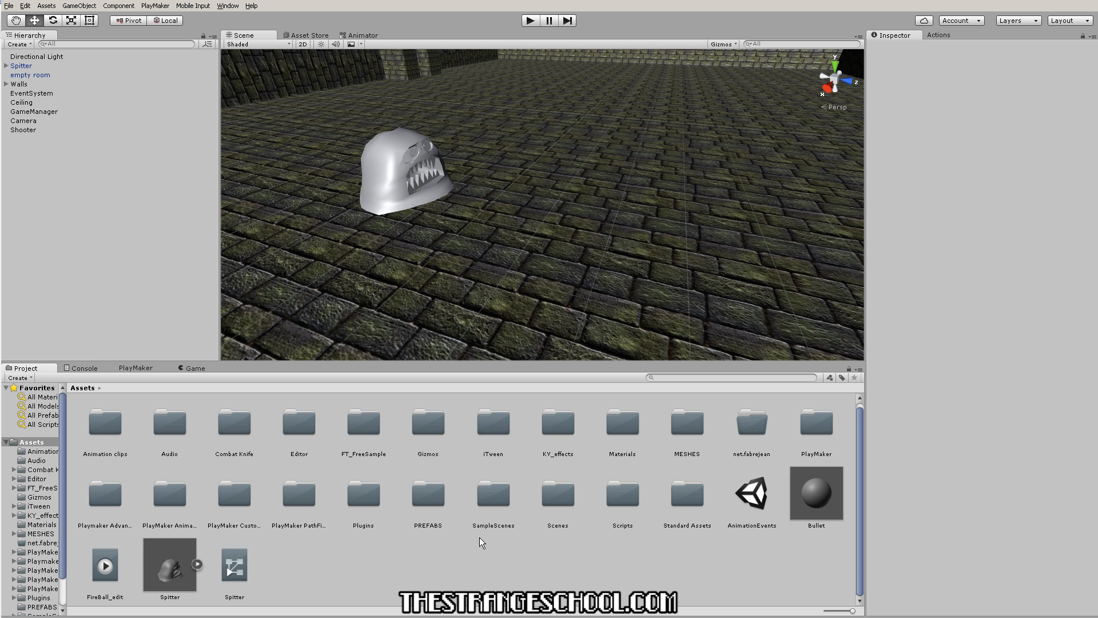
Step: Review Shooter's FireControl FSM and its FIRE BULLET state's Create Object action
{"action": "left_click", "coordinate": [23, 129]}
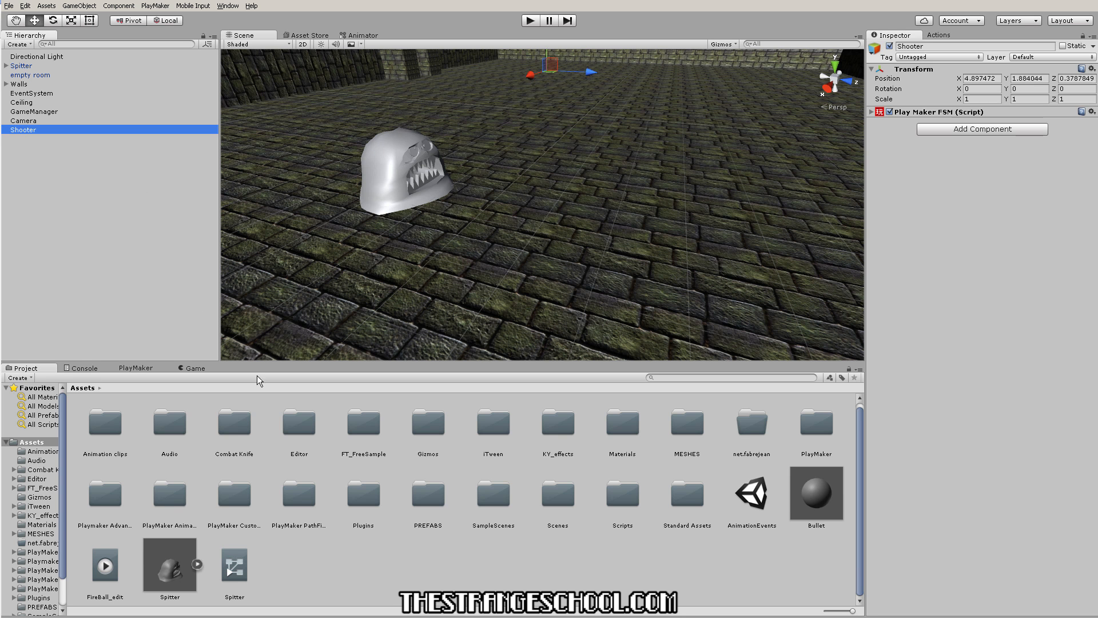
{"action": "left_click", "coordinate": [136, 329]}
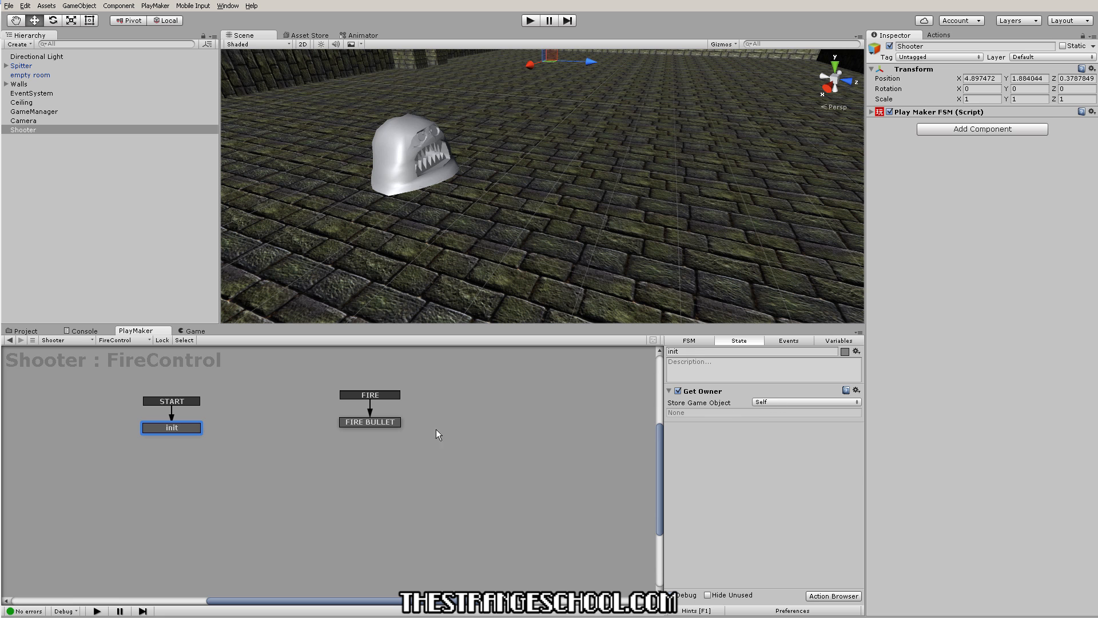
{"action": "left_click", "coordinate": [370, 422]}
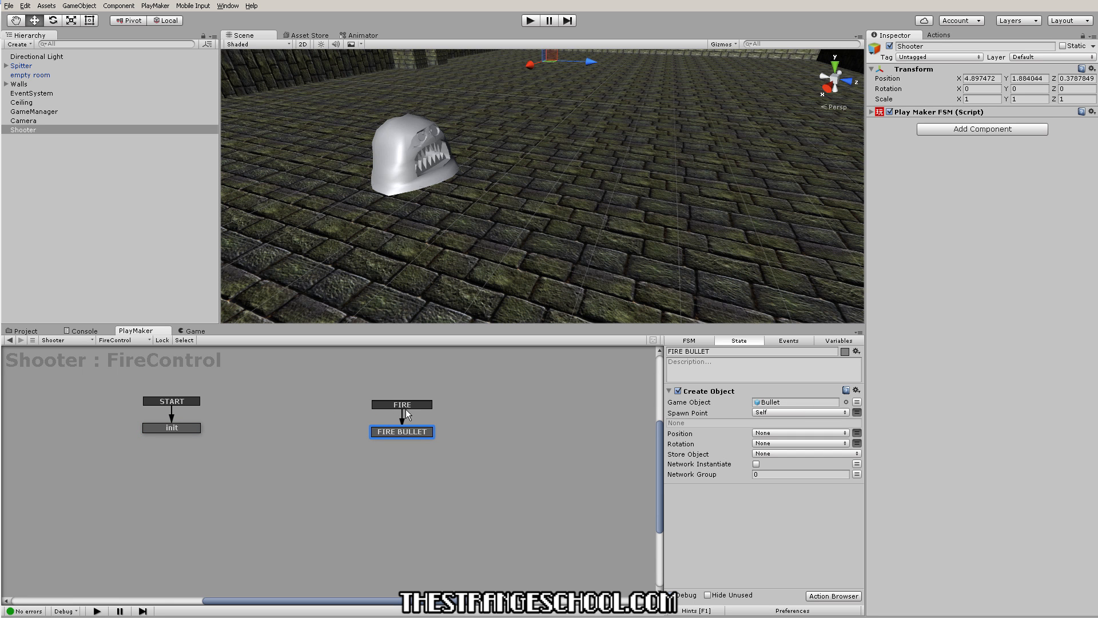
{"action": "mouse_move", "coordinate": [397, 411]}
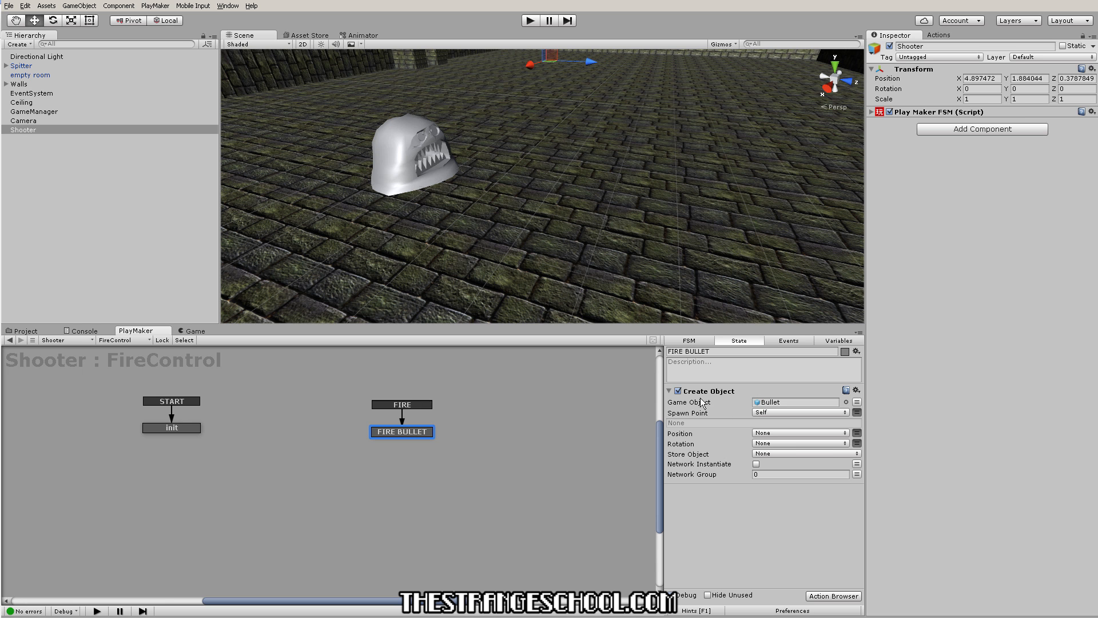
{"action": "mouse_move", "coordinate": [532, 457]}
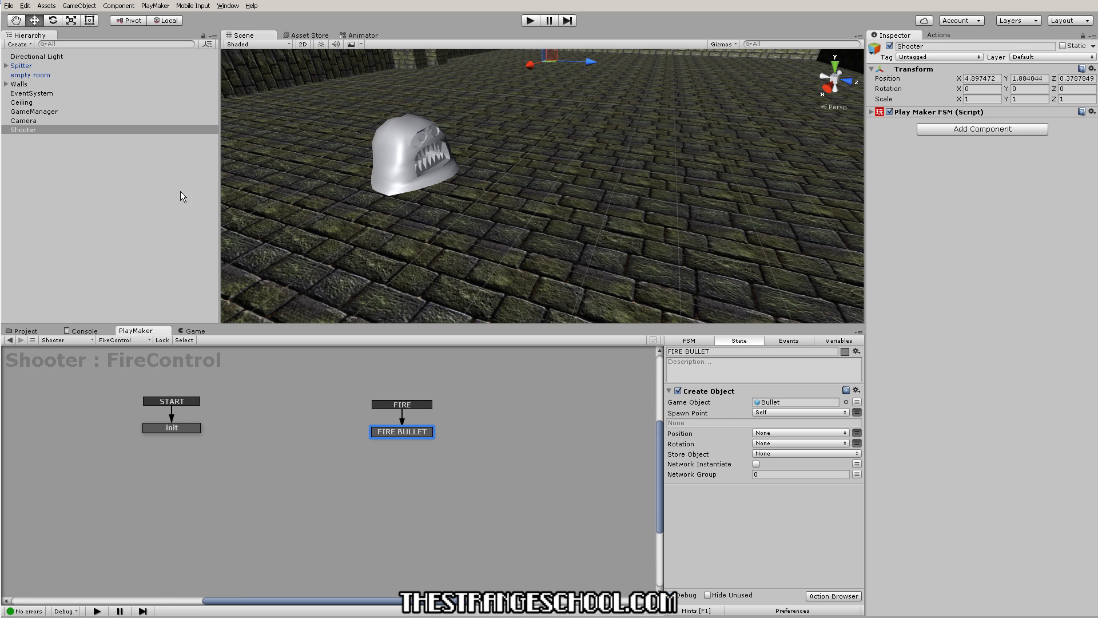
{"action": "left_click", "coordinate": [21, 65]}
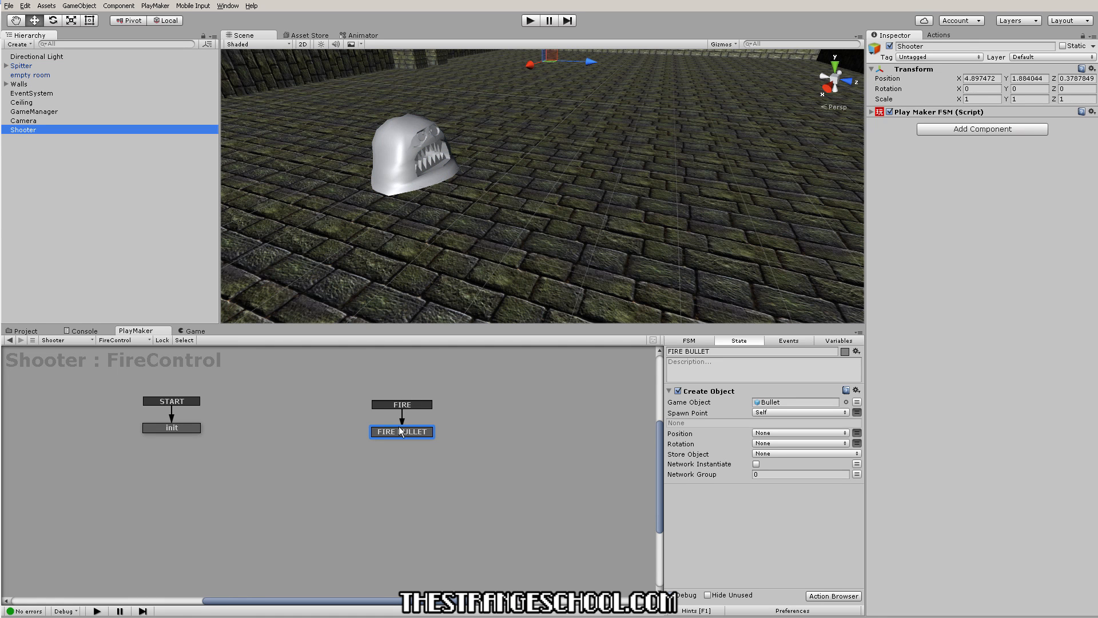
Step: Select Spitter in the Hierarchy and expand it to reveal its GHoster_1 child
{"action": "left_click", "coordinate": [30, 76]}
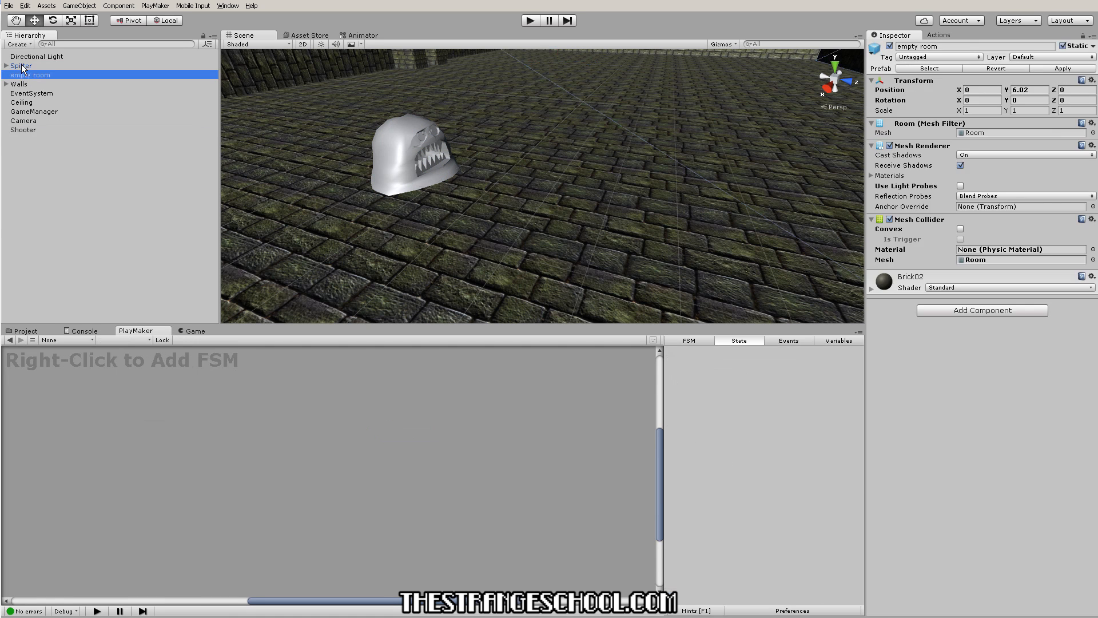
{"action": "left_click", "coordinate": [21, 66]}
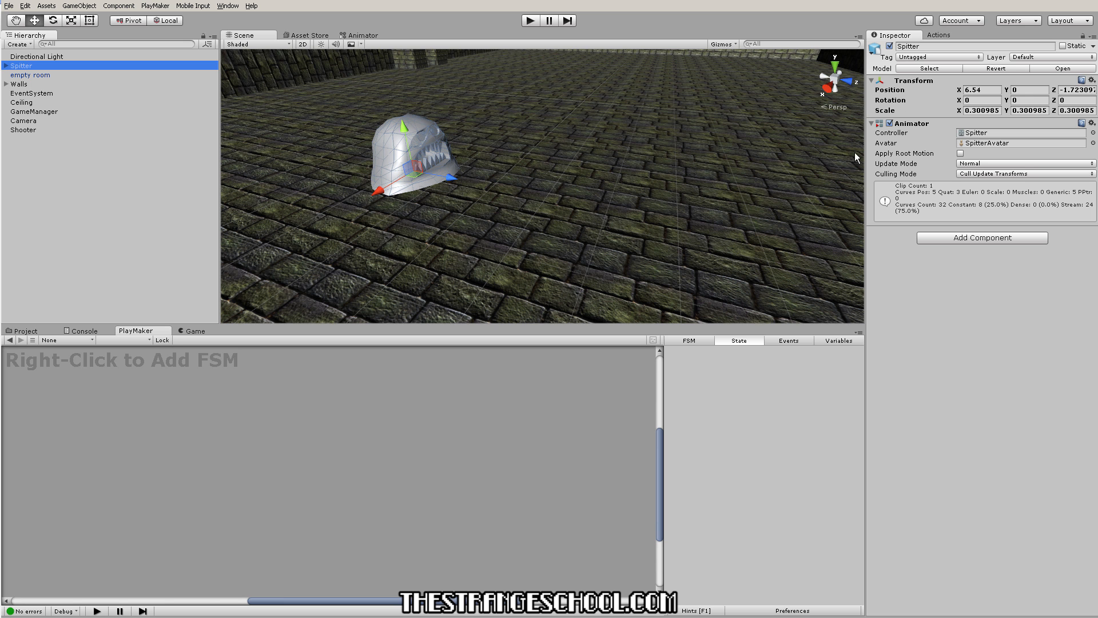
{"action": "mouse_move", "coordinate": [856, 158]}
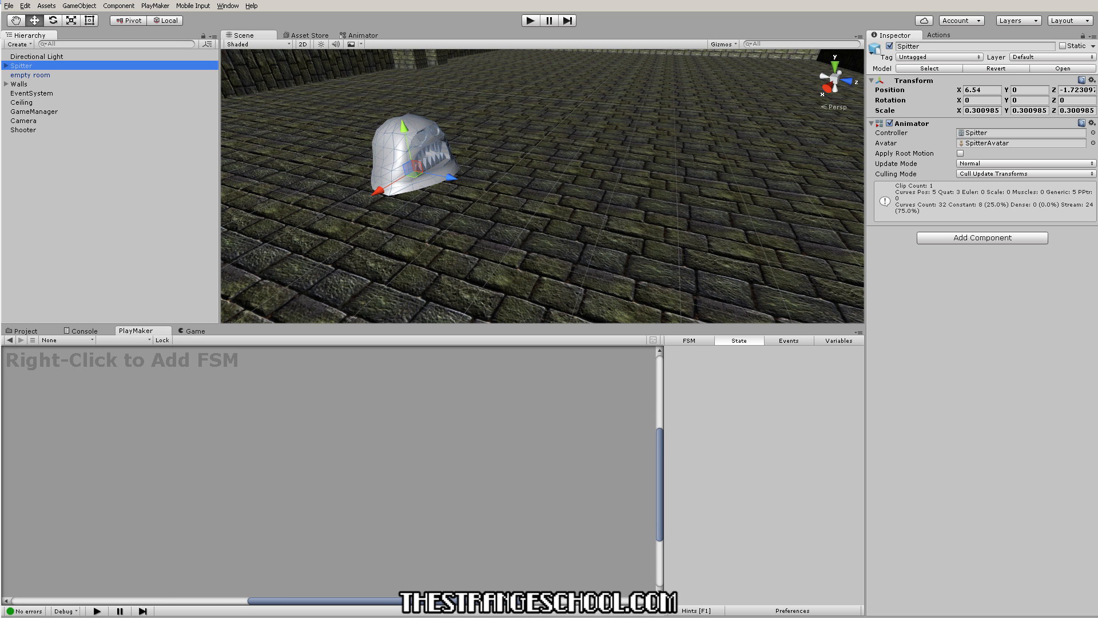
{"action": "left_click", "coordinate": [6, 65]}
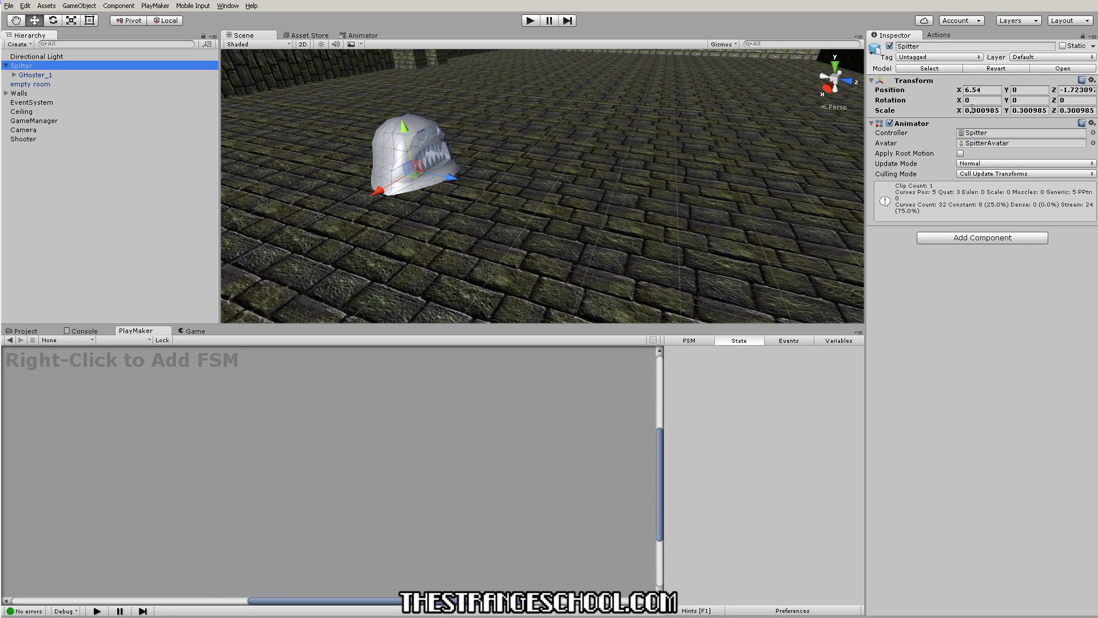
{"action": "mouse_move", "coordinate": [30, 149]}
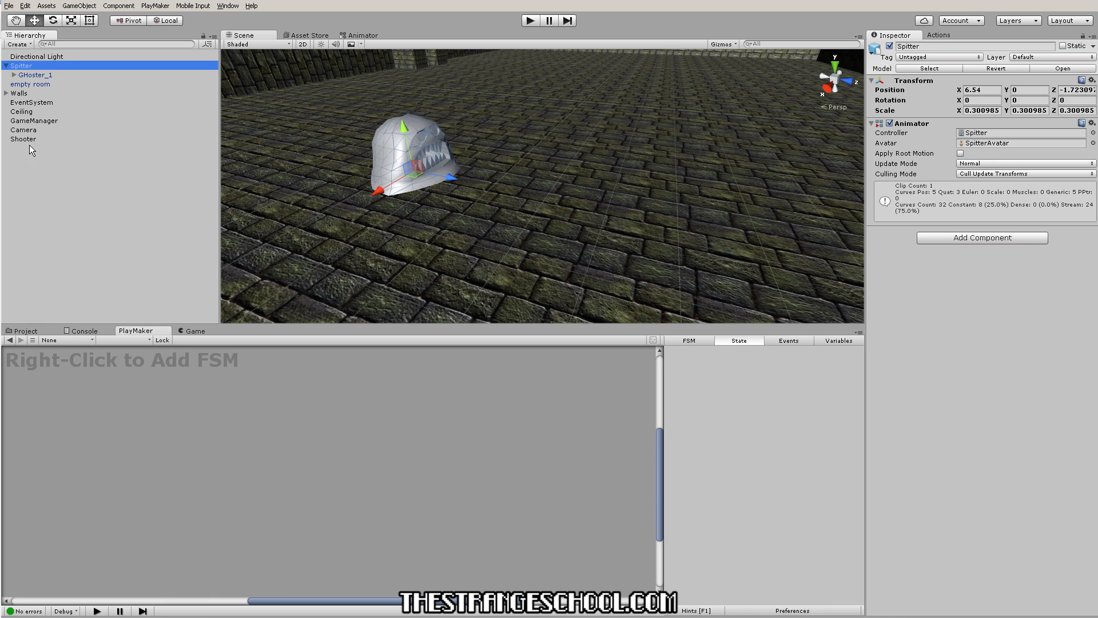
Step: Copy Shooter's FireControl FSM onto Spitter and review its FIRE BULLET state
{"action": "left_click", "coordinate": [23, 138]}
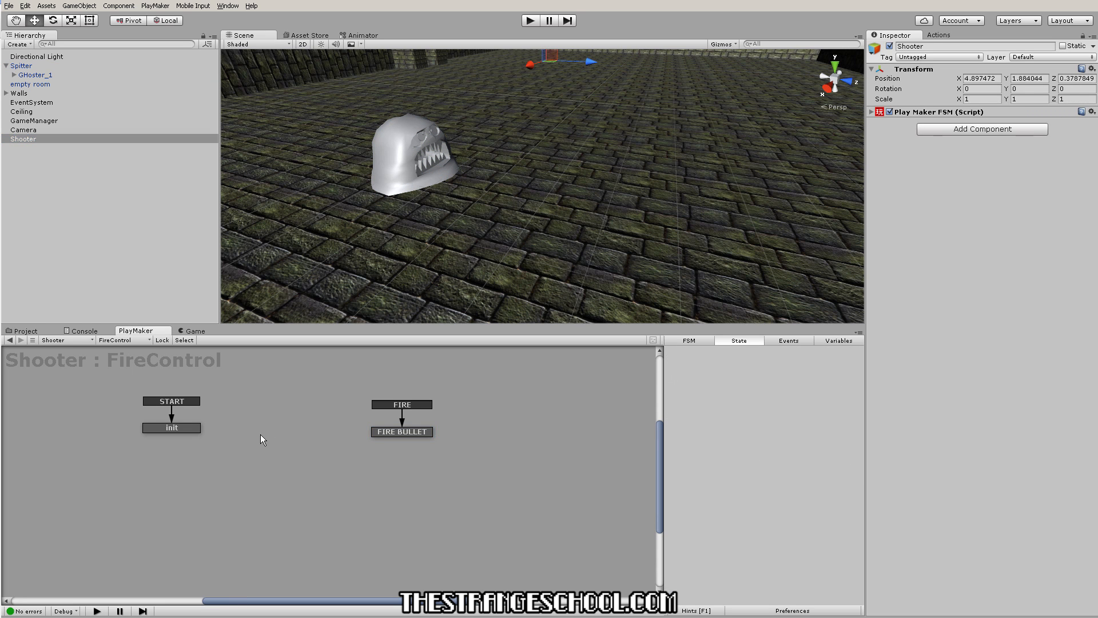
{"action": "mouse_move", "coordinate": [120, 182]}
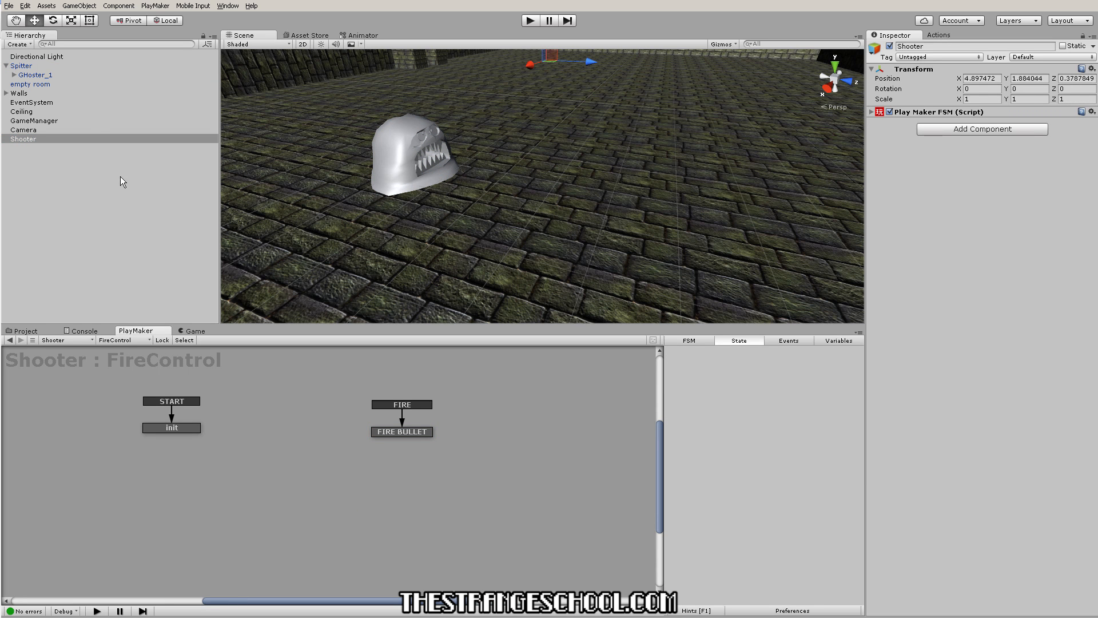
{"action": "left_click", "coordinate": [21, 65]}
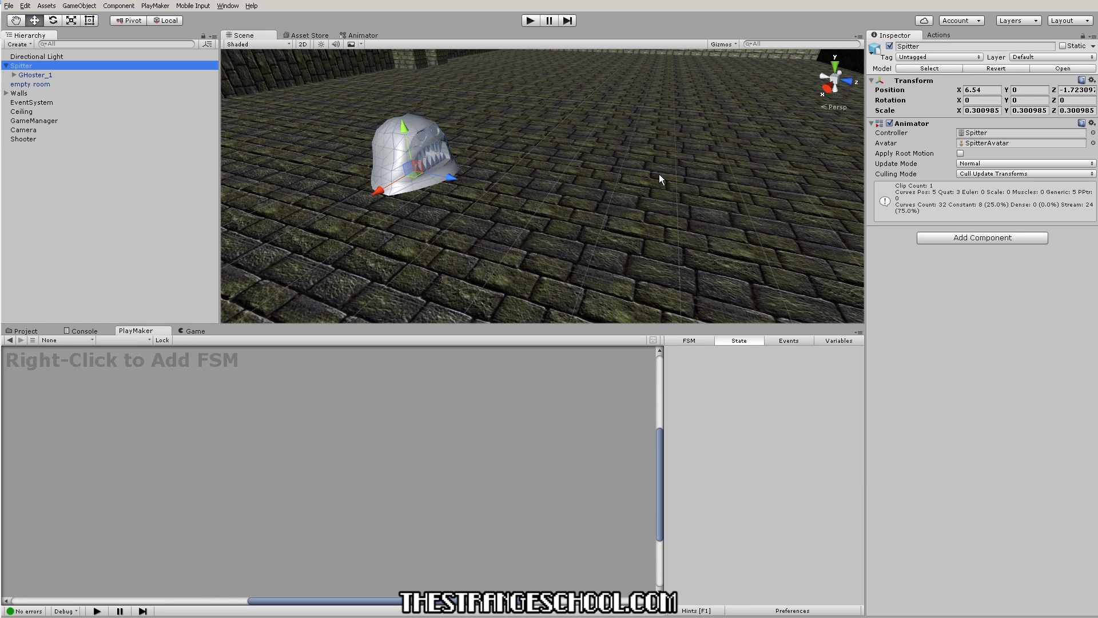
{"action": "mouse_move", "coordinate": [831, 132]}
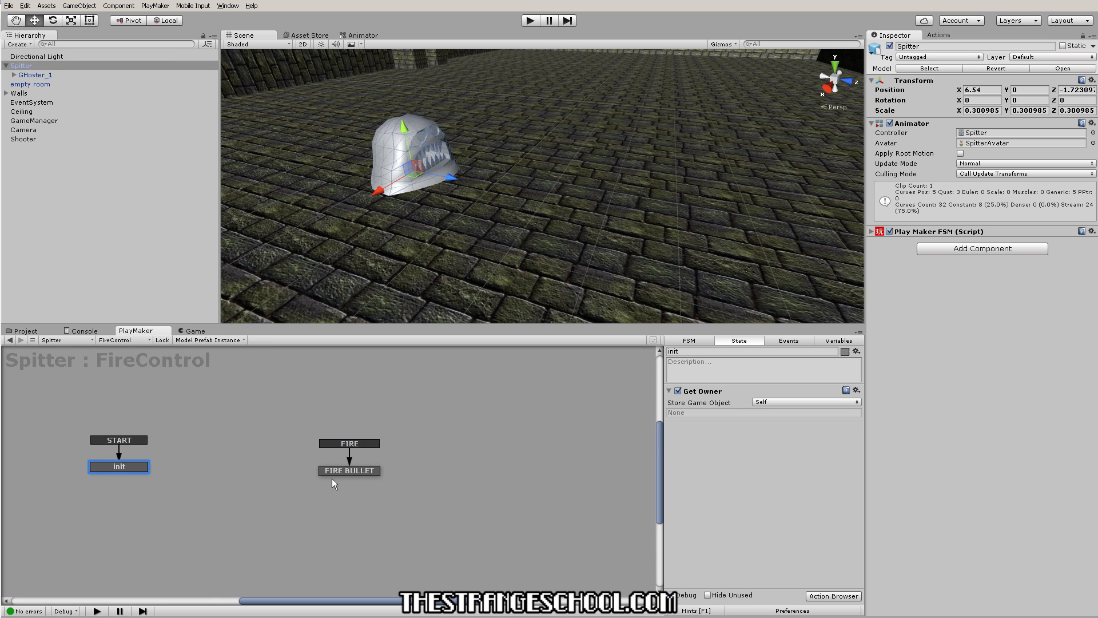
{"action": "left_click", "coordinate": [350, 470]}
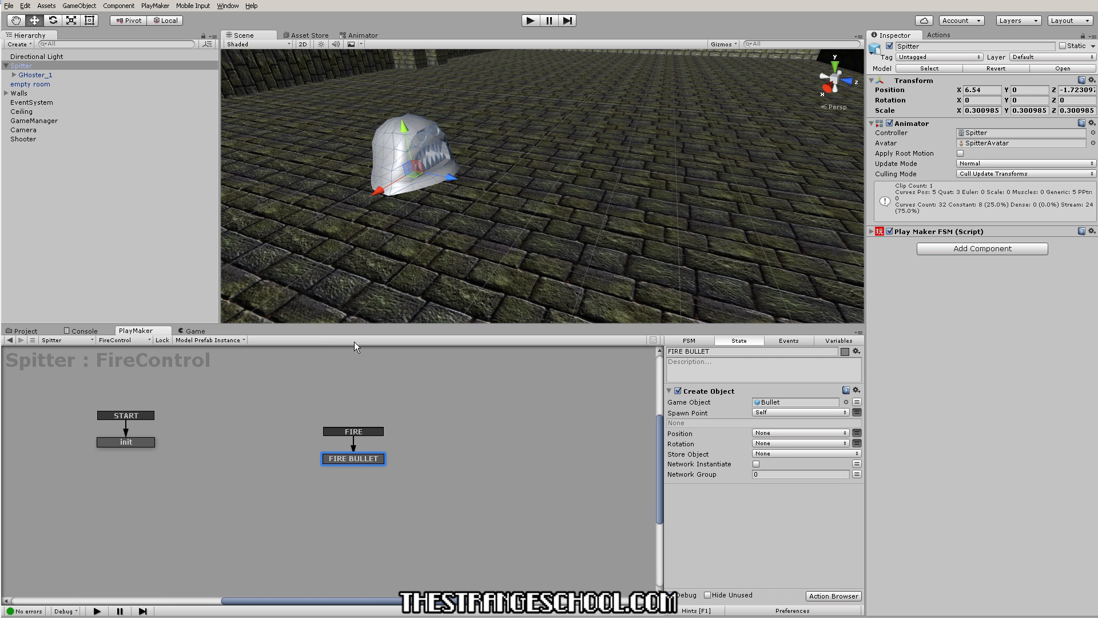
{"action": "mouse_move", "coordinate": [422, 159]}
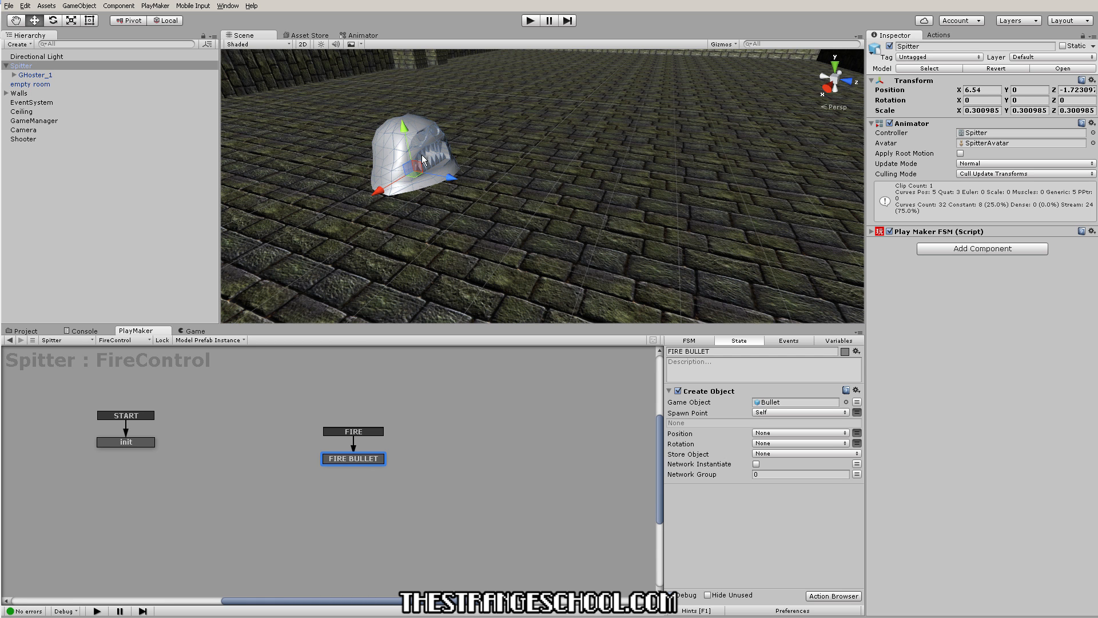
{"action": "mouse_move", "coordinate": [96, 272]}
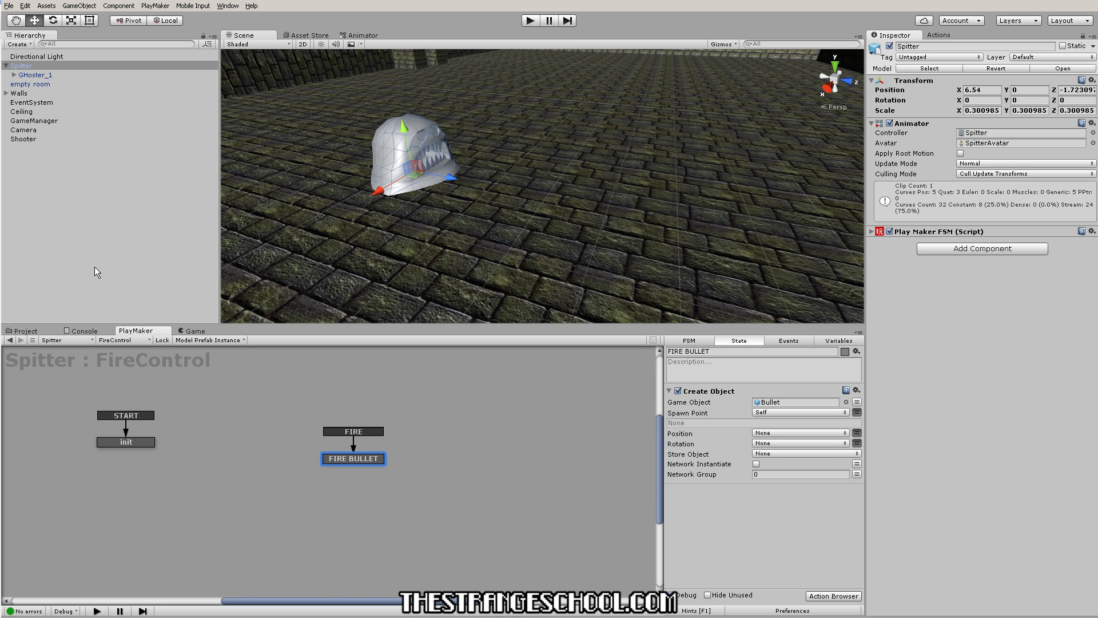
{"action": "mouse_move", "coordinate": [102, 378]}
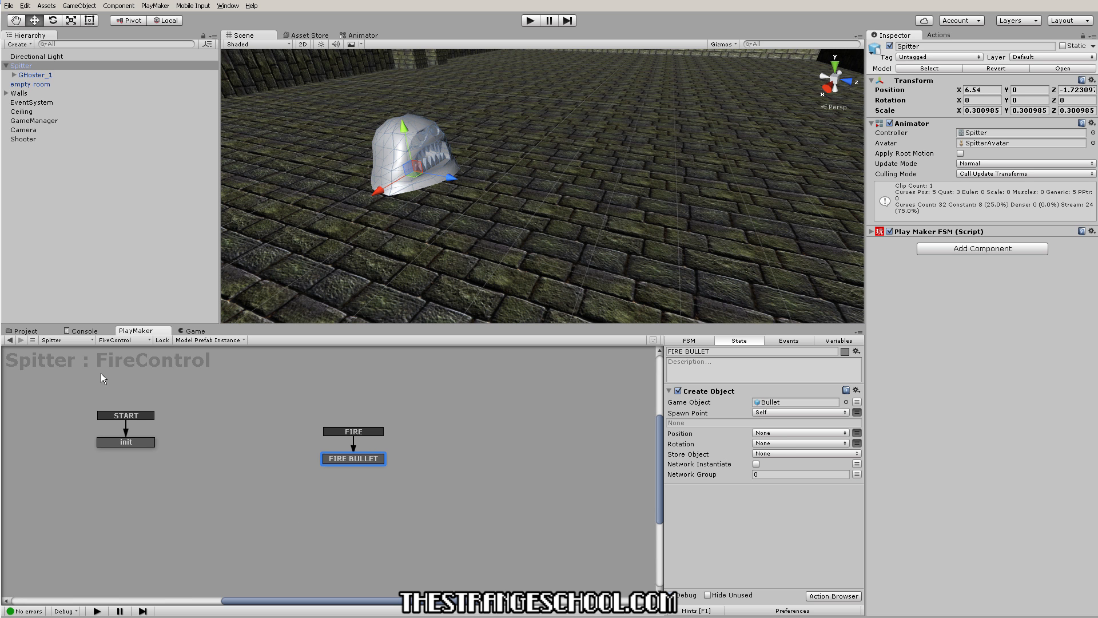
{"action": "mouse_move", "coordinate": [409, 444]}
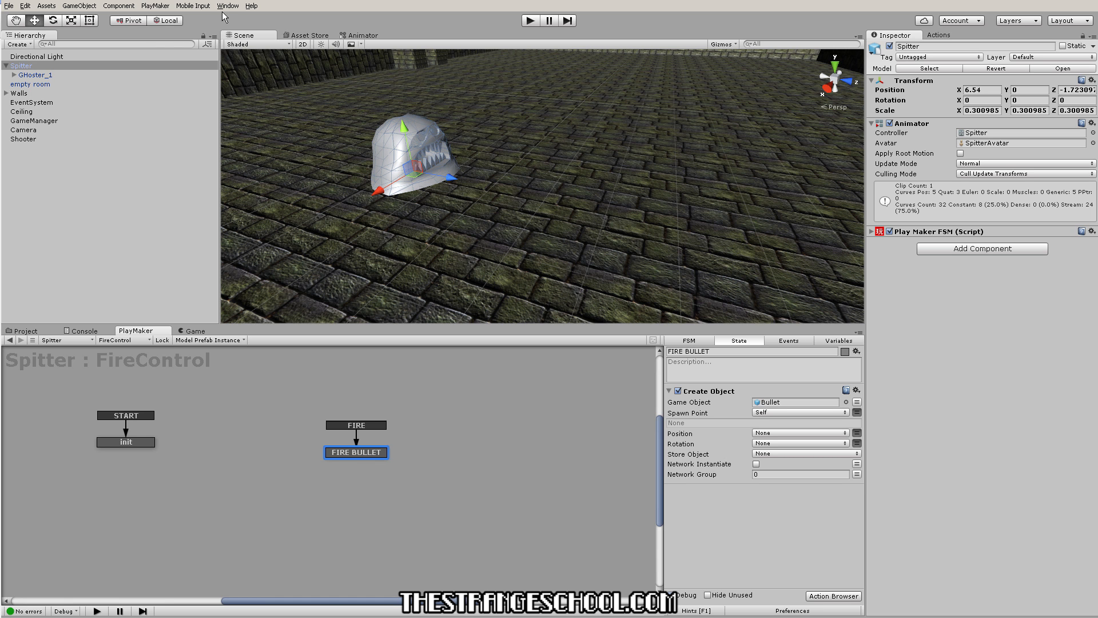
Step: Show Spitter's FireBall_edit clip in the Animation window with the playhead at frame 40
{"action": "left_click", "coordinate": [228, 6]}
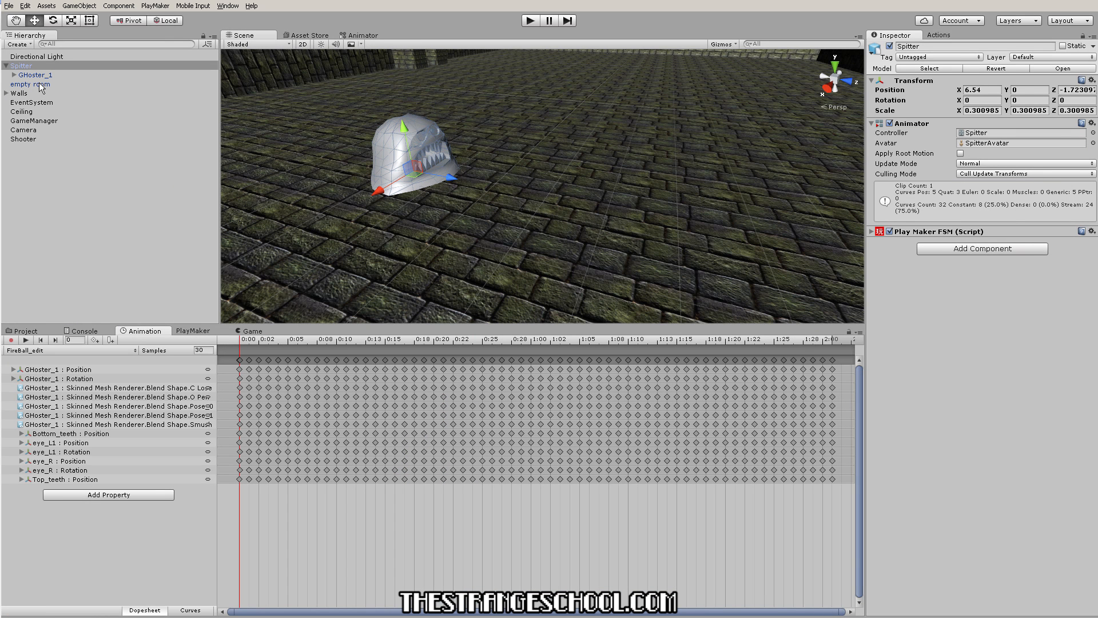
{"action": "left_click", "coordinate": [20, 65]}
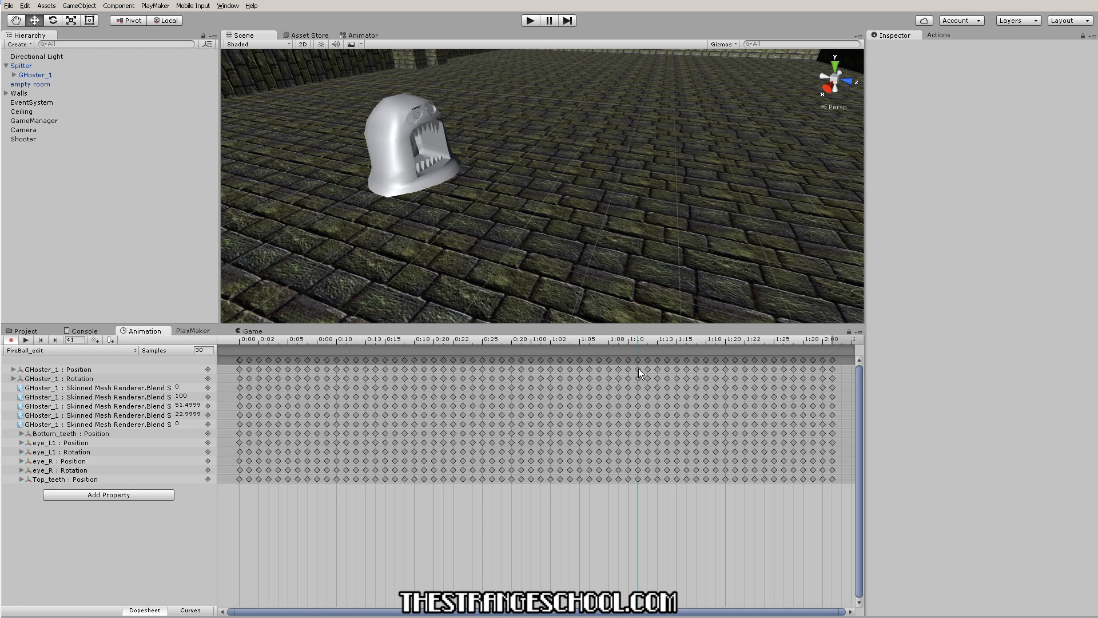
{"action": "left_click", "coordinate": [110, 340]}
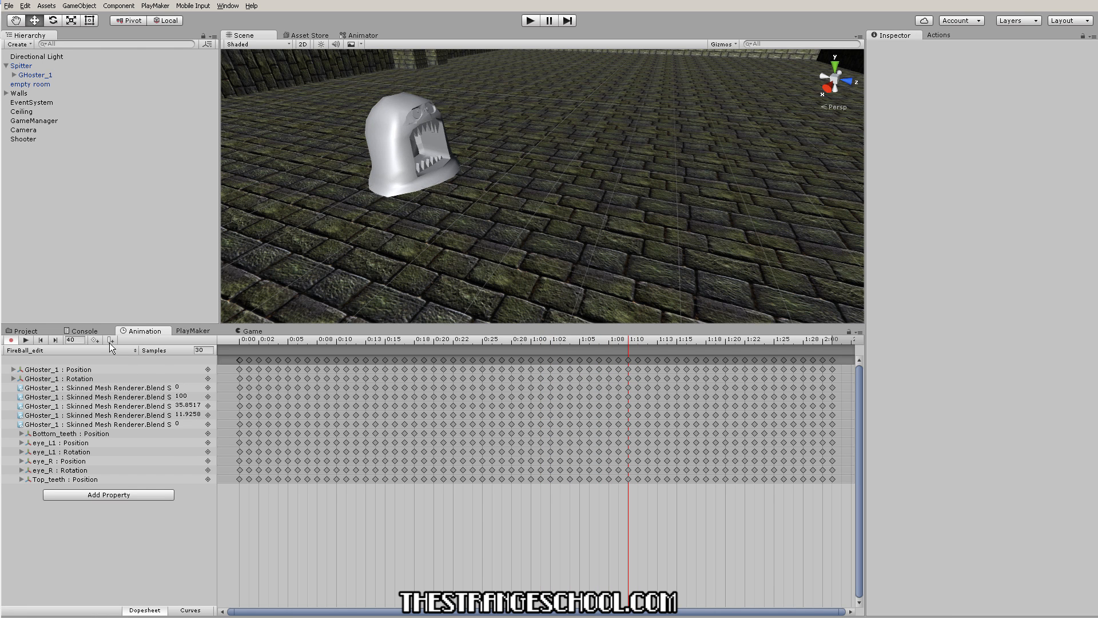
{"action": "mouse_move", "coordinate": [109, 341]}
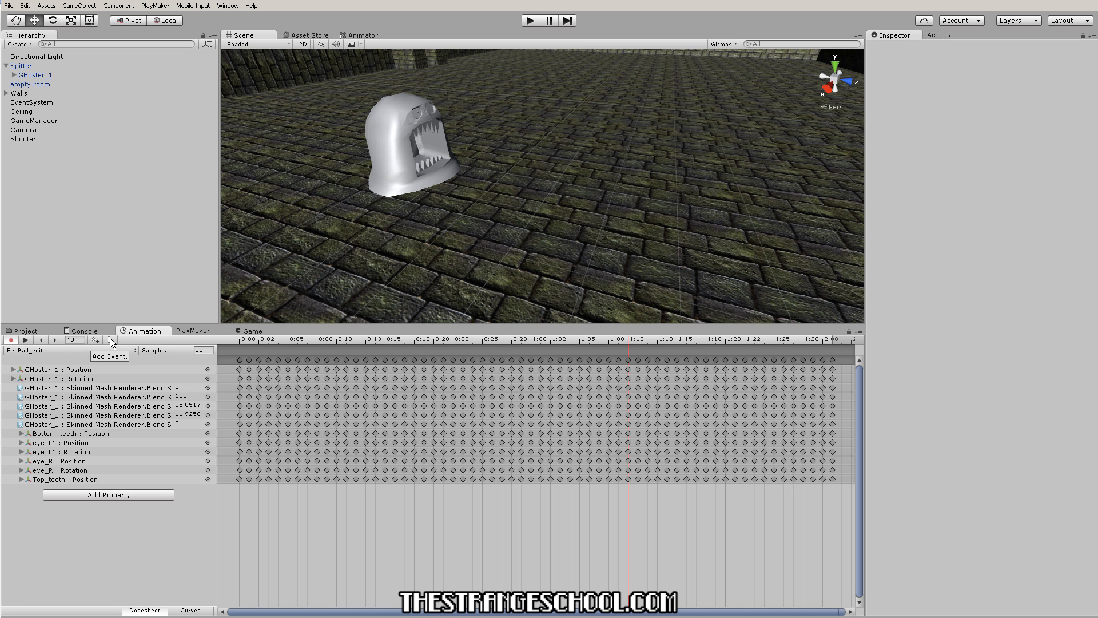
{"action": "mouse_move", "coordinate": [629, 351]}
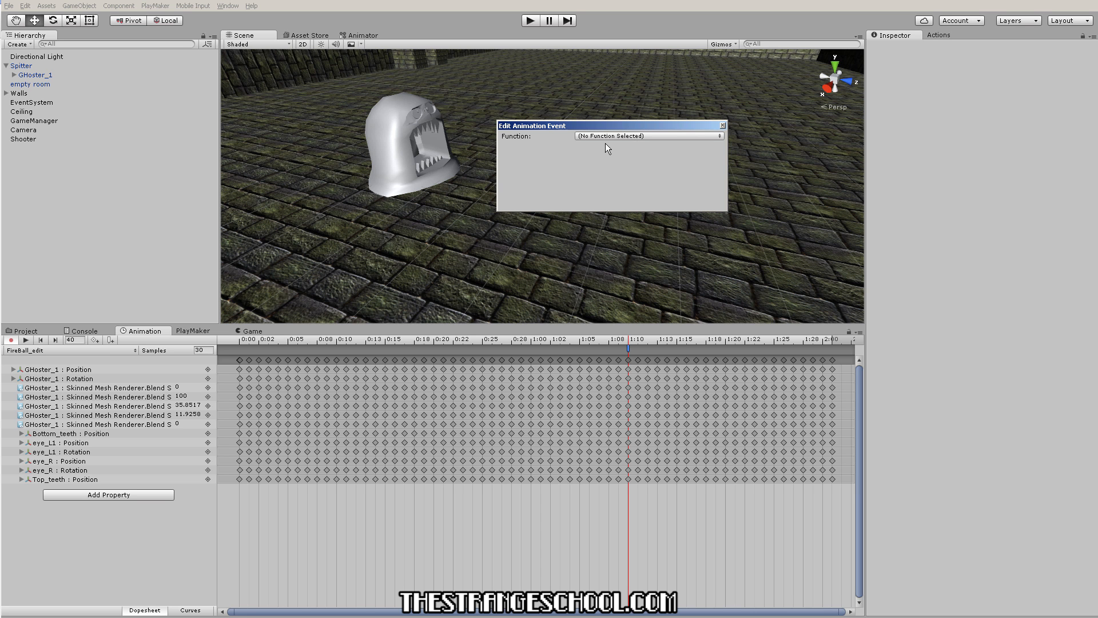
Step: Set the frame-40 animation event's function to SendEvent(String) with event name 'FIR'
{"action": "left_click", "coordinate": [647, 135]}
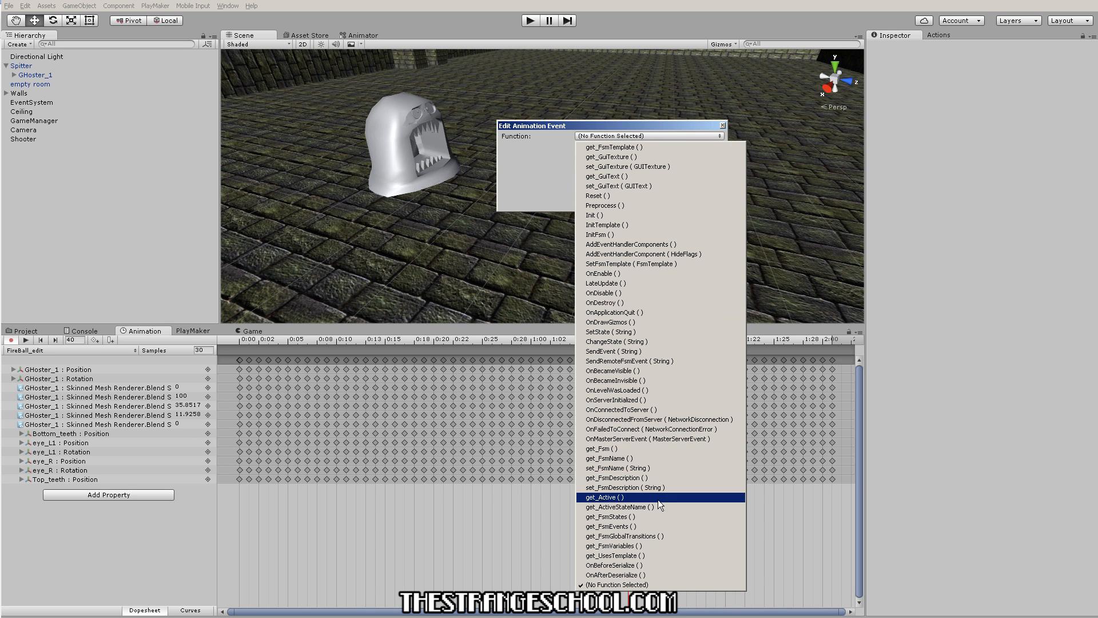
{"action": "mouse_move", "coordinate": [609, 370]}
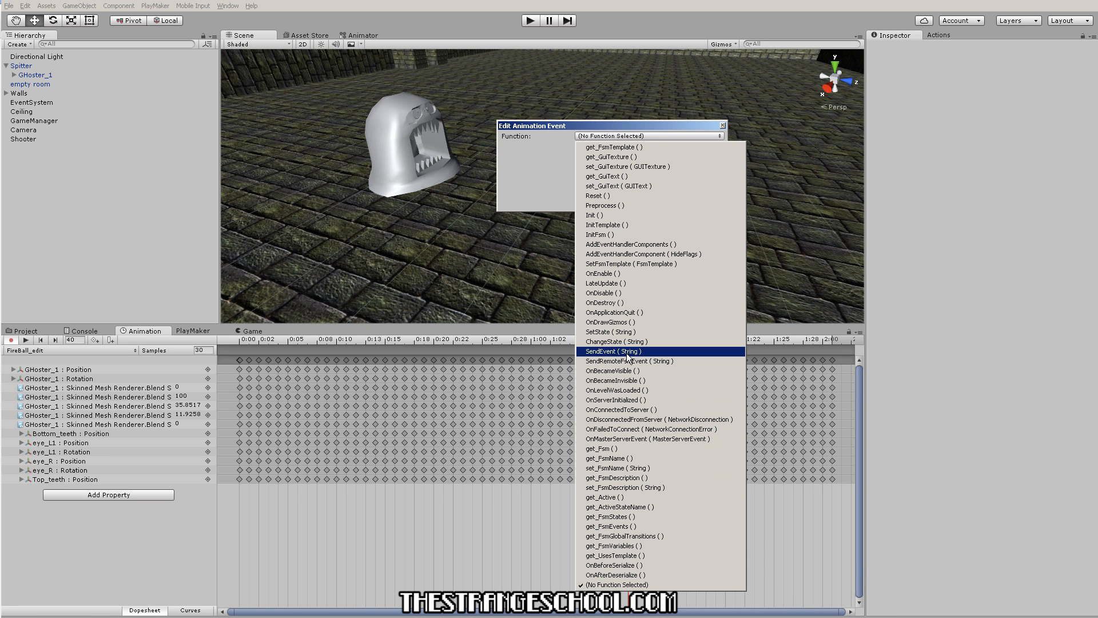
{"action": "left_click", "coordinate": [613, 351]}
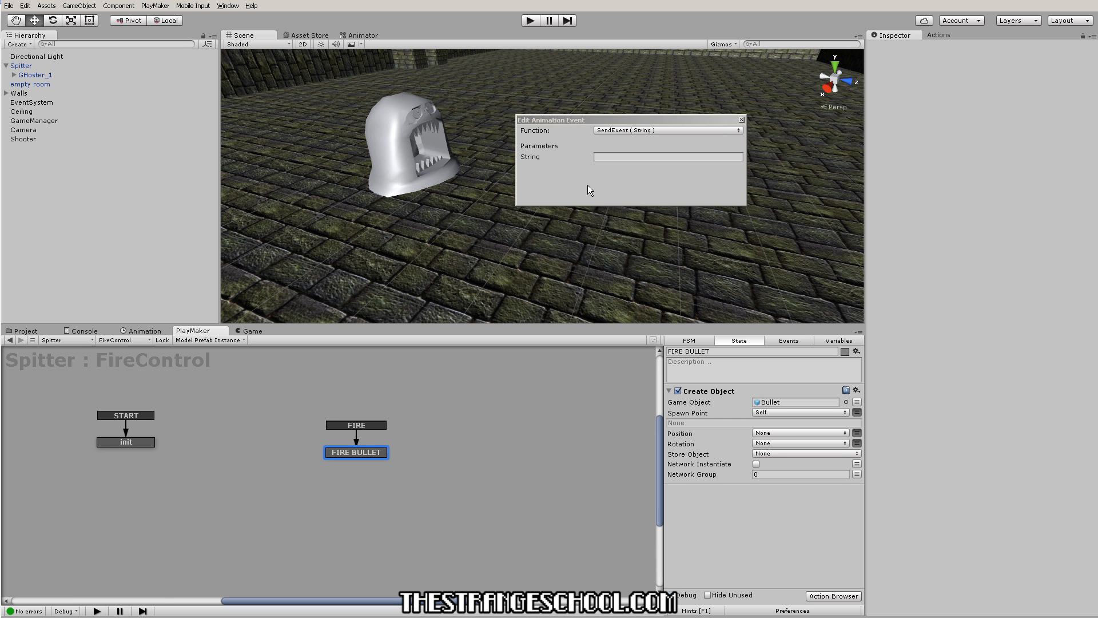
{"action": "type", "text": "FIR"}
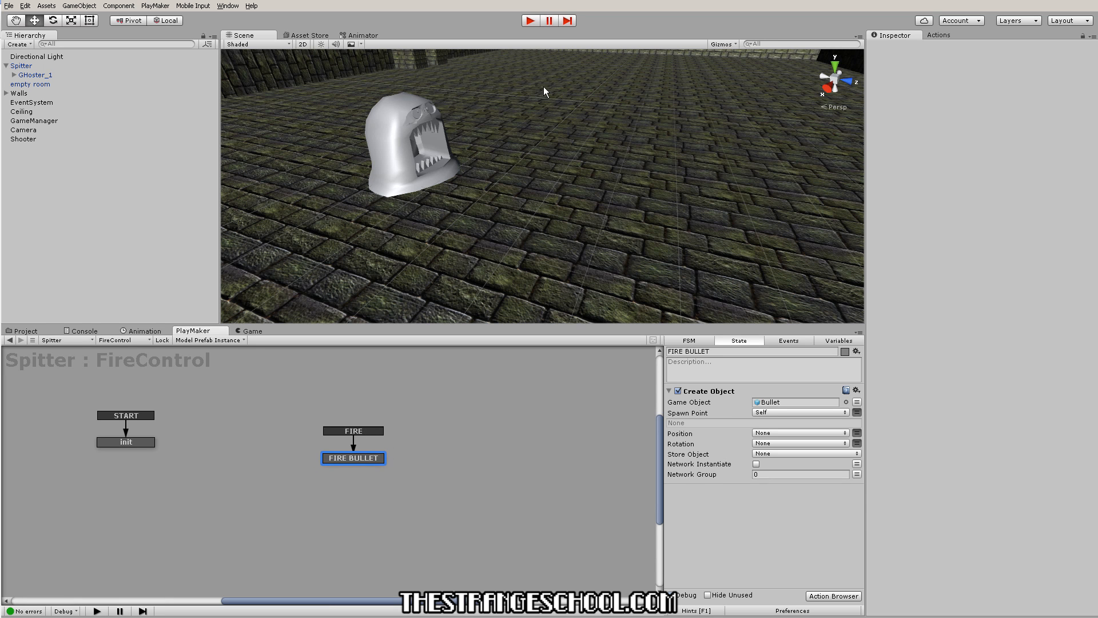
Step: Clear the selection and show the FireBall_edit dopesheet at frame 0
{"action": "left_click", "coordinate": [32, 102]}
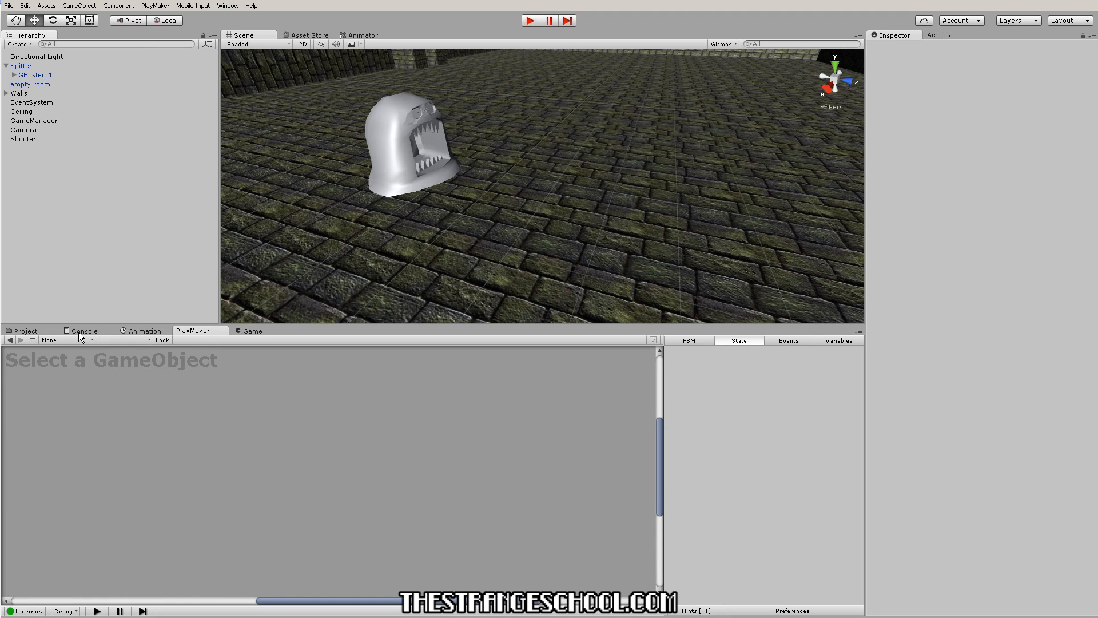
{"action": "left_click", "coordinate": [144, 330]}
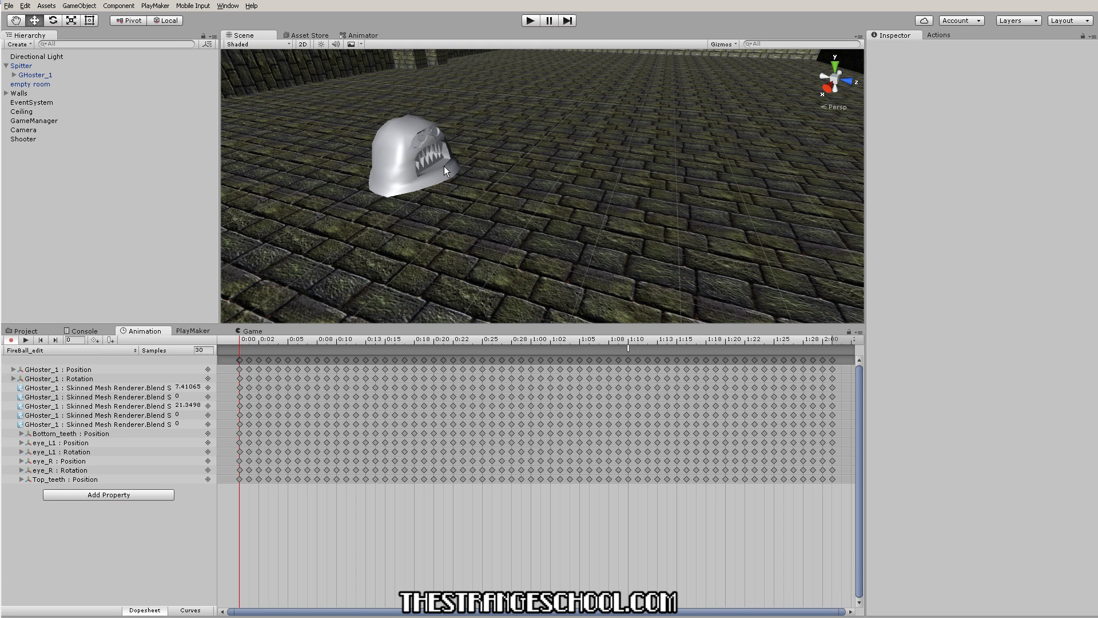
{"action": "mouse_move", "coordinate": [408, 236]}
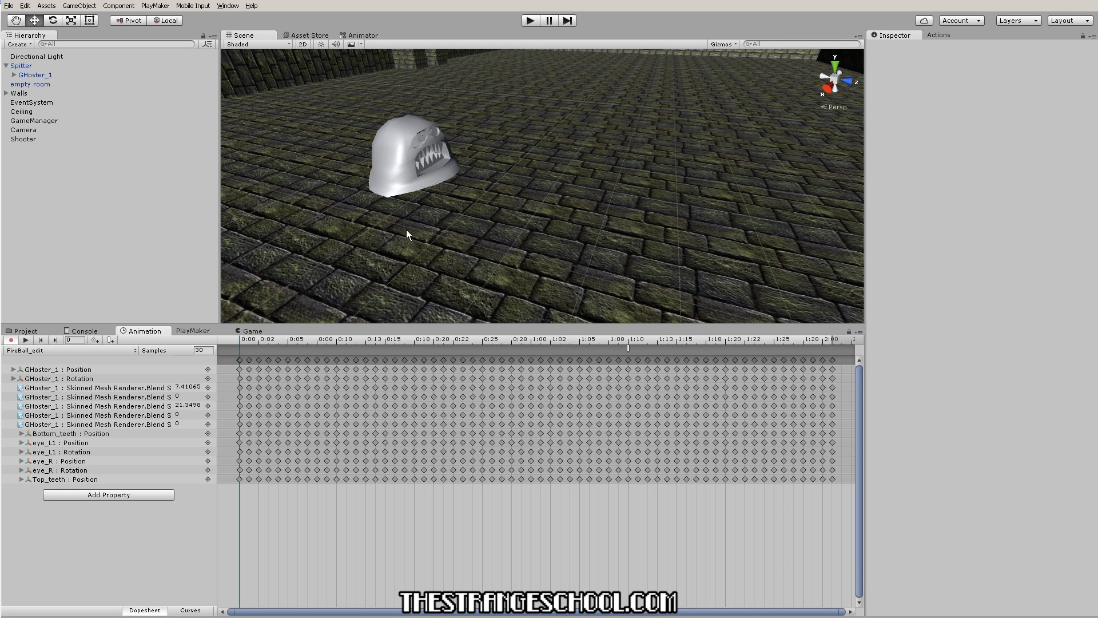
Step: Play-test the scene to watch Spitter spawn Bullet clones, then stop the run
{"action": "left_click", "coordinate": [25, 330]}
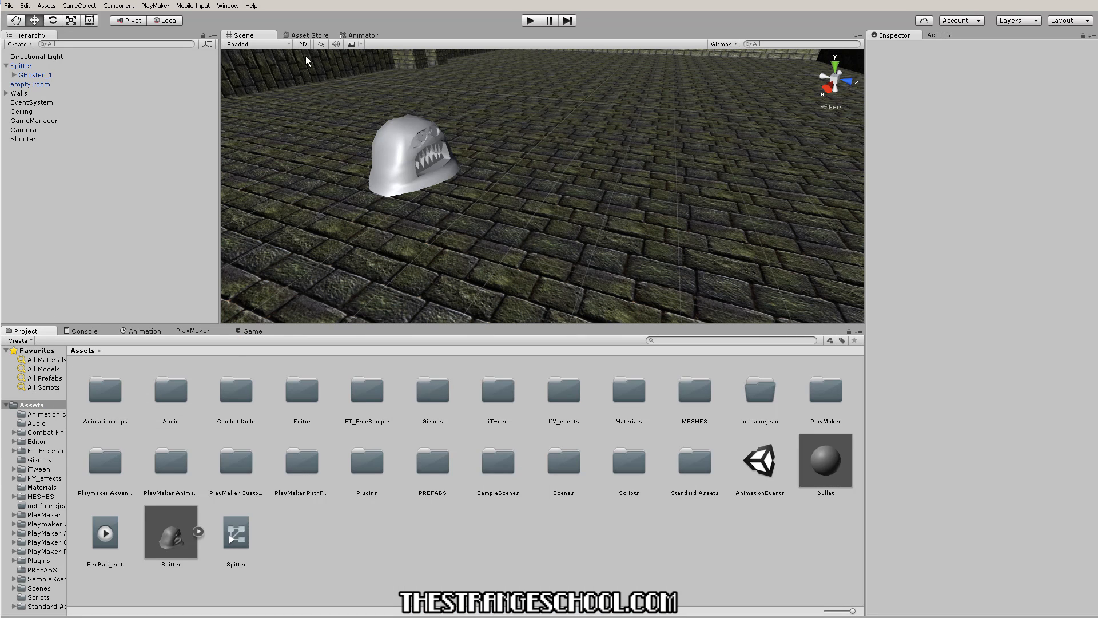
{"action": "left_click", "coordinate": [529, 19]}
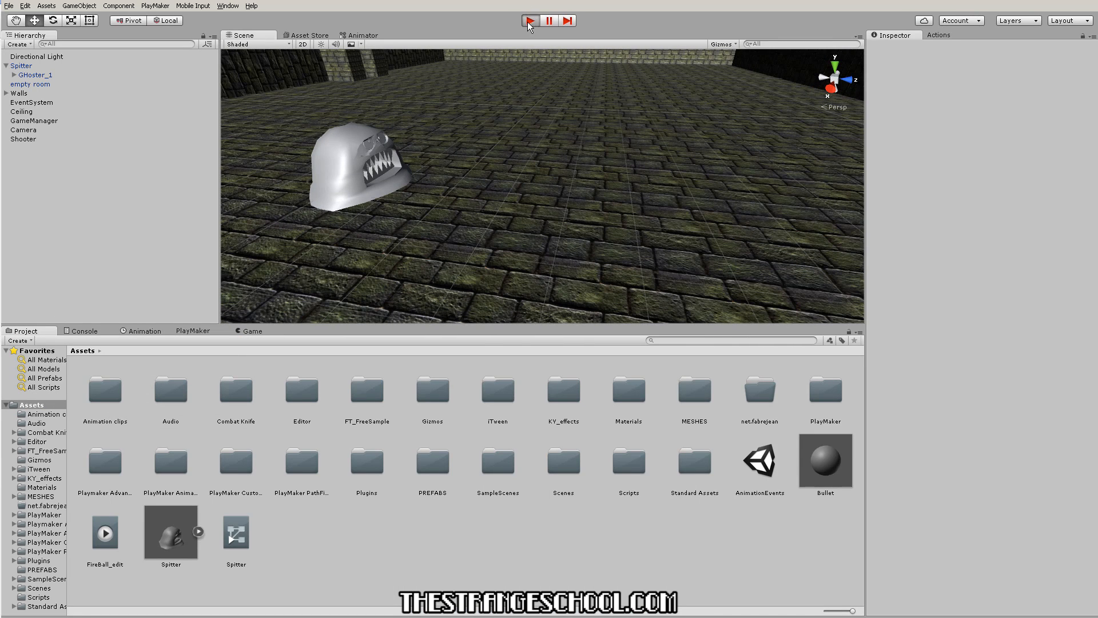
{"action": "left_click", "coordinate": [528, 21]}
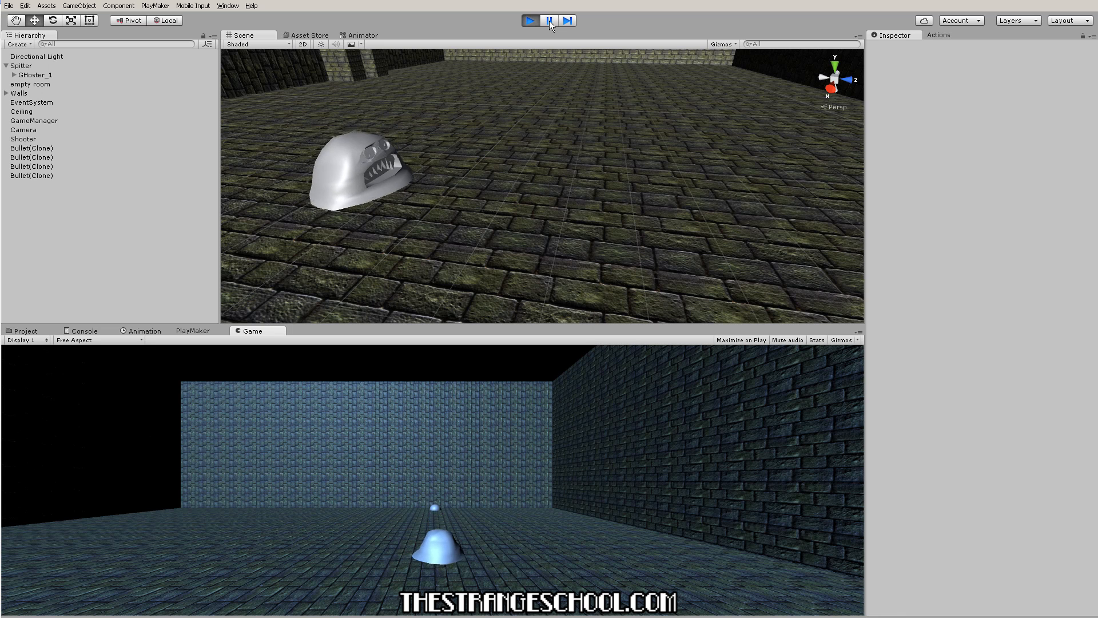
{"action": "left_click", "coordinate": [548, 19]}
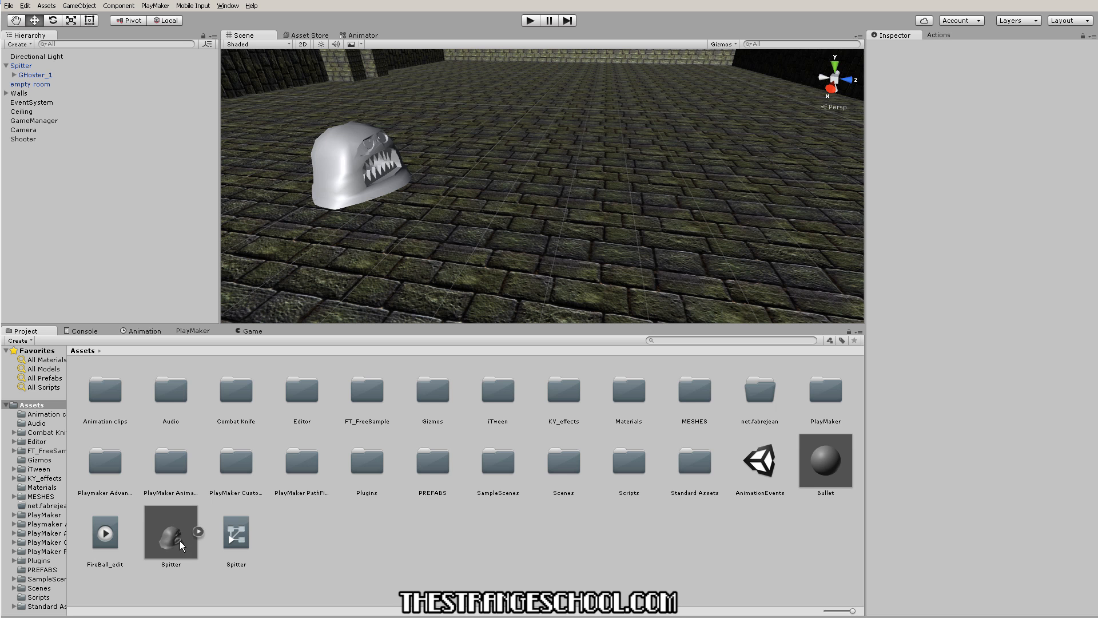
{"action": "mouse_move", "coordinate": [199, 535]}
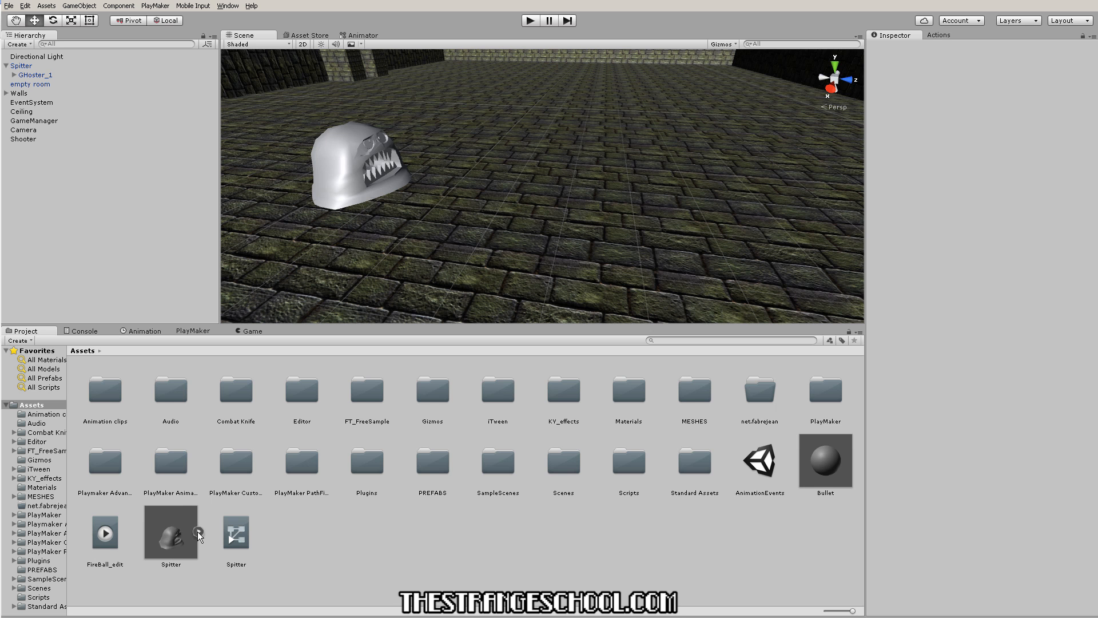
Step: Select the Spitter asset and return to the FireBall_edit keyframe timeline
{"action": "left_click", "coordinate": [195, 530]}
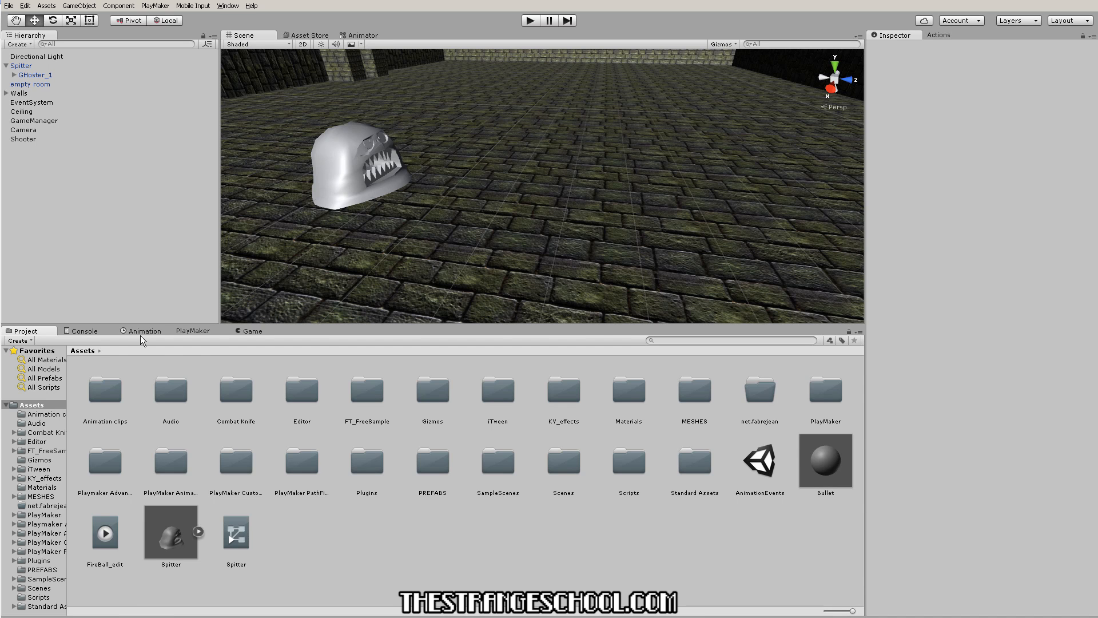
{"action": "left_click", "coordinate": [143, 330]}
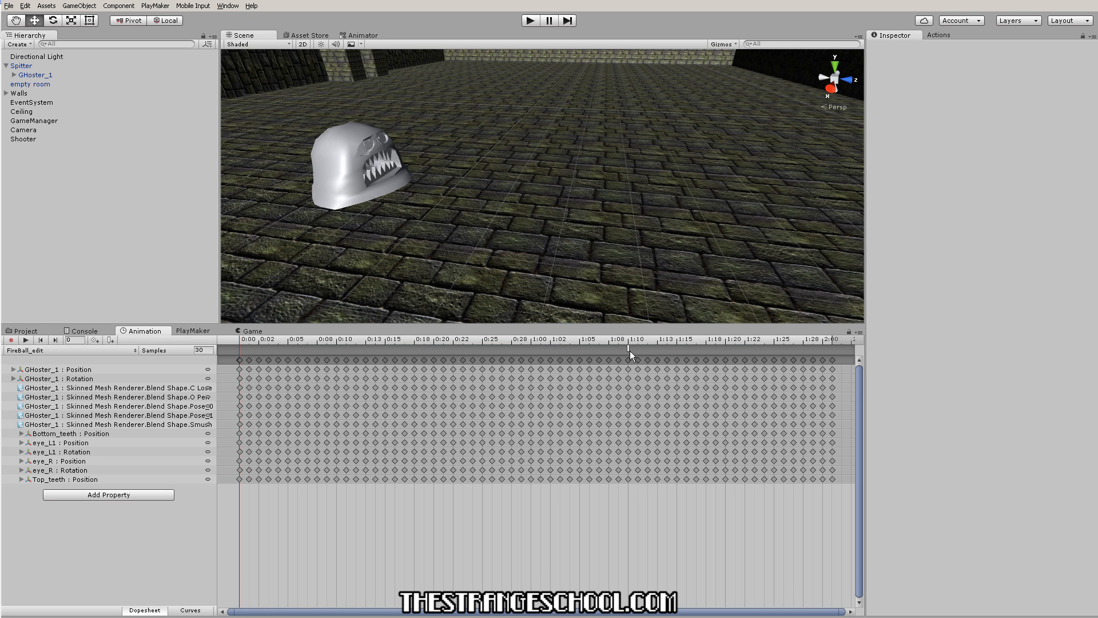
{"action": "mouse_move", "coordinate": [664, 373]}
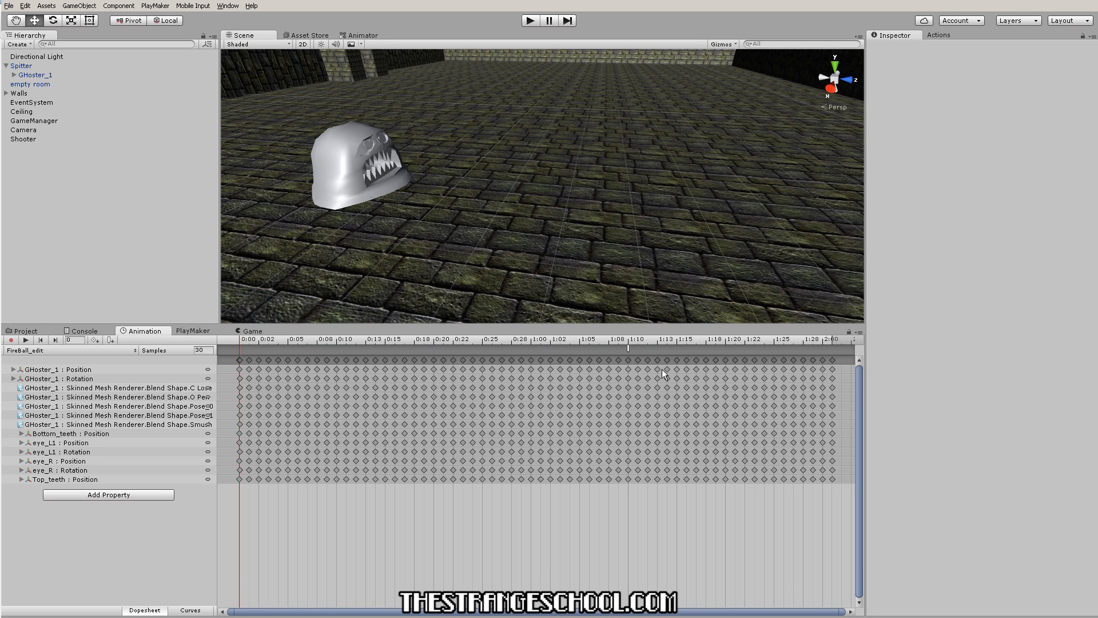
{"action": "mouse_move", "coordinate": [619, 354]}
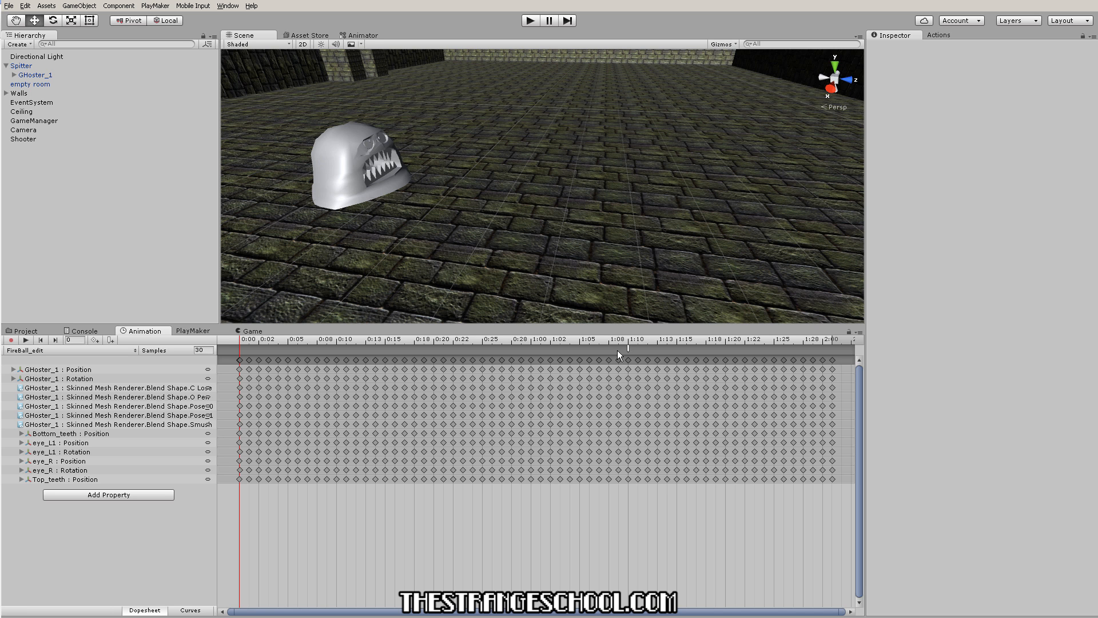
{"action": "mouse_move", "coordinate": [194, 335]}
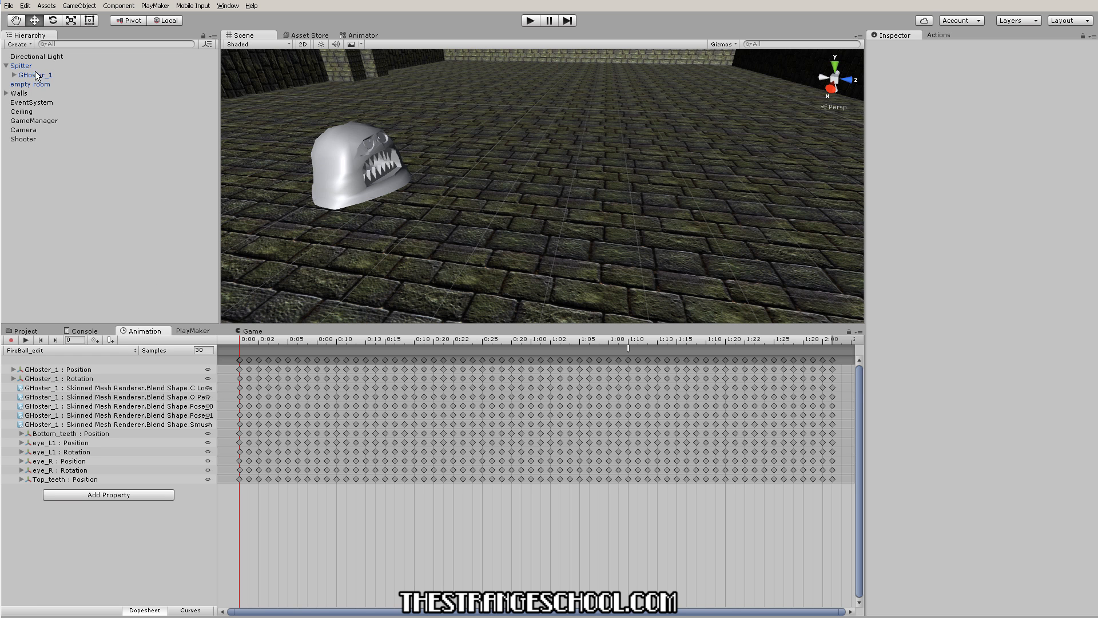
Step: Select Spitter to verify its single FireControl FSM and return to the FireBall_edit timeline
{"action": "left_click", "coordinate": [20, 65]}
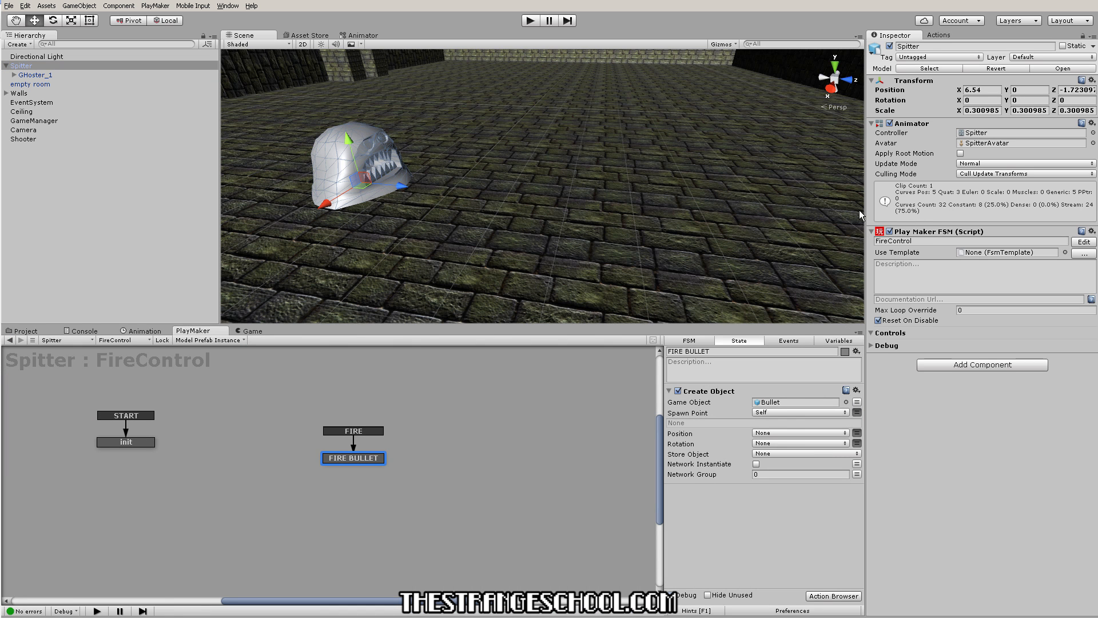
{"action": "mouse_move", "coordinate": [144, 332]}
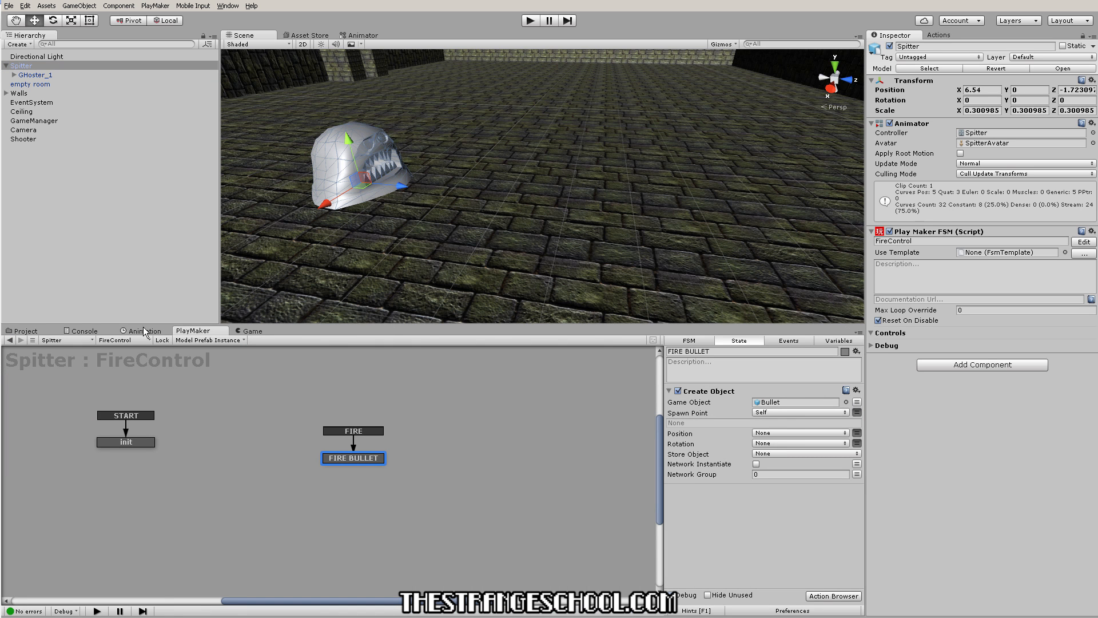
{"action": "left_click", "coordinate": [145, 329]}
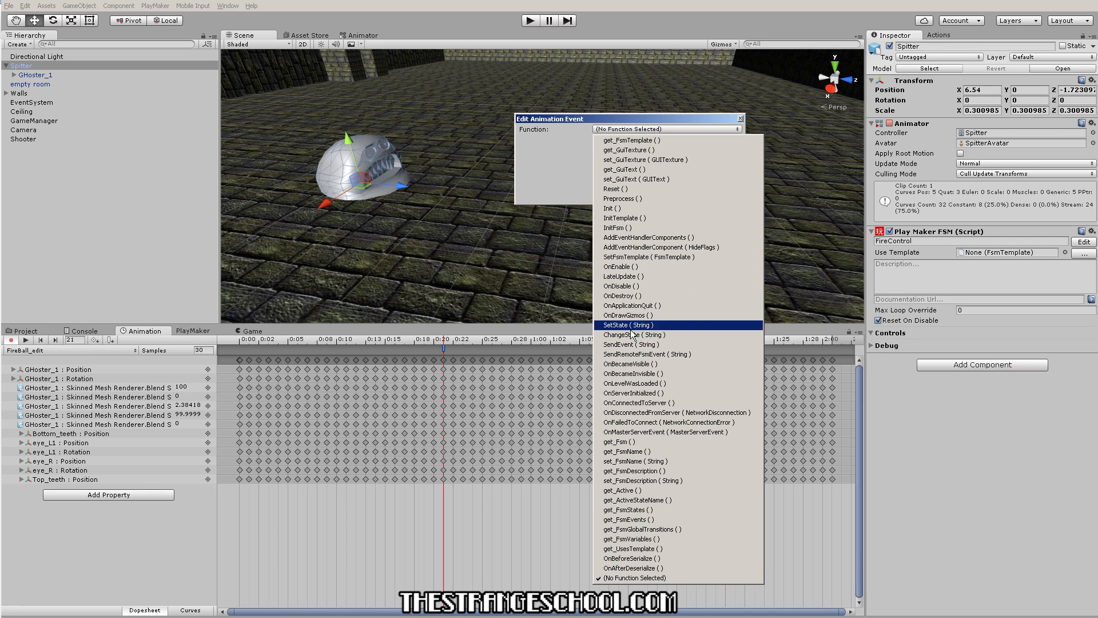
Step: Make the frame-21 event call SendEvent with the string DoStuff
{"action": "left_click", "coordinate": [633, 344]}
{"action": "type", "text": "DoStuff"}
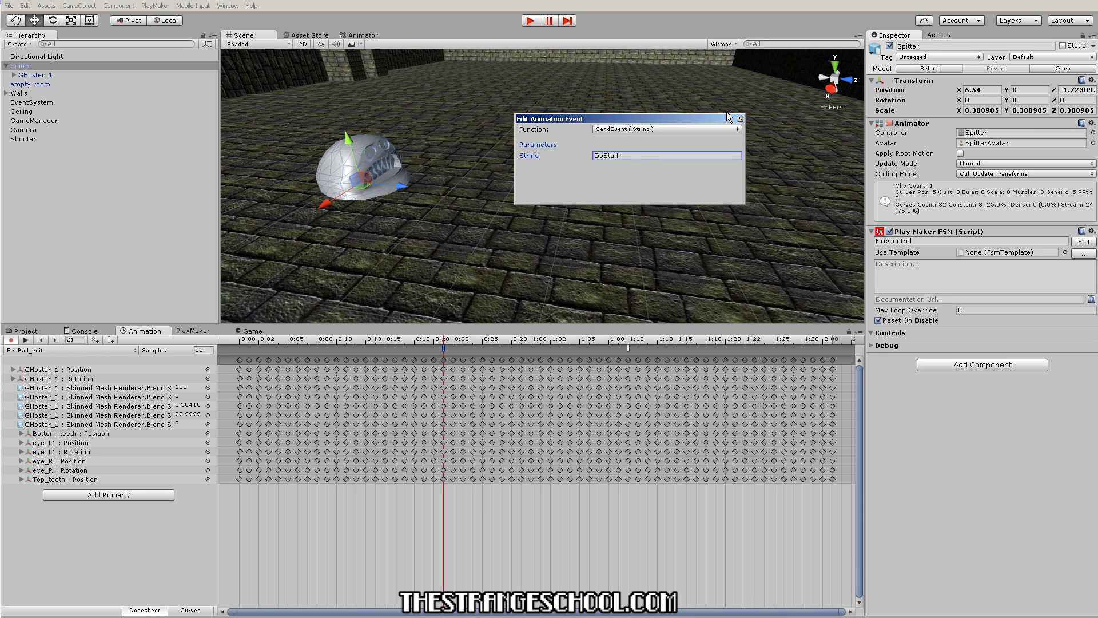
{"action": "left_click", "coordinate": [194, 330]}
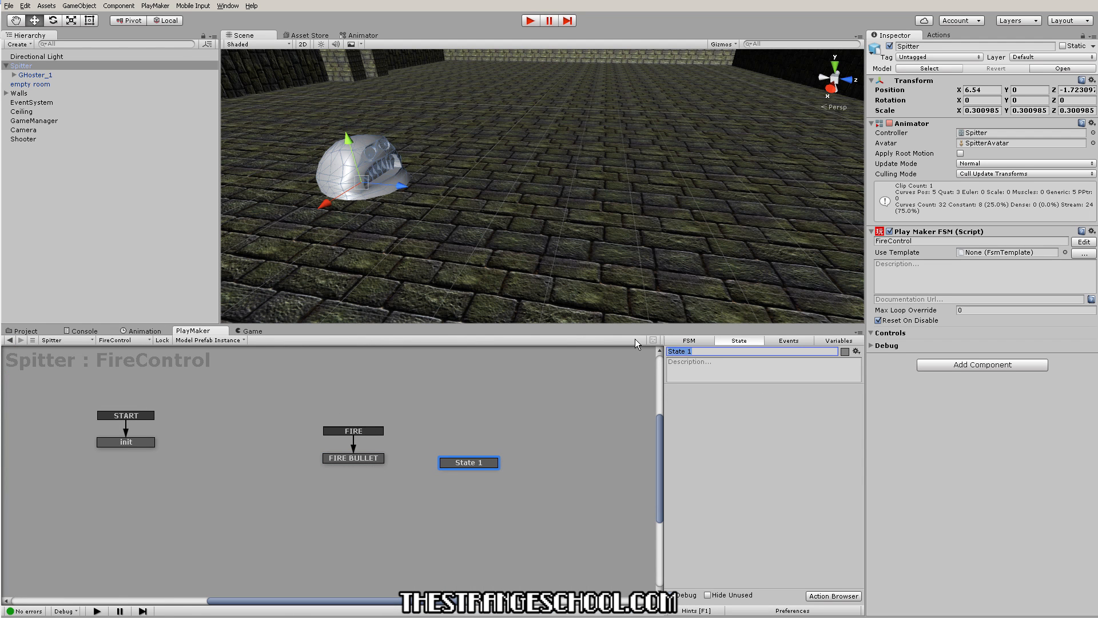
{"action": "type", "text": "Do Stuff"}
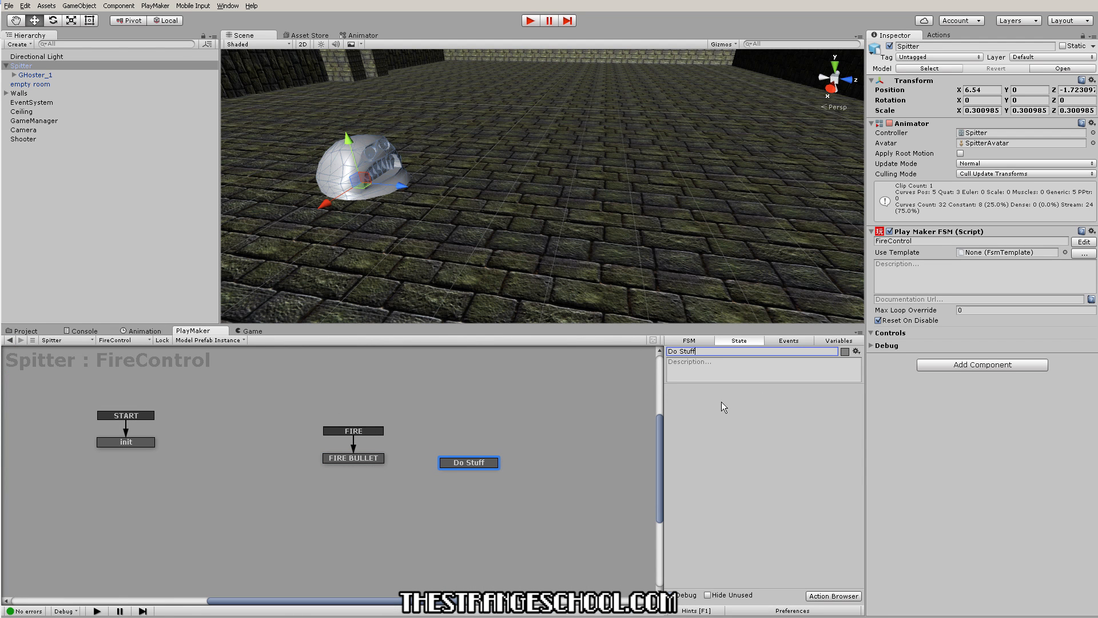
Step: Name the new FireControl state 'Do Stuff' and return to the state graph
{"action": "left_click", "coordinate": [788, 340]}
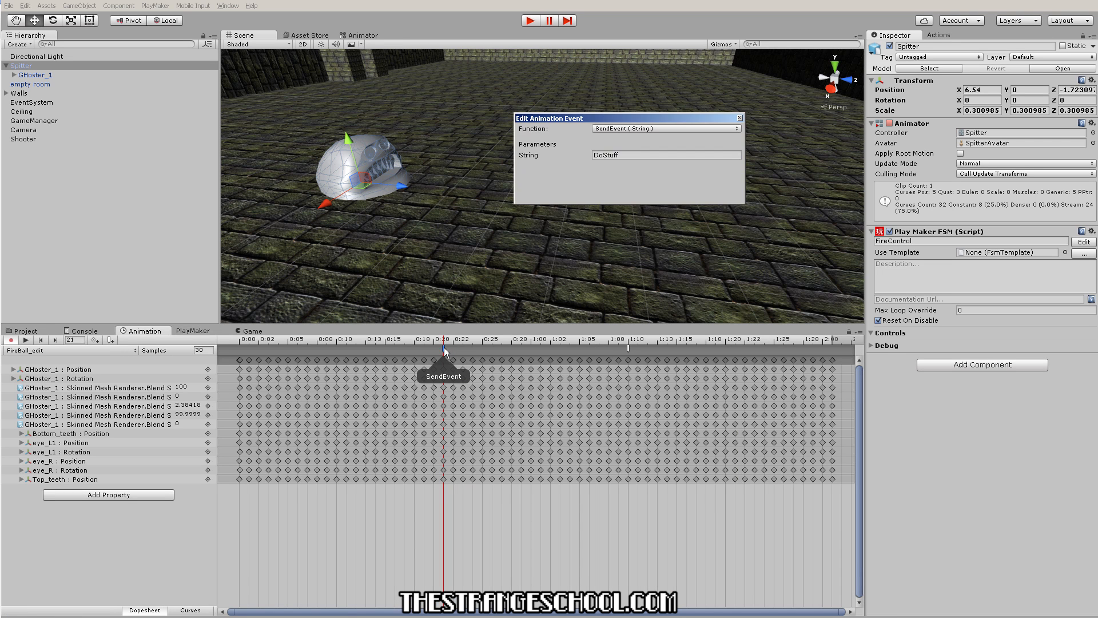
{"action": "left_click", "coordinate": [666, 154]}
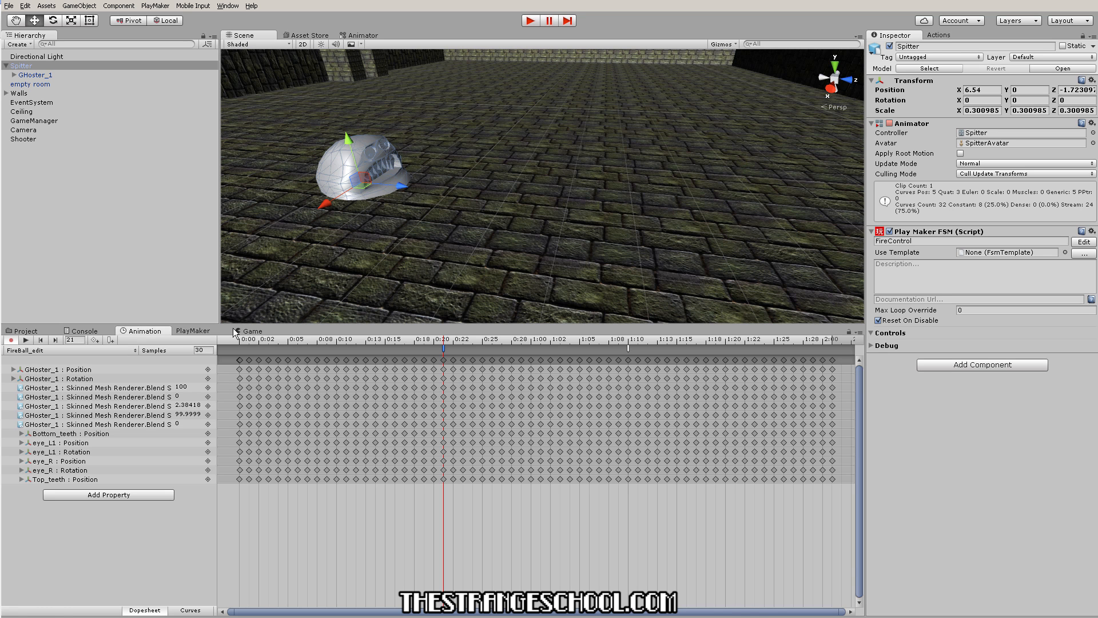
{"action": "left_click", "coordinate": [195, 330]}
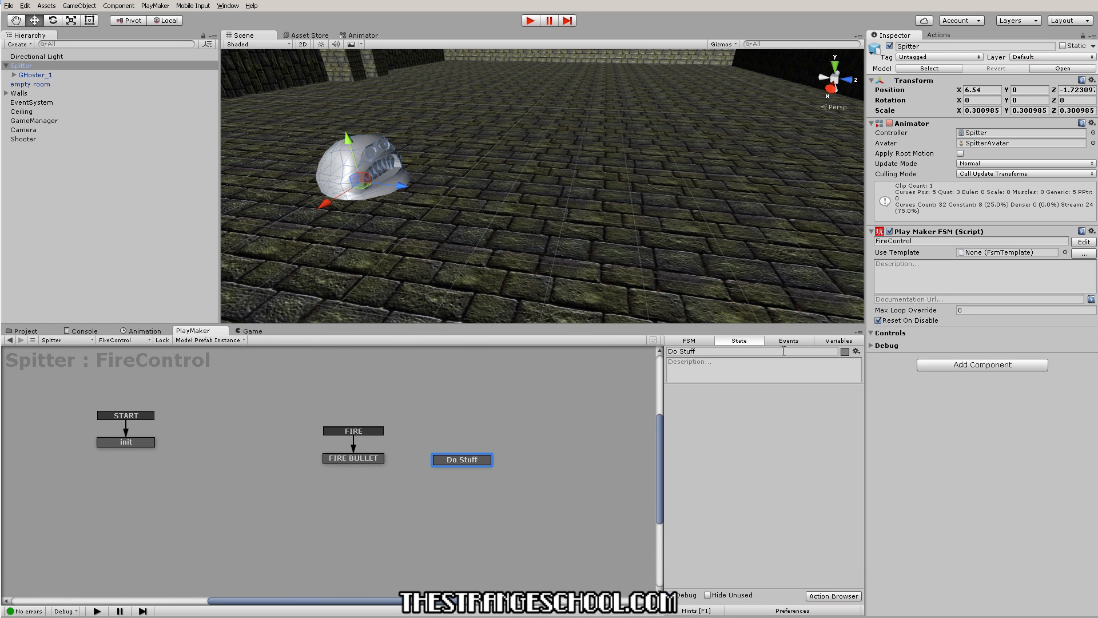
Step: Review the FSM events and position the Do Stuff state in the graph
{"action": "left_click", "coordinate": [786, 341]}
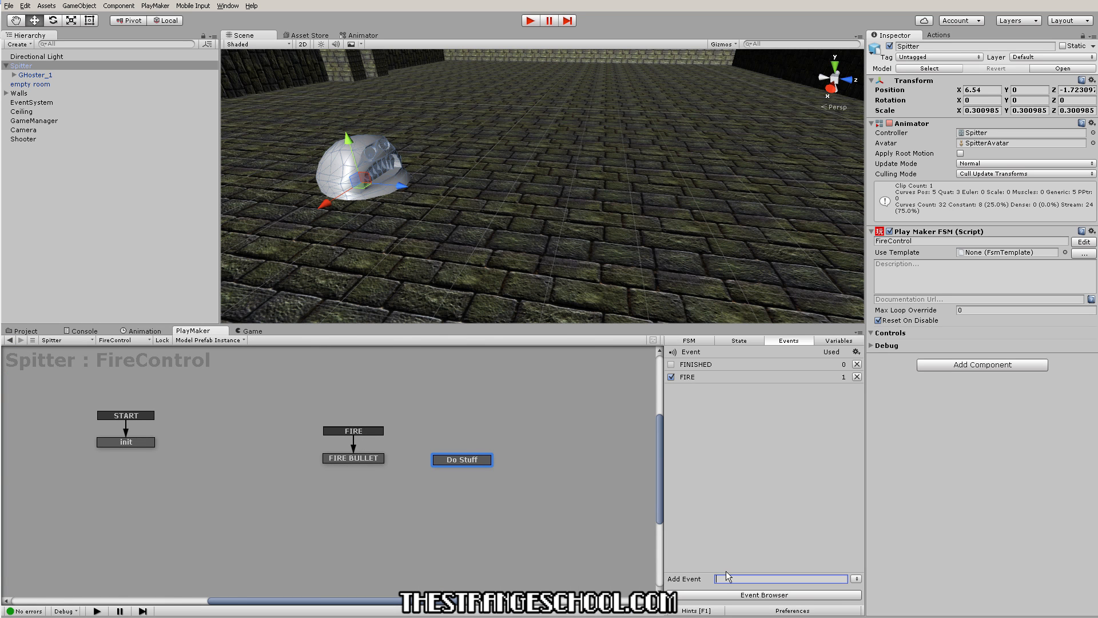
{"action": "left_click", "coordinate": [461, 460]}
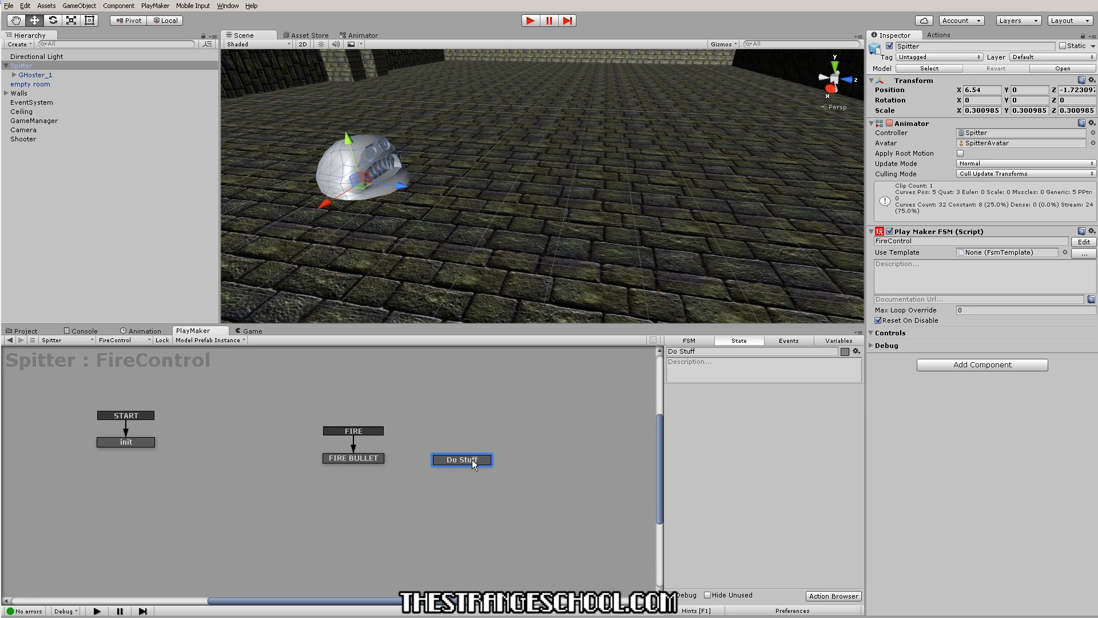
{"action": "left_click_drag", "start_coordinate": [461, 460], "coordinate": [467, 456]}
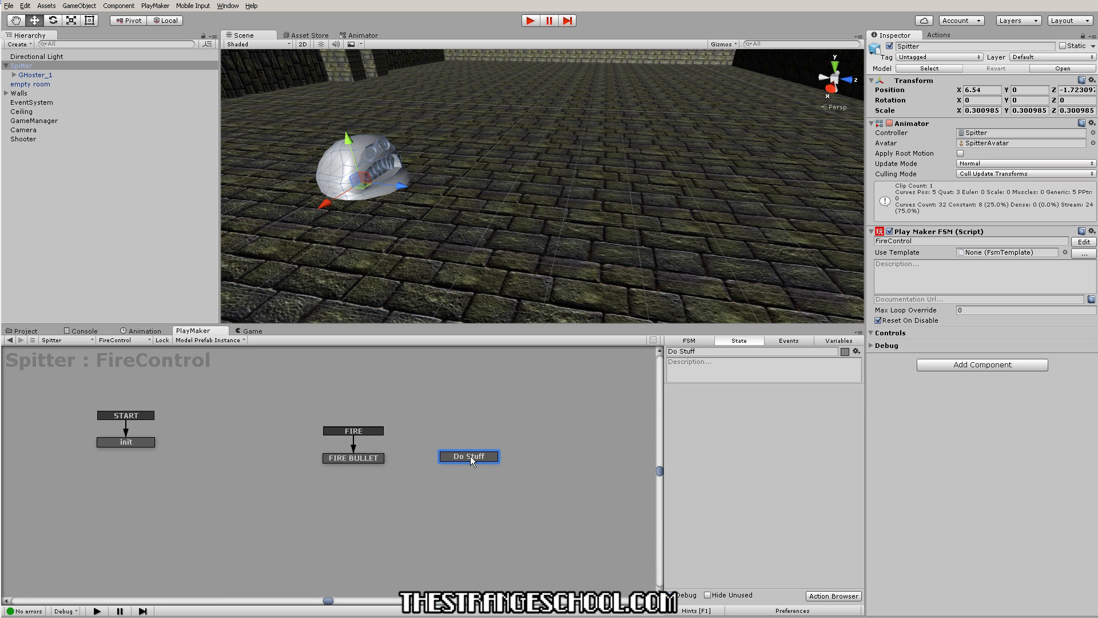
{"action": "right_click", "coordinate": [468, 456]}
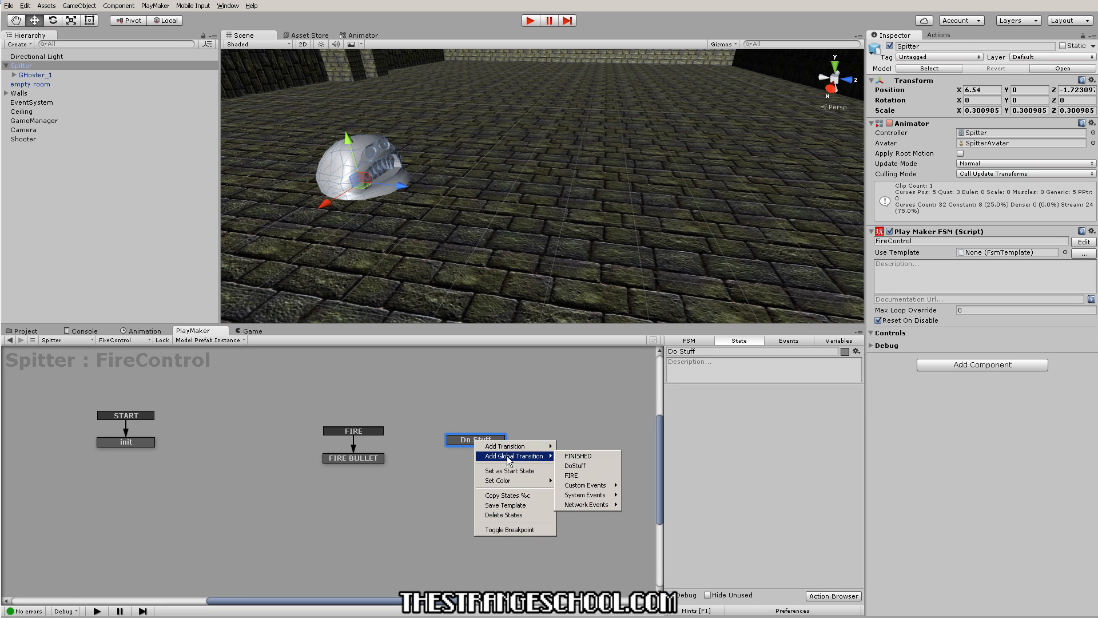
Step: Give the Init state a DoStuff transition via its context menu
{"action": "left_click", "coordinate": [354, 458]}
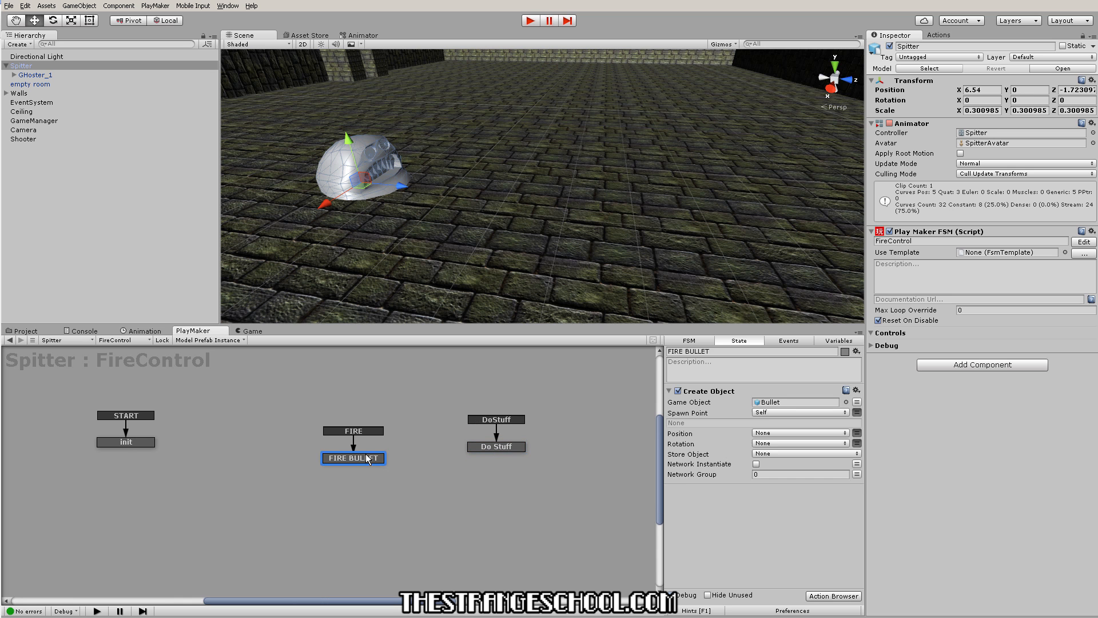
{"action": "right_click", "coordinate": [126, 441]}
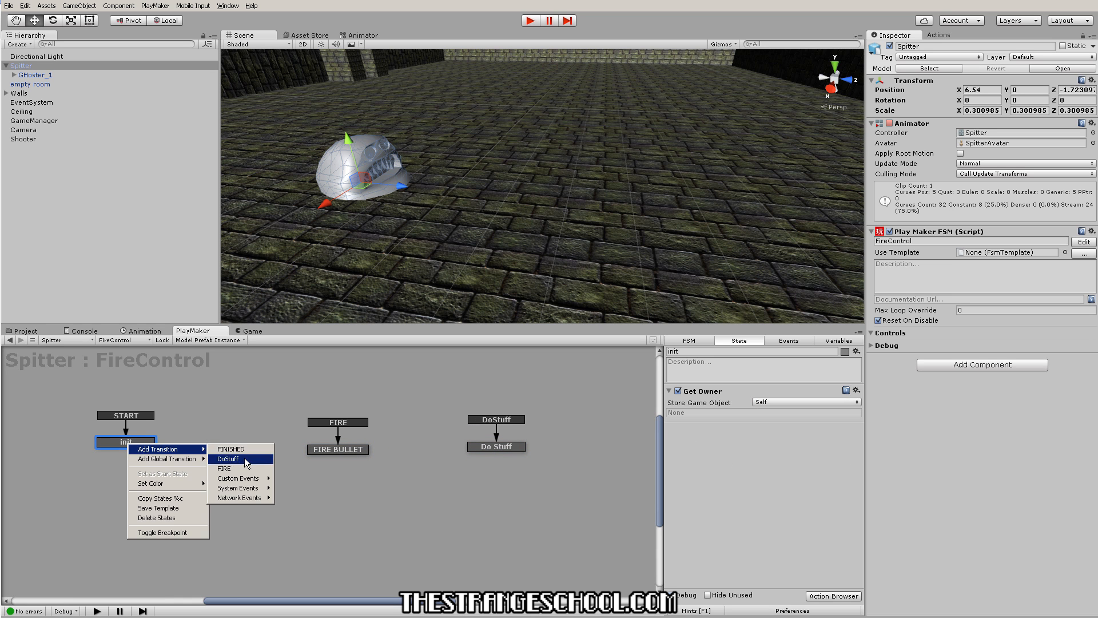
{"action": "left_click", "coordinate": [228, 459]}
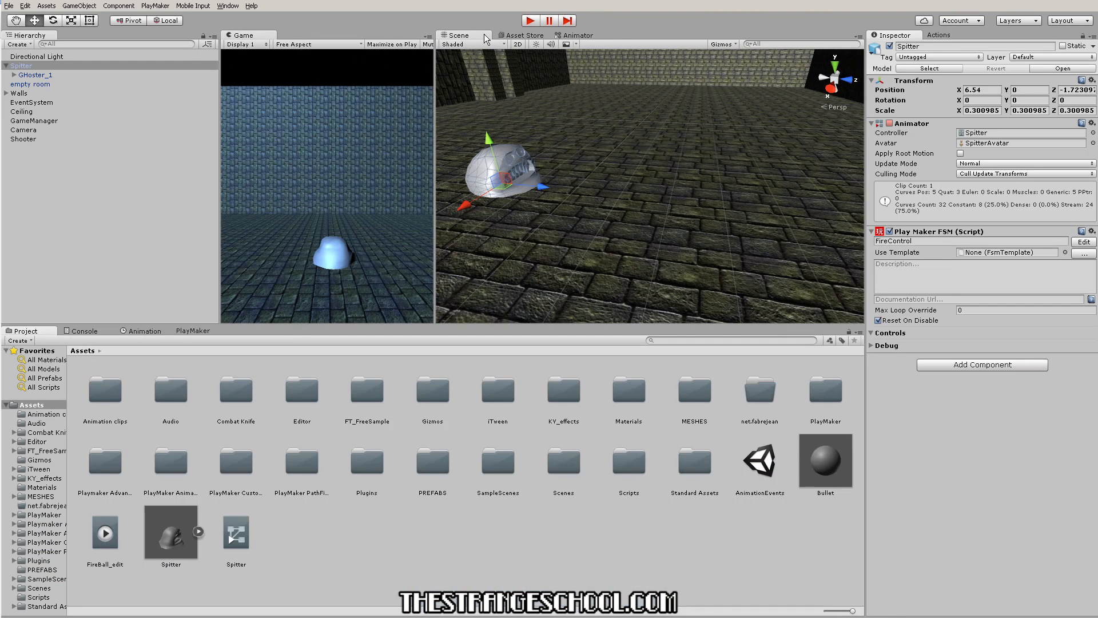
Step: Revisit the FireControl graph, then reopen the SendEvent marker on the FireBall_edit timeline
{"action": "left_click", "coordinate": [192, 329]}
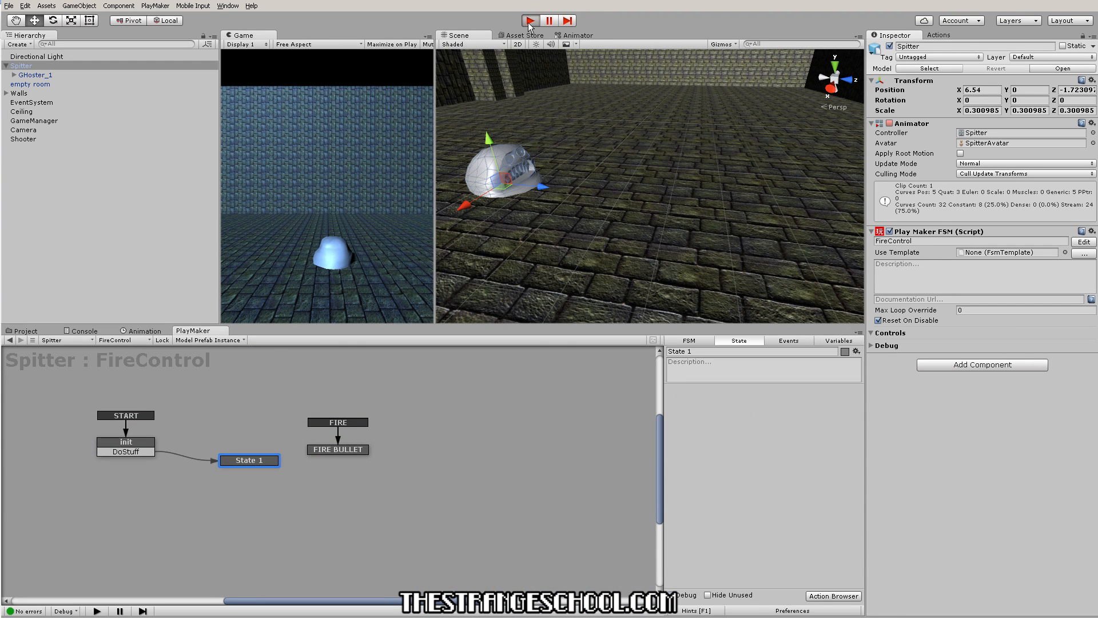
{"action": "left_click", "coordinate": [528, 19]}
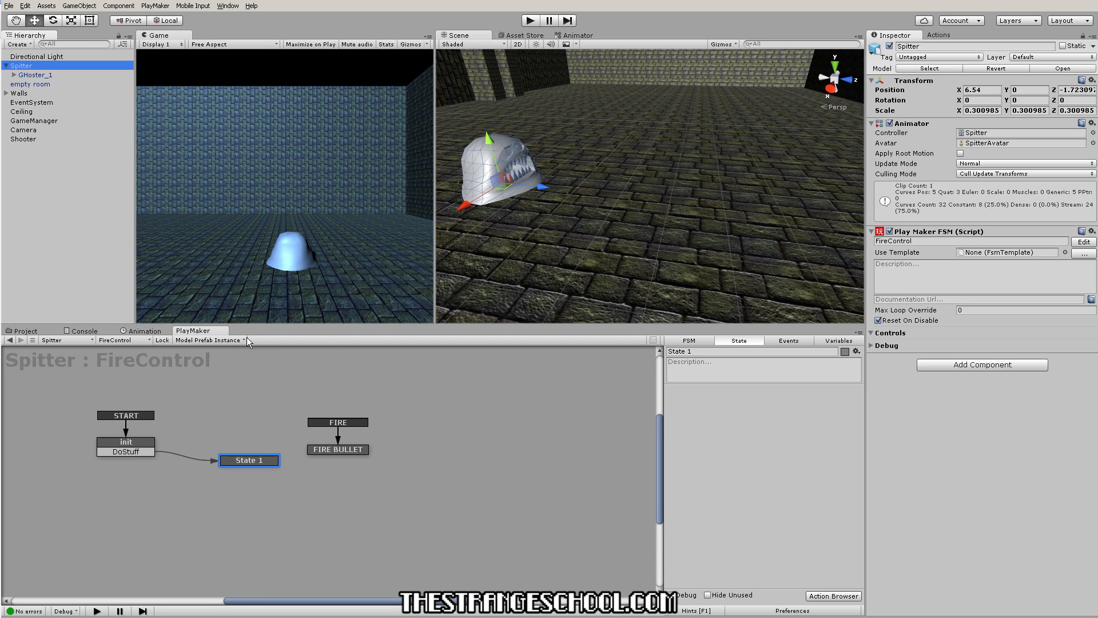
{"action": "left_click", "coordinate": [146, 330]}
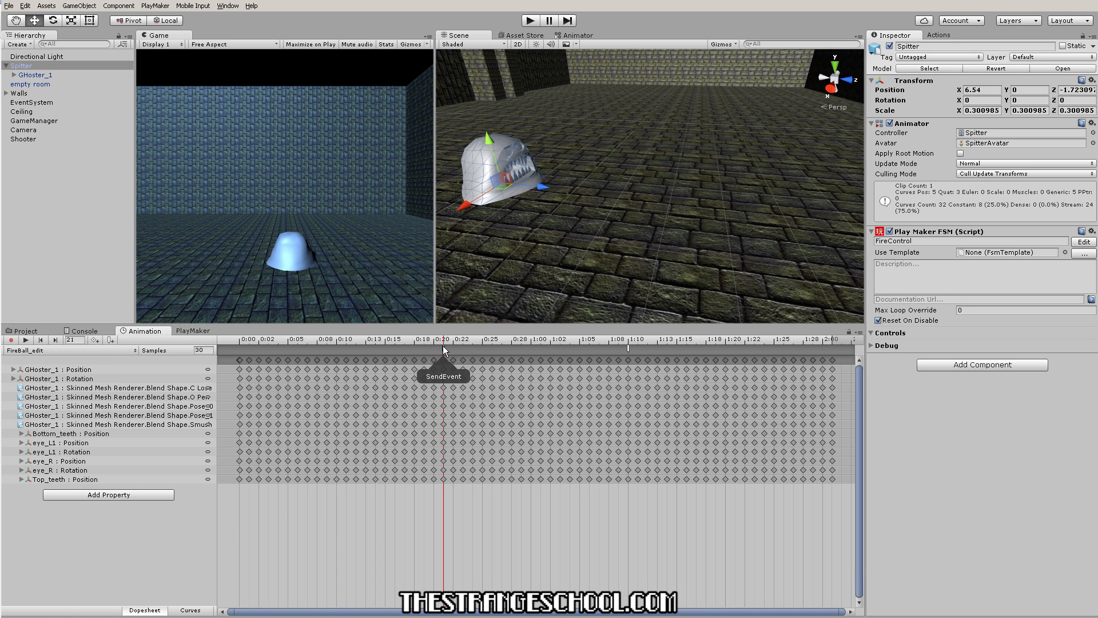
{"action": "double_click", "coordinate": [443, 362]}
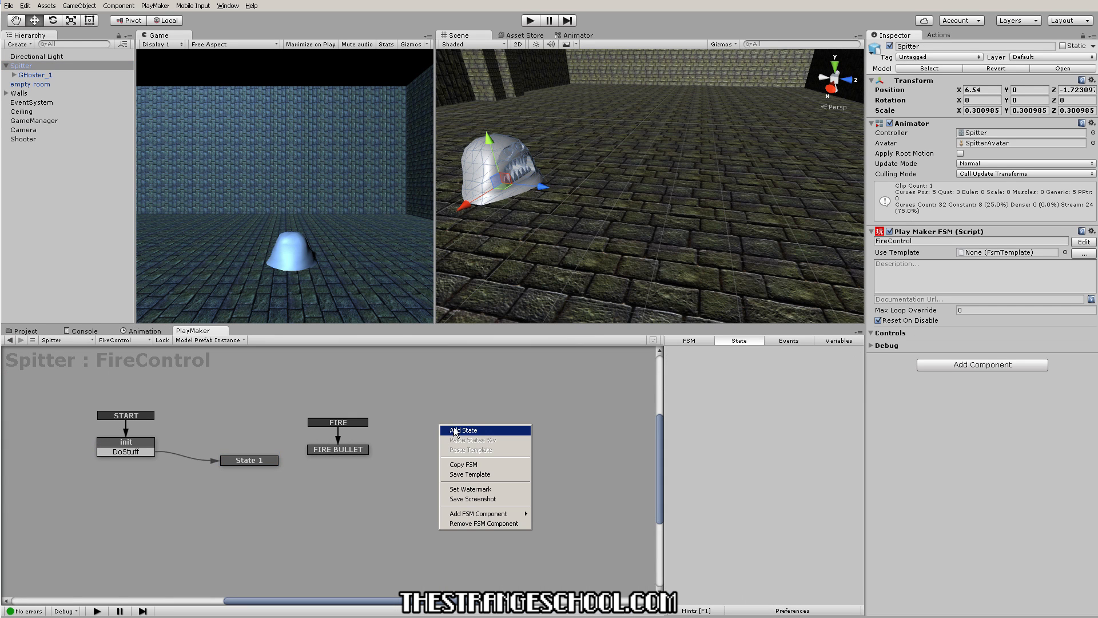
{"action": "mouse_move", "coordinate": [485, 514]}
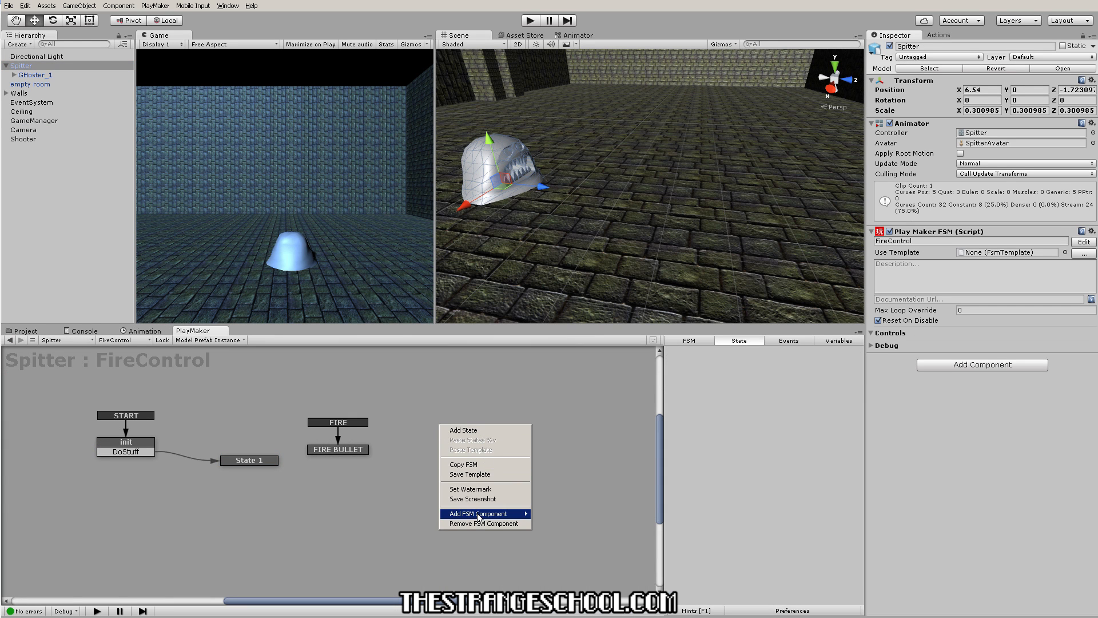
Step: Add a second PlayMaker FSM component to Spitter named TroubleMaker
{"action": "left_click", "coordinate": [478, 513]}
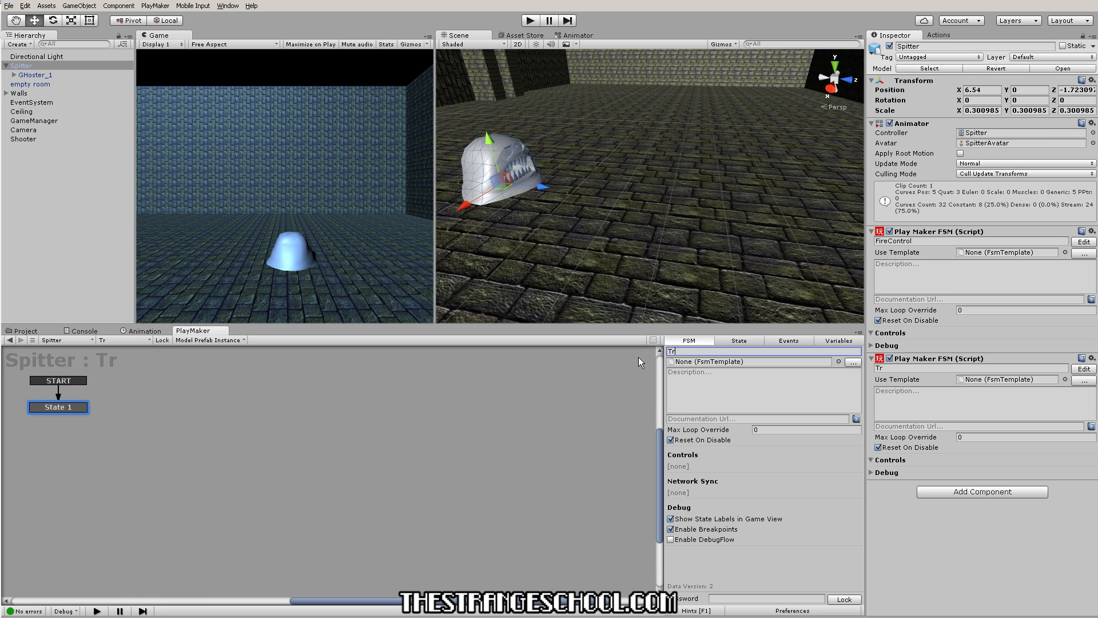
{"action": "type", "text": "TroubleMaker"}
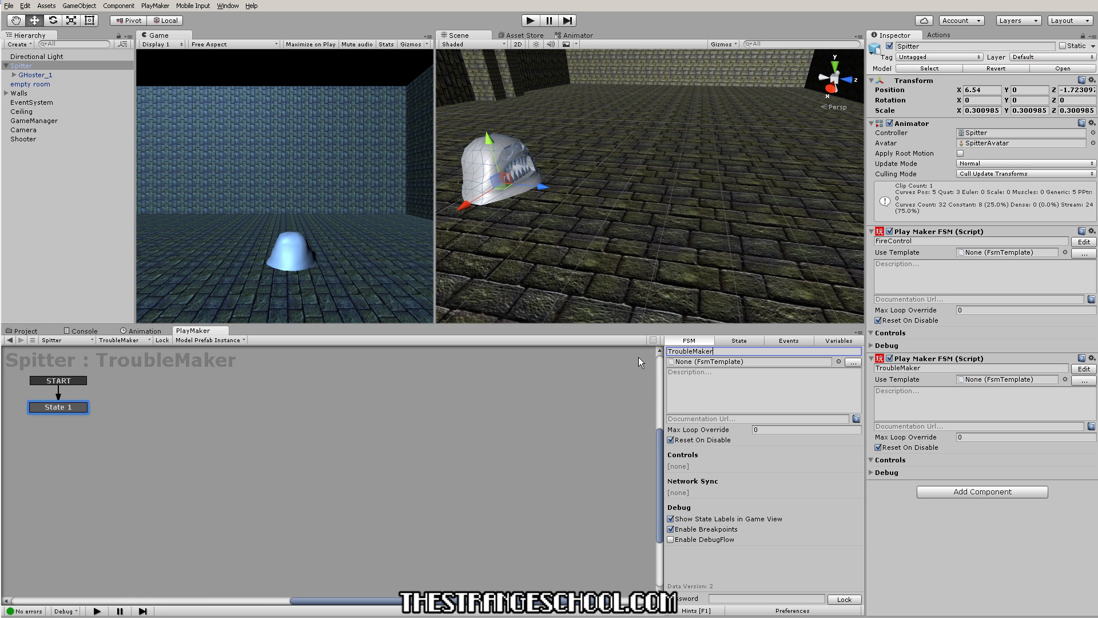
{"action": "left_click", "coordinate": [737, 341]}
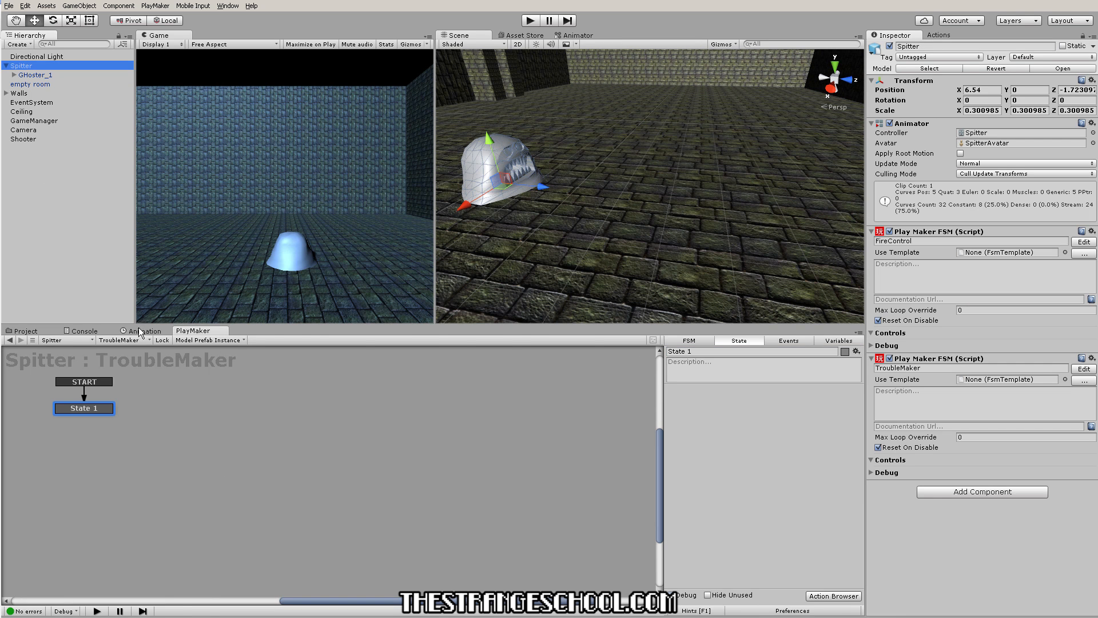
Step: Check the event's Function list, find it empty with two FSMs present, and close the editor
{"action": "left_click", "coordinate": [144, 330]}
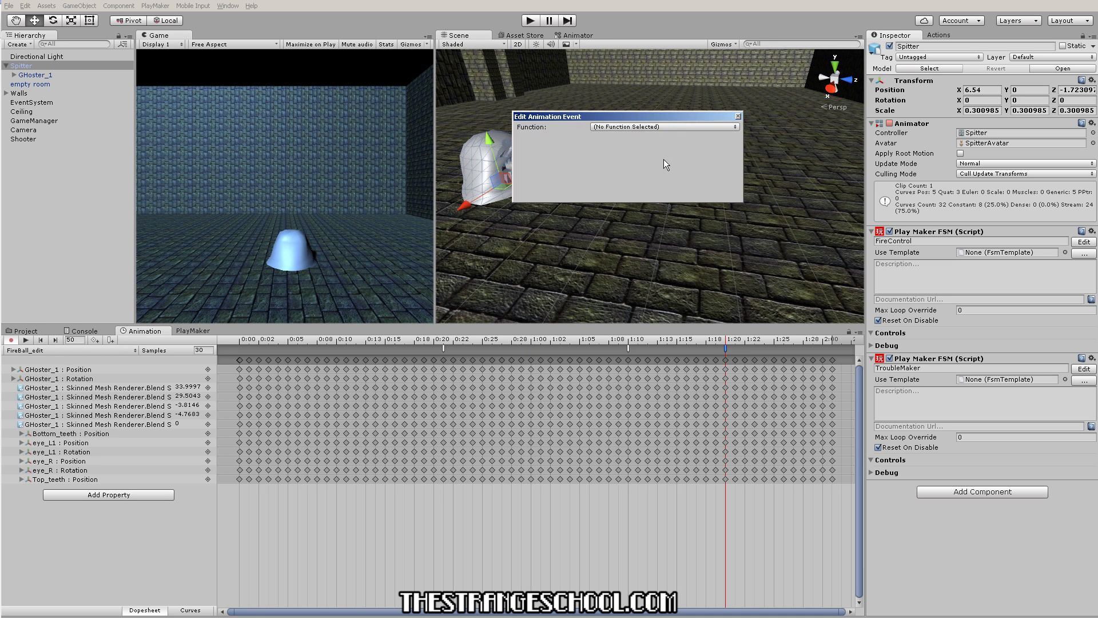
{"action": "left_click", "coordinate": [662, 127]}
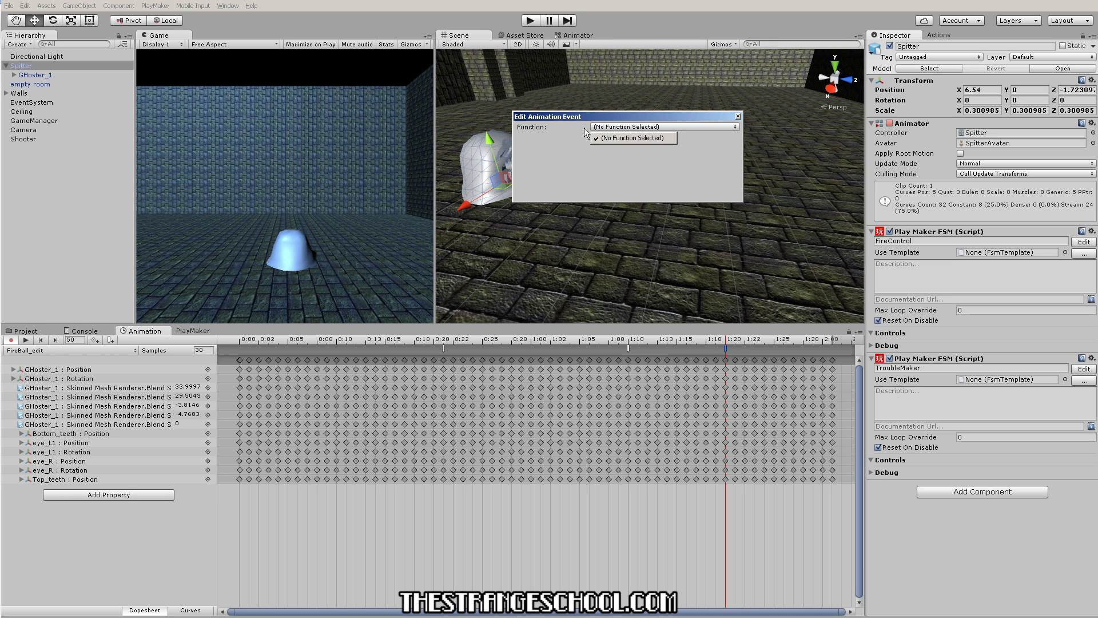
{"action": "left_click", "coordinate": [632, 139]}
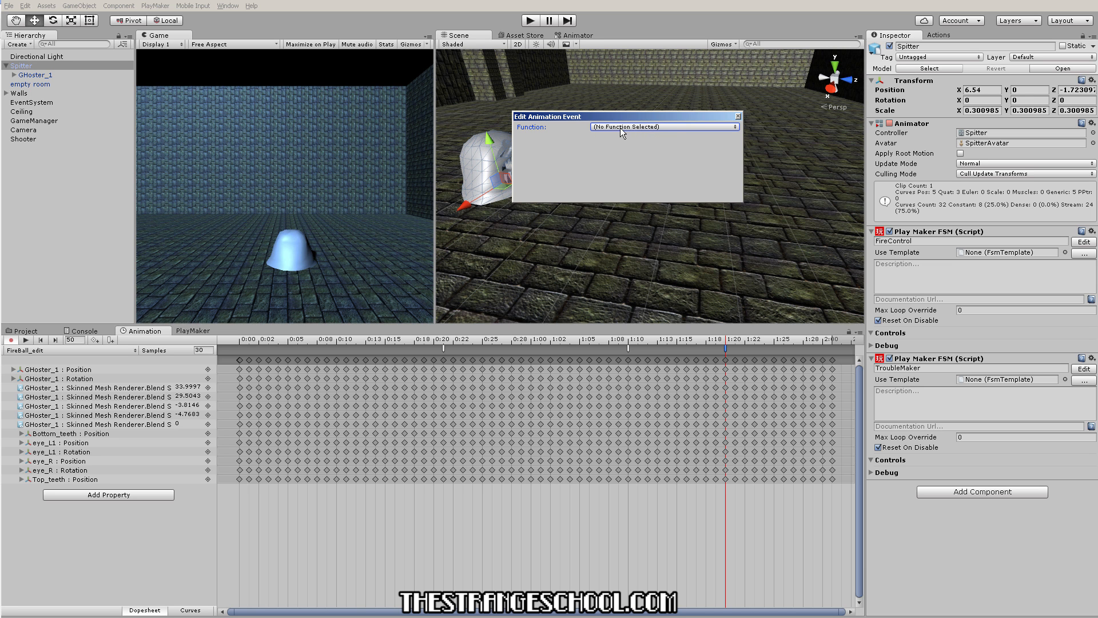
{"action": "mouse_move", "coordinate": [650, 142]}
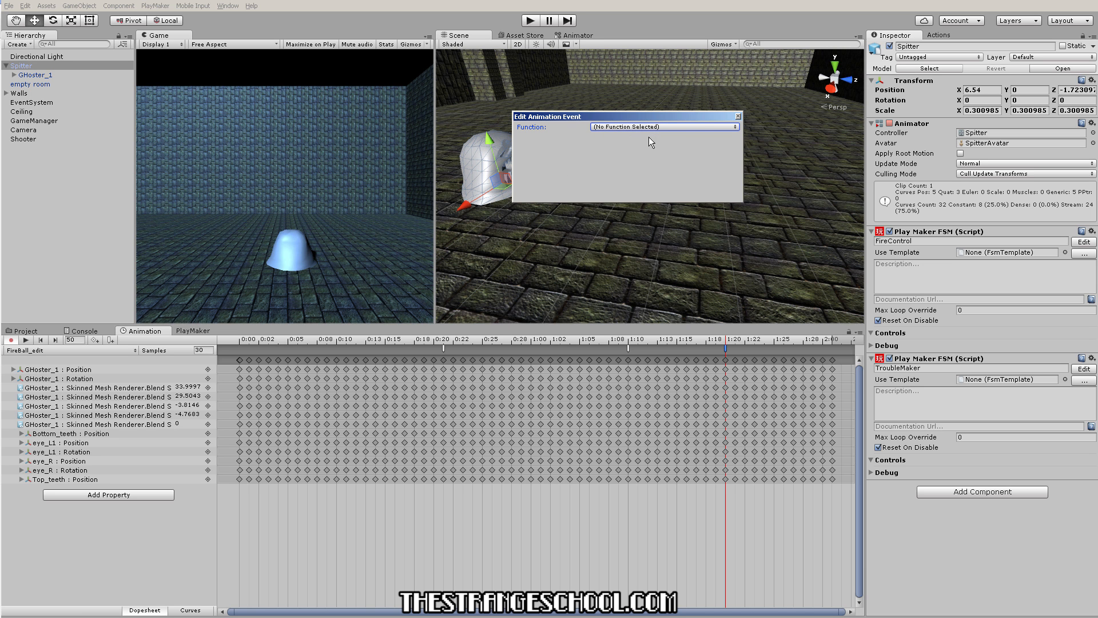
{"action": "mouse_move", "coordinate": [662, 135]}
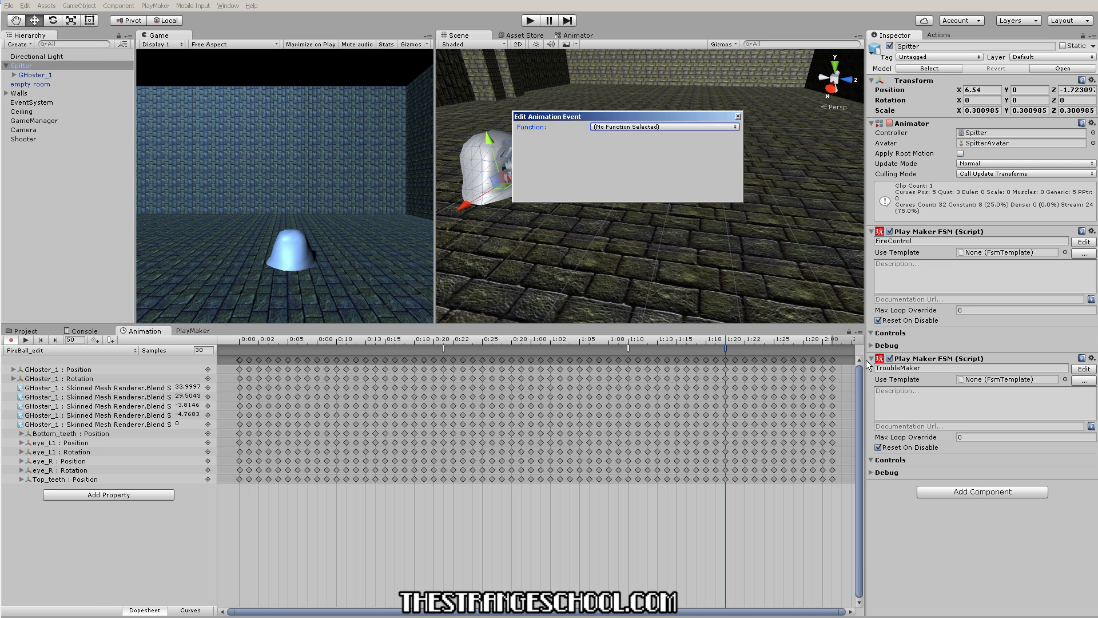
{"action": "mouse_move", "coordinate": [923, 307]}
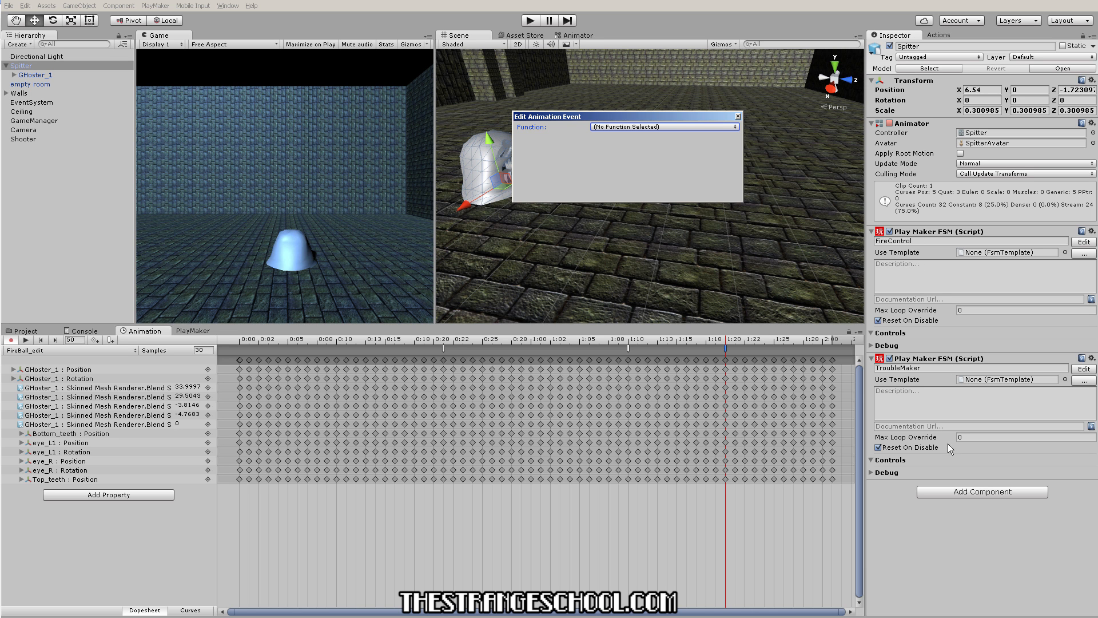
{"action": "mouse_move", "coordinate": [616, 133]}
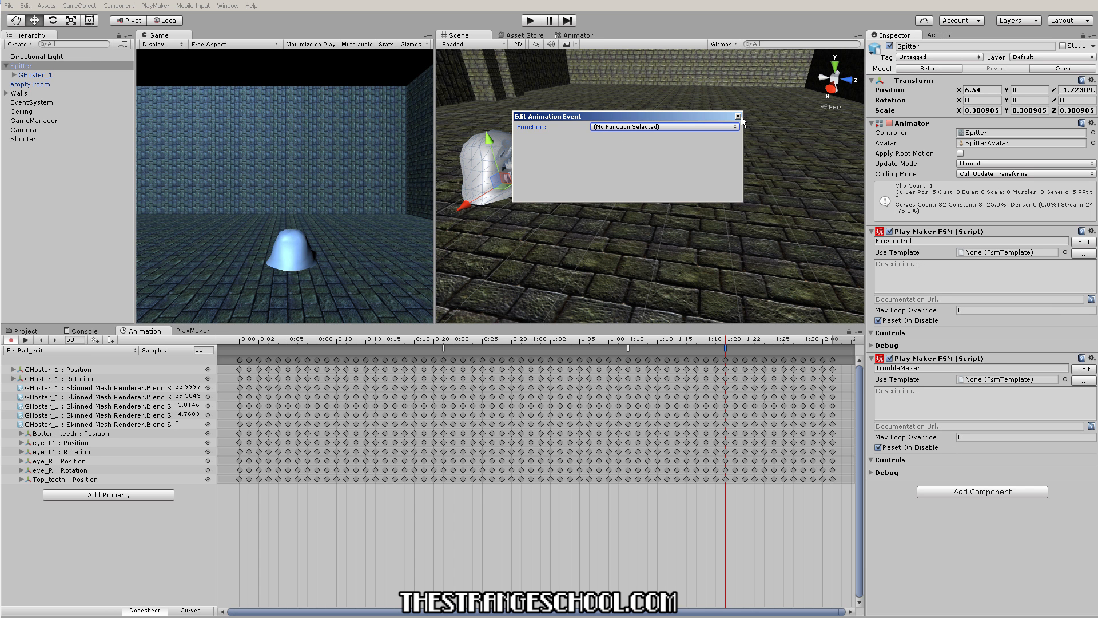
{"action": "mouse_move", "coordinate": [738, 119]}
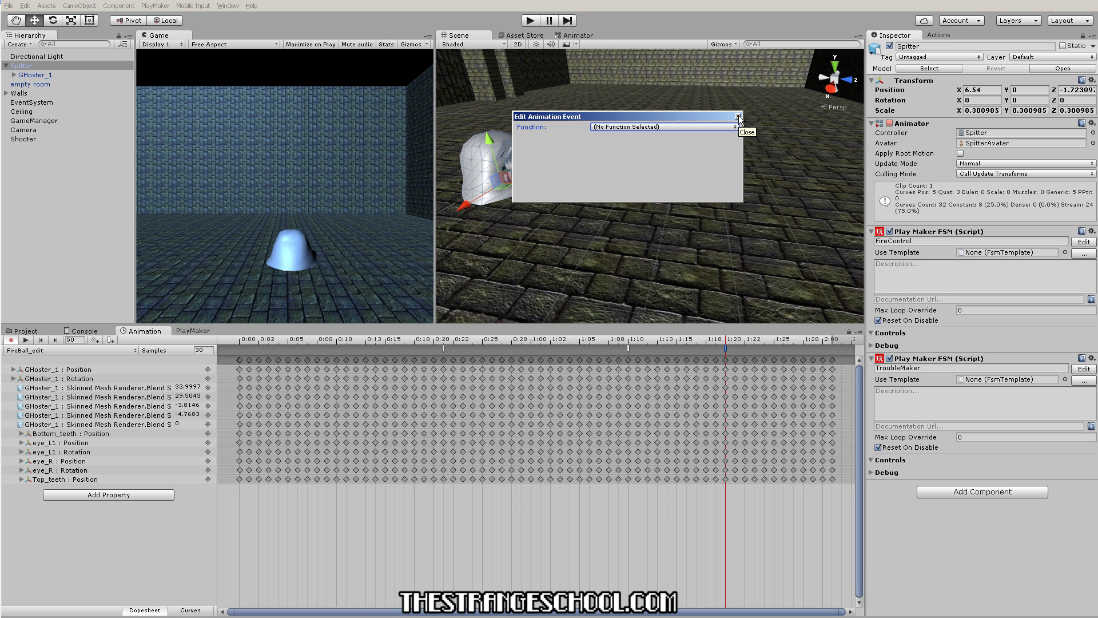
{"action": "left_click", "coordinate": [738, 117]}
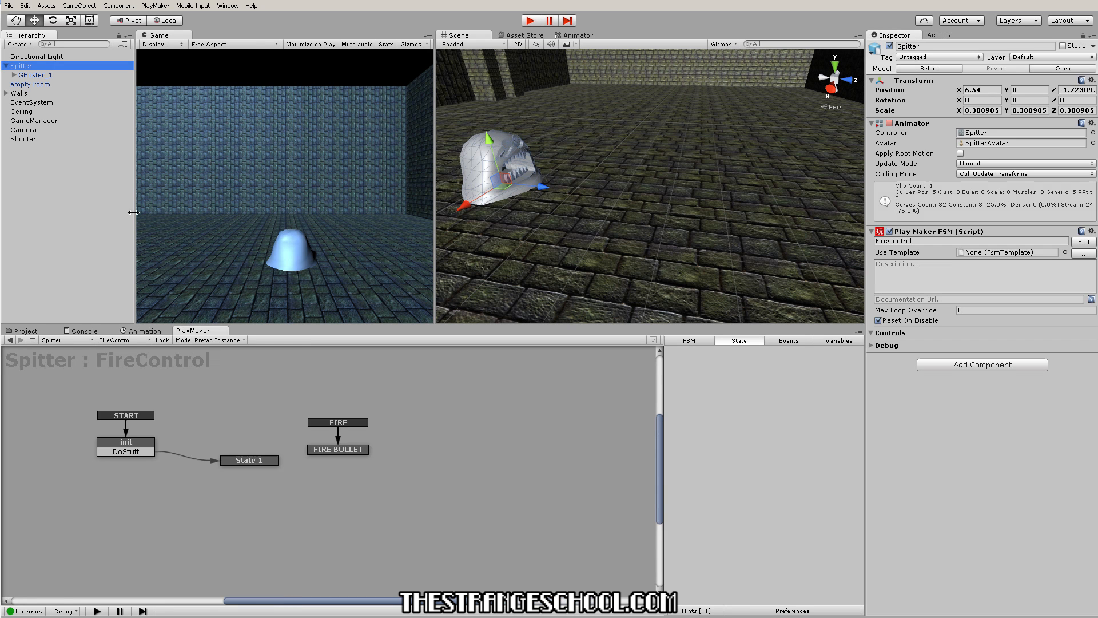
Step: Set the clip event's Function back to SendEvent (String) and close the editor
{"action": "left_click", "coordinate": [142, 329]}
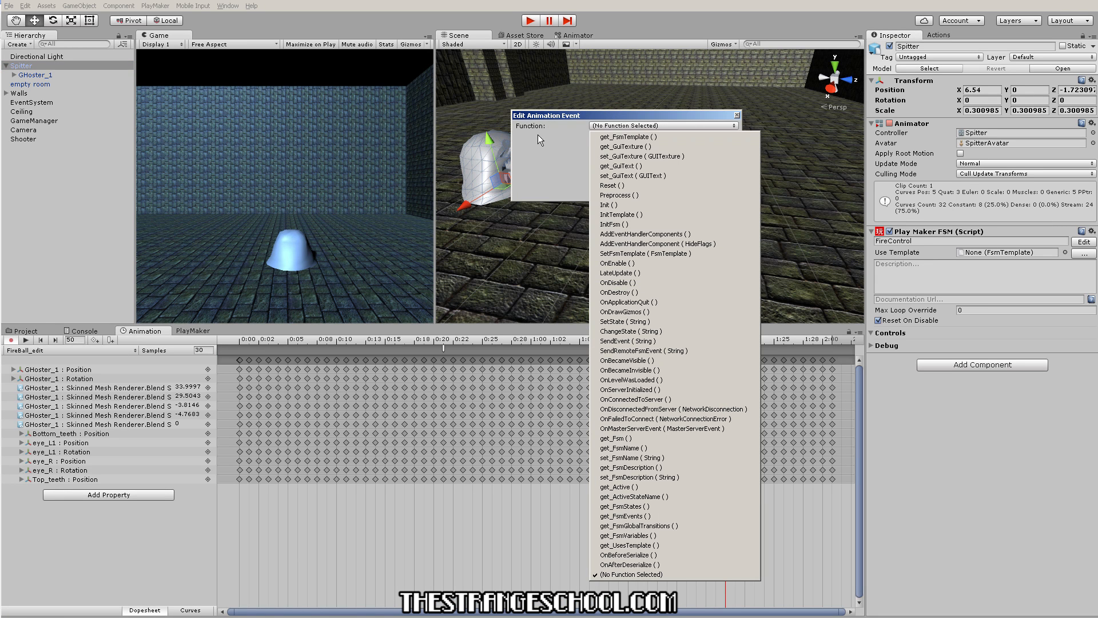
{"action": "left_click", "coordinate": [629, 350]}
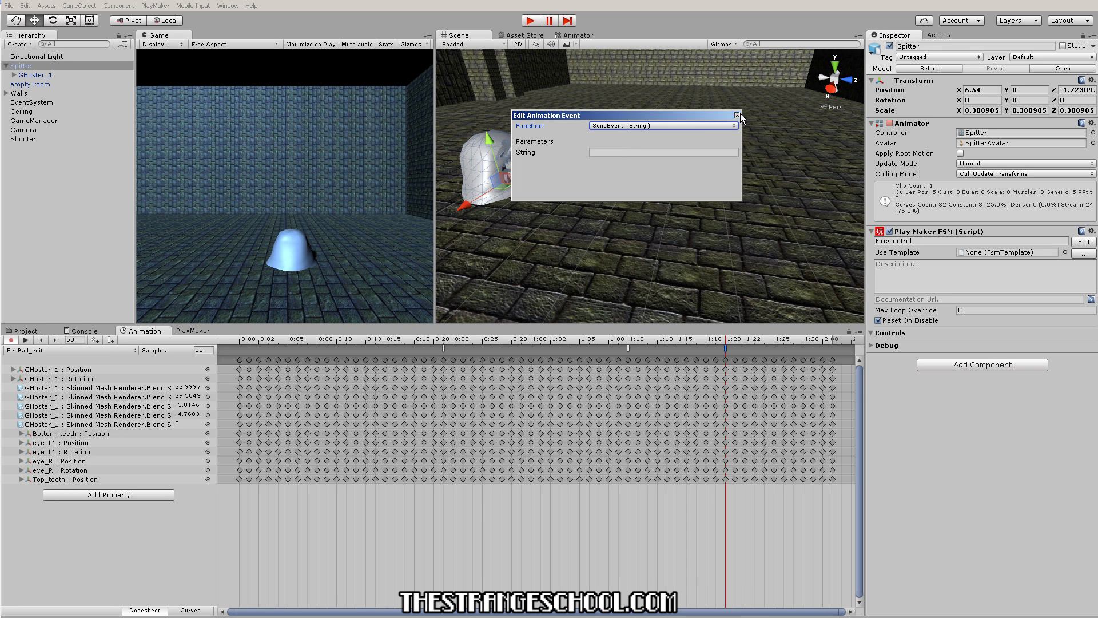
{"action": "left_click", "coordinate": [738, 114]}
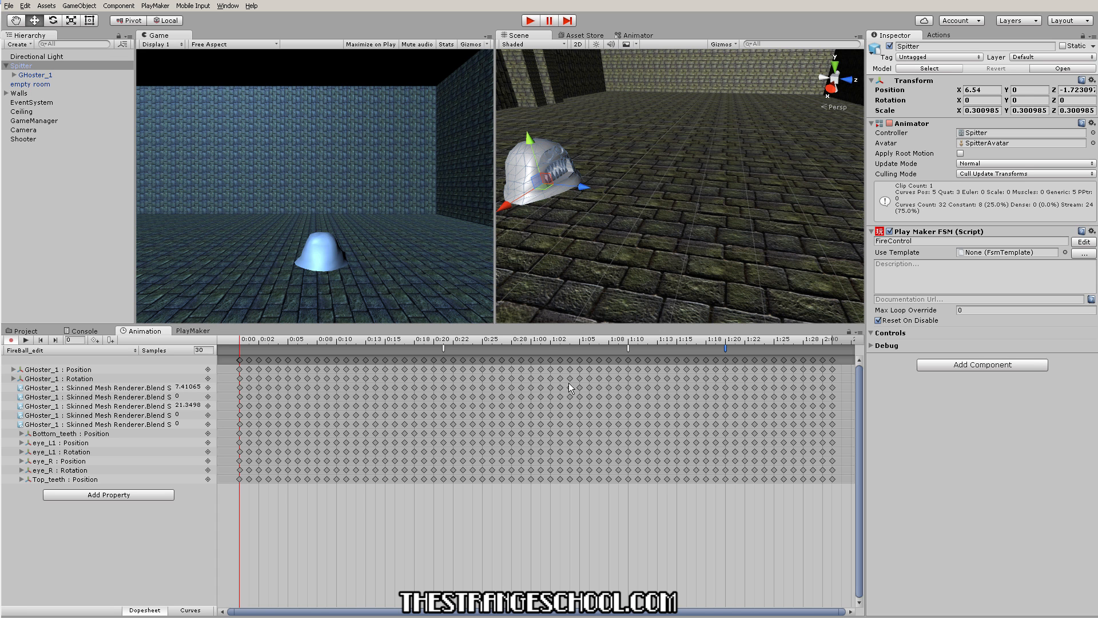
{"action": "mouse_move", "coordinate": [525, 338]}
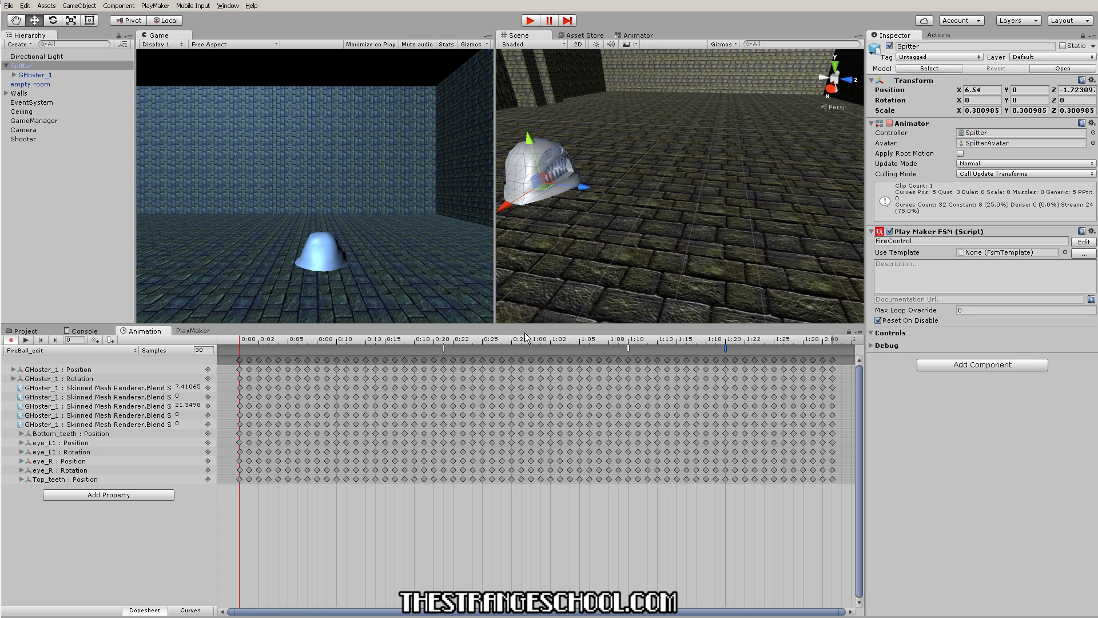
{"action": "mouse_move", "coordinate": [495, 307]}
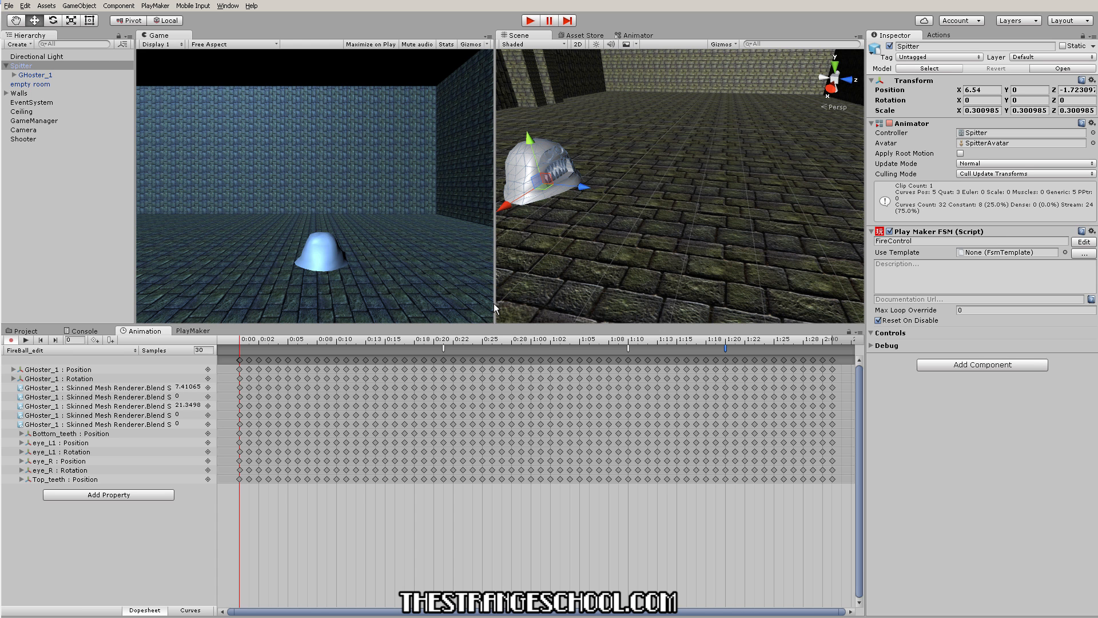
{"action": "mouse_move", "coordinate": [526, 316]}
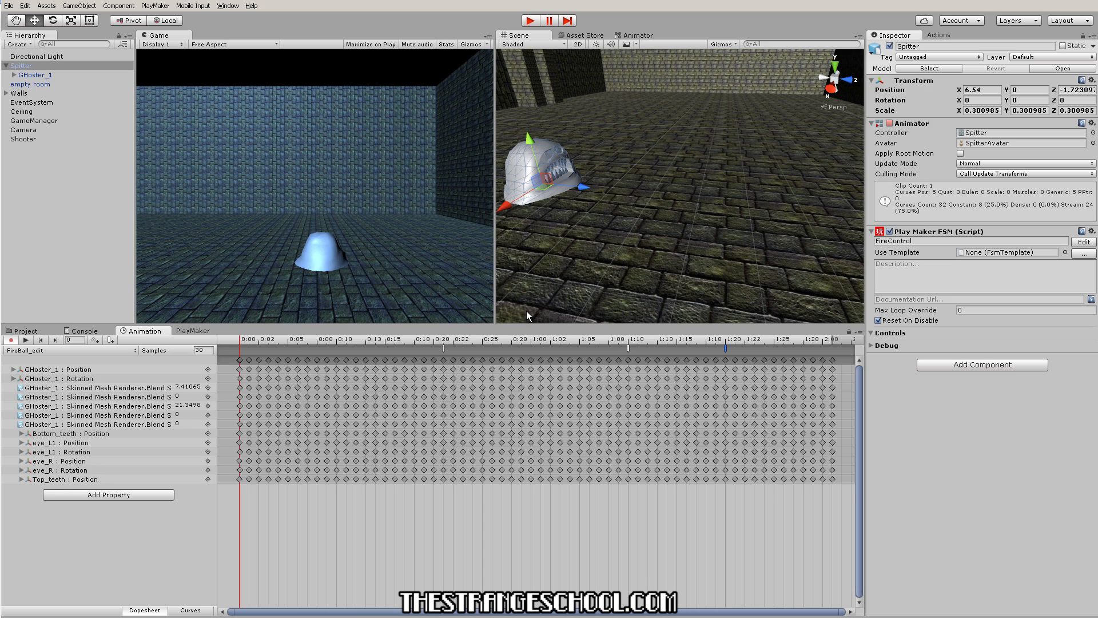